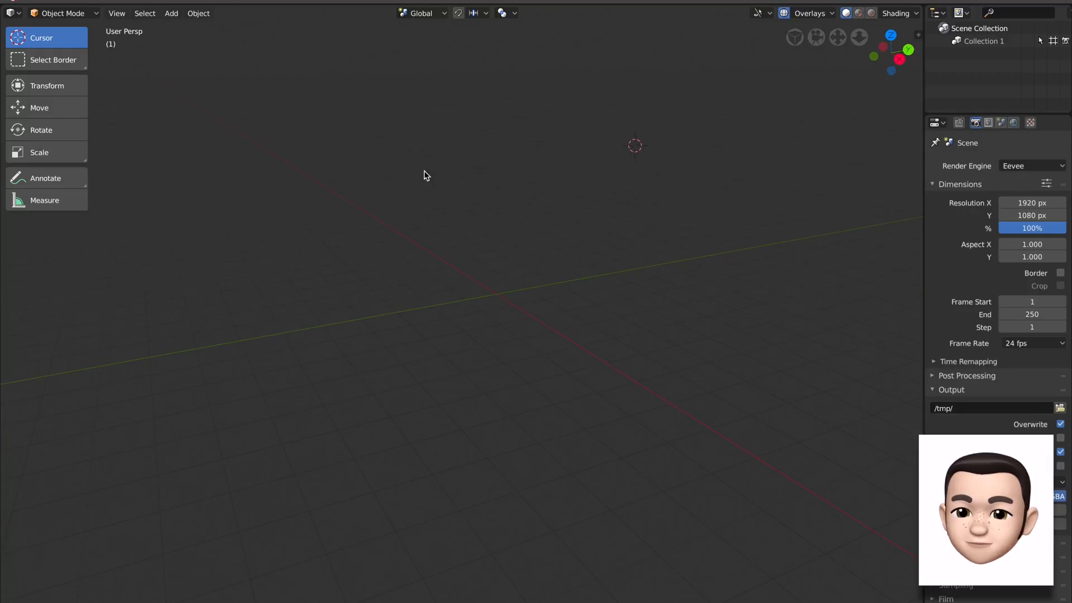
pyautogui.moveTo(449, 178)
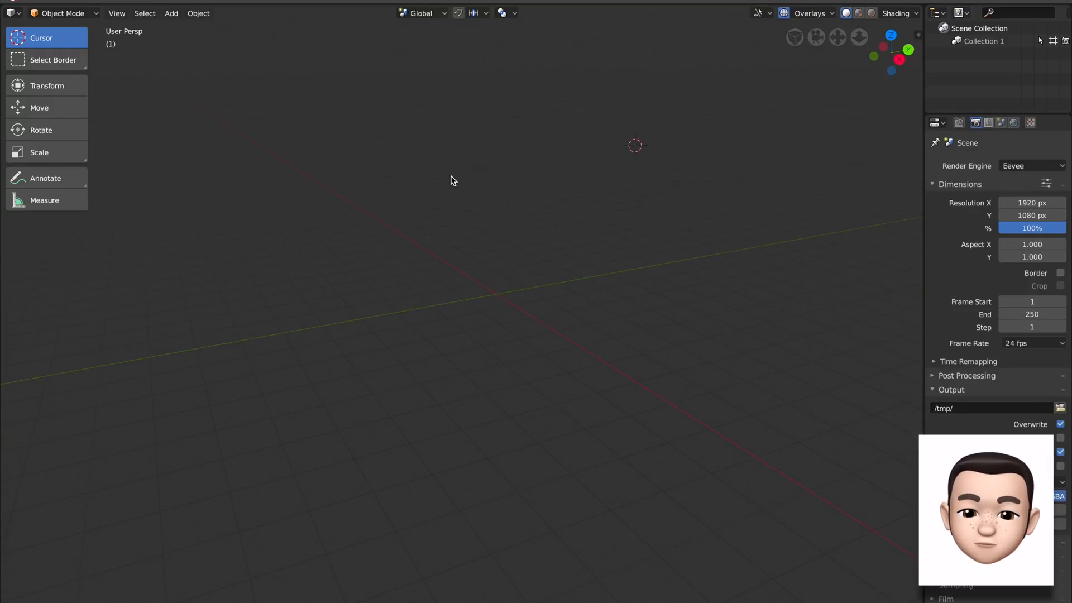
# Scribble a freehand annotation stroke across the empty 3D viewport.
pyautogui.click(172, 13)
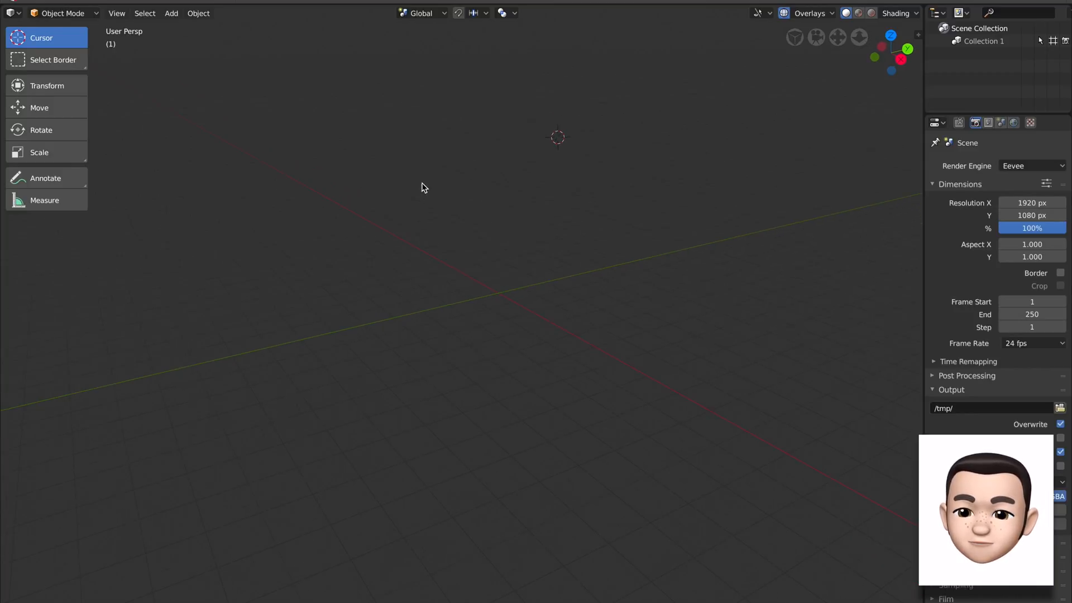
pyautogui.moveTo(321, 267); pyautogui.dragTo(559, 217)
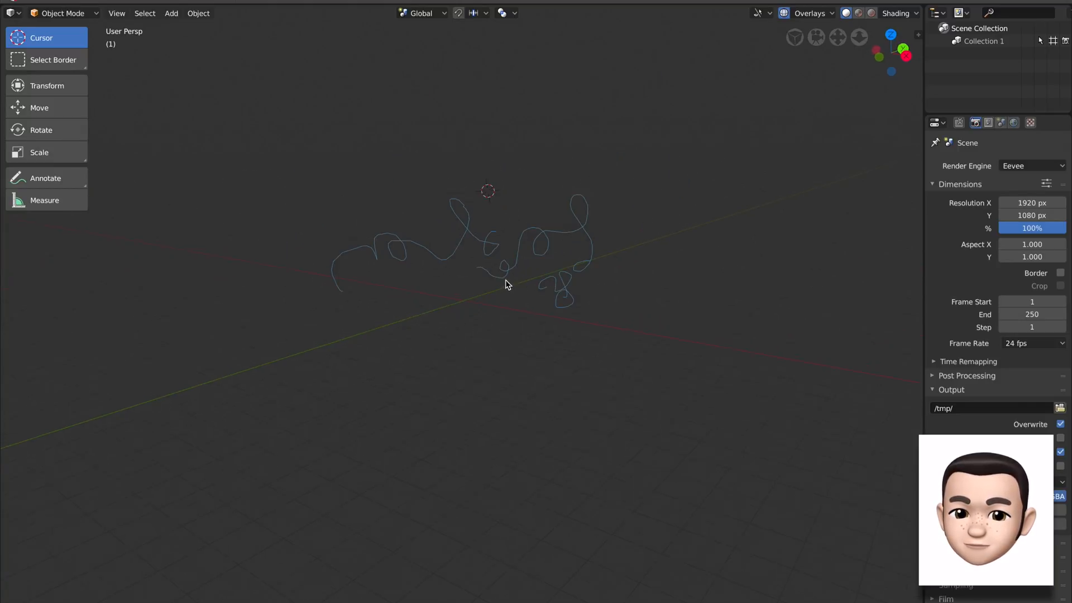
# Delete the annotation data via the sidebar and add a Grease Pencil Monkey (Suzanne) object.
pyautogui.press('N')
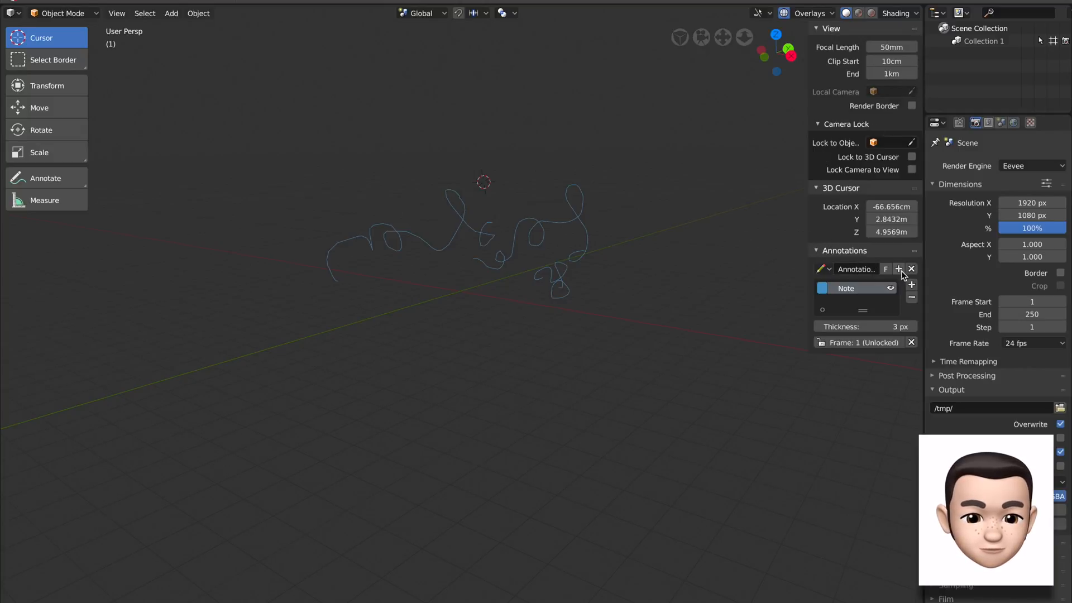
pyautogui.click(911, 268)
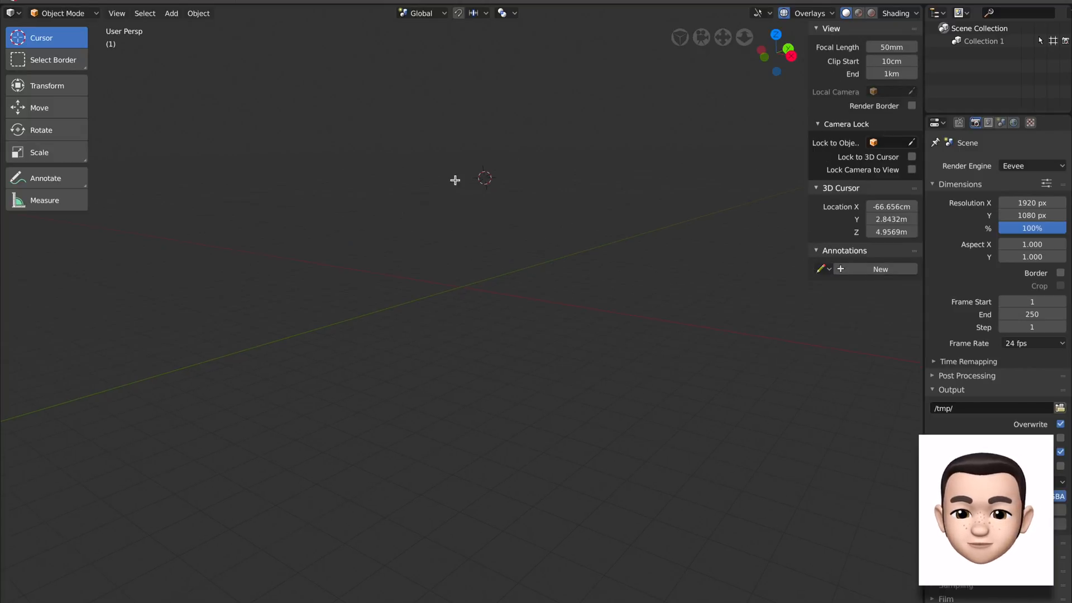
pyautogui.click(172, 14)
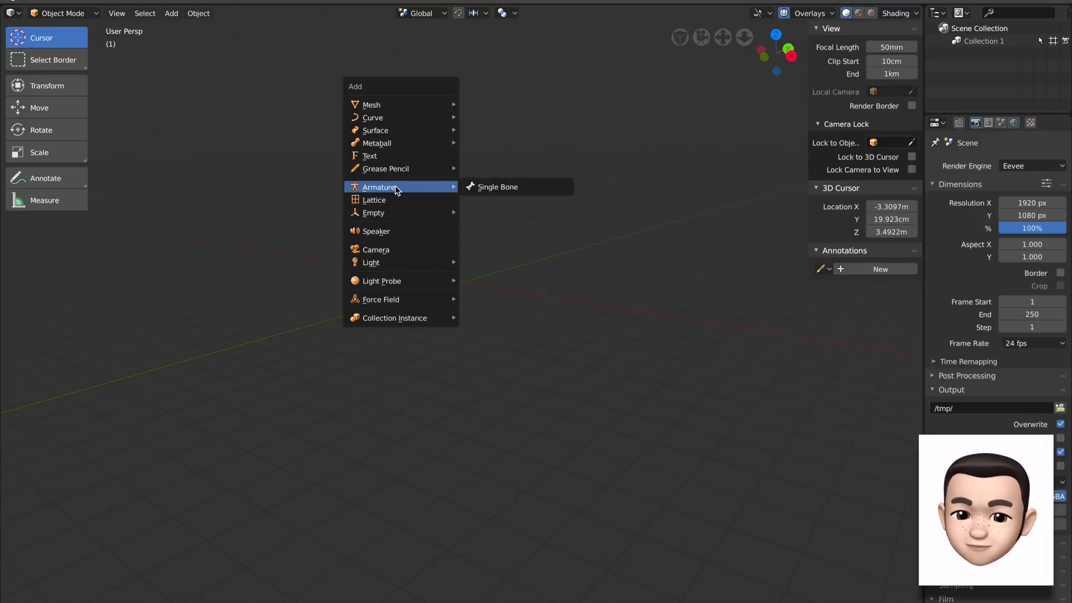
pyautogui.moveTo(385, 169)
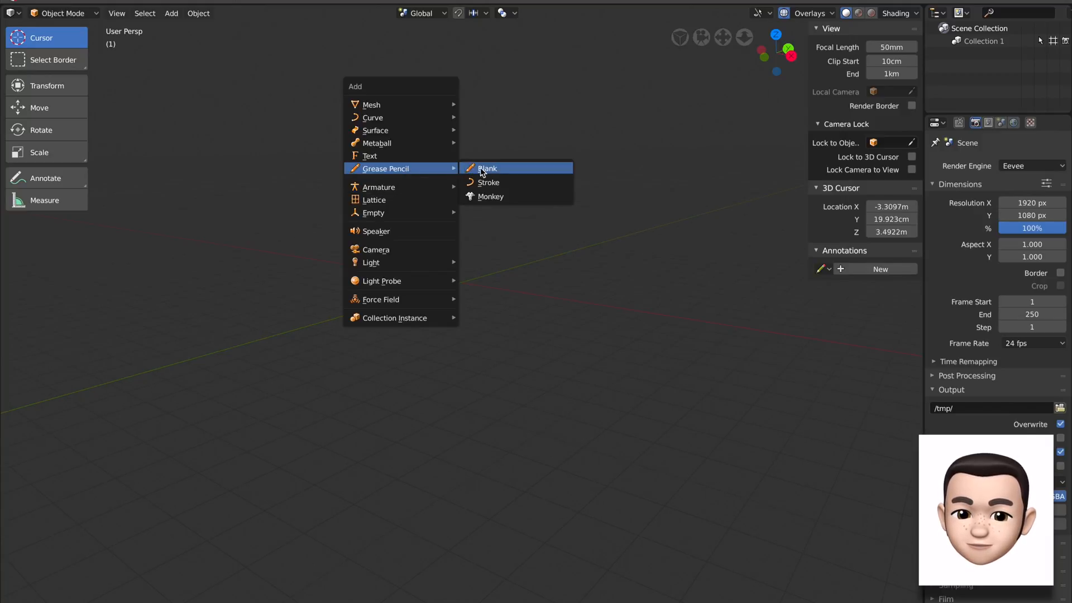
pyautogui.moveTo(500, 197)
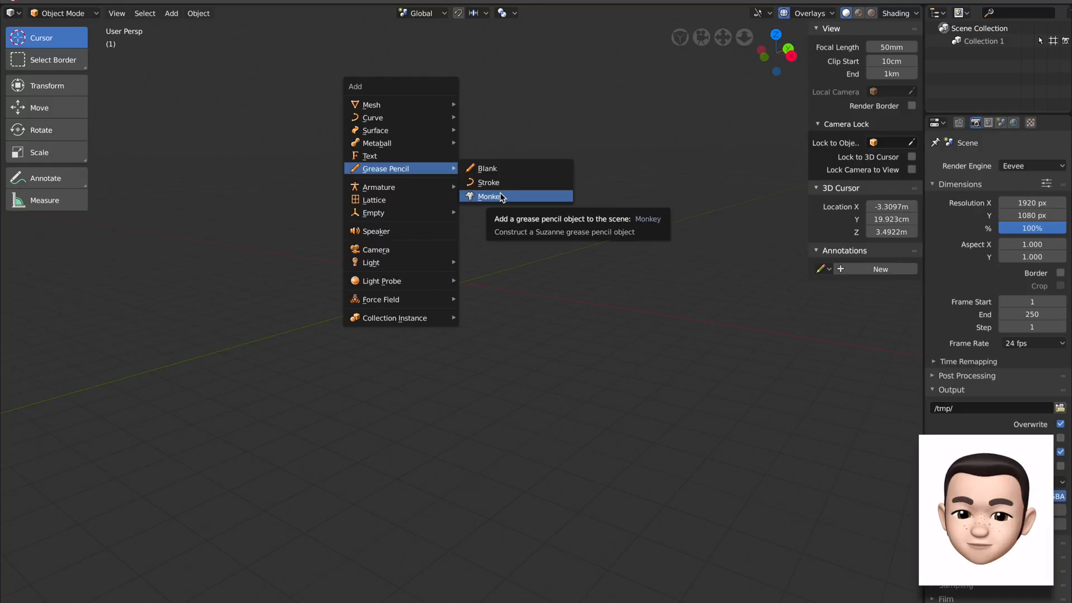
pyautogui.click(490, 195)
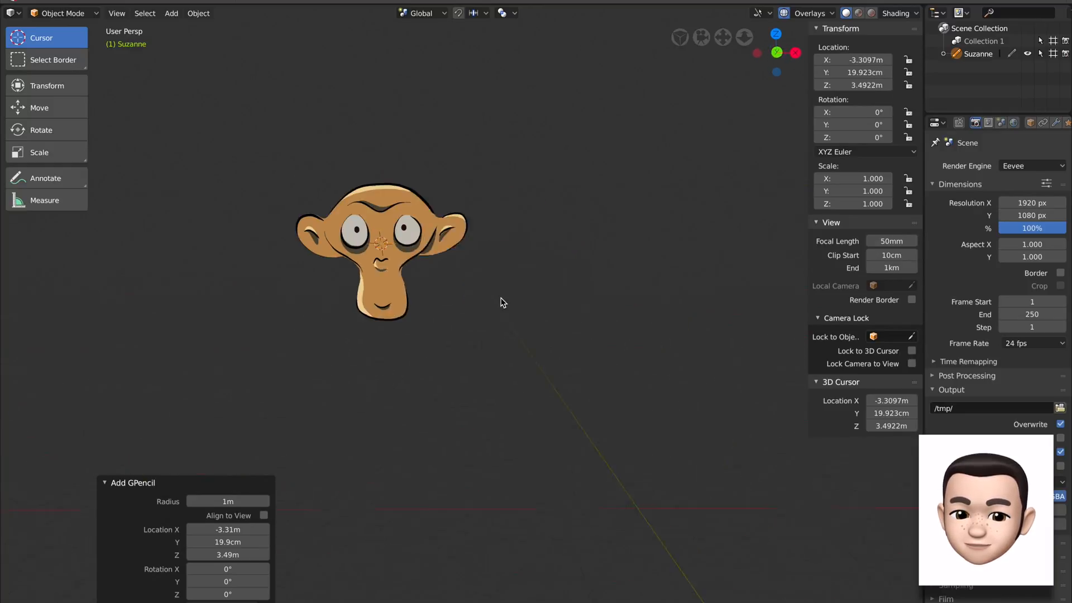
pyautogui.click(9, 14)
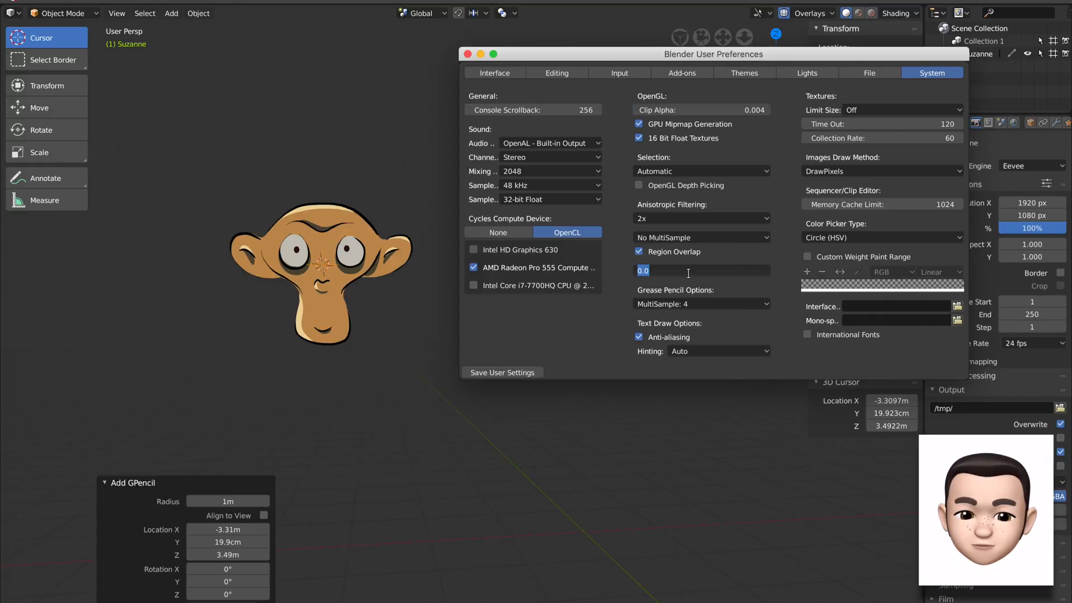
# Duplicate the tilted Suzanne head with Shift+D to build the three-head arrangement.
pyautogui.click(469, 54)
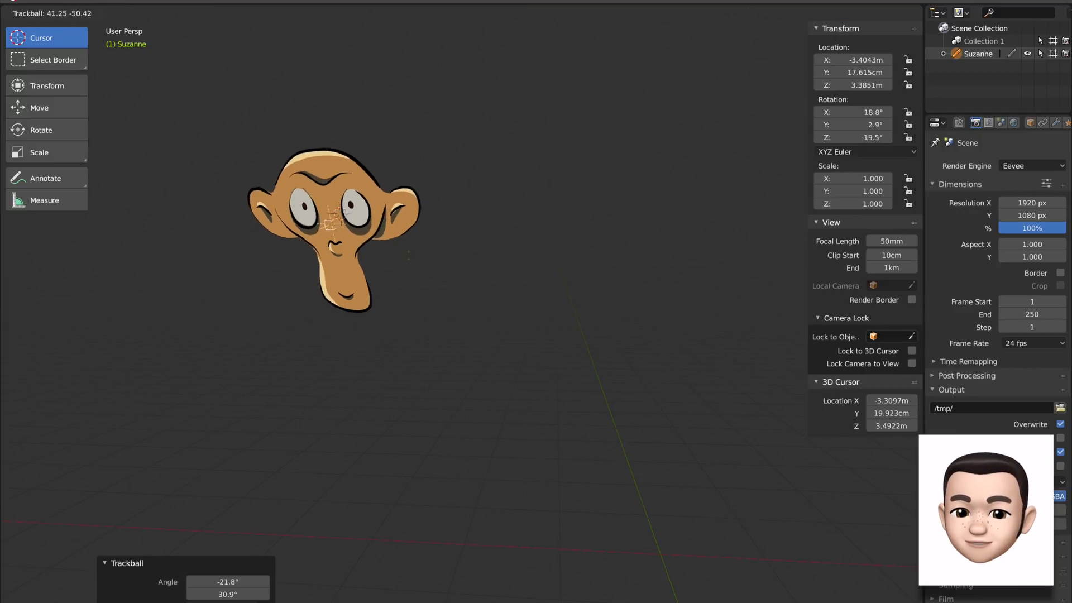
pyautogui.press('shift+d')
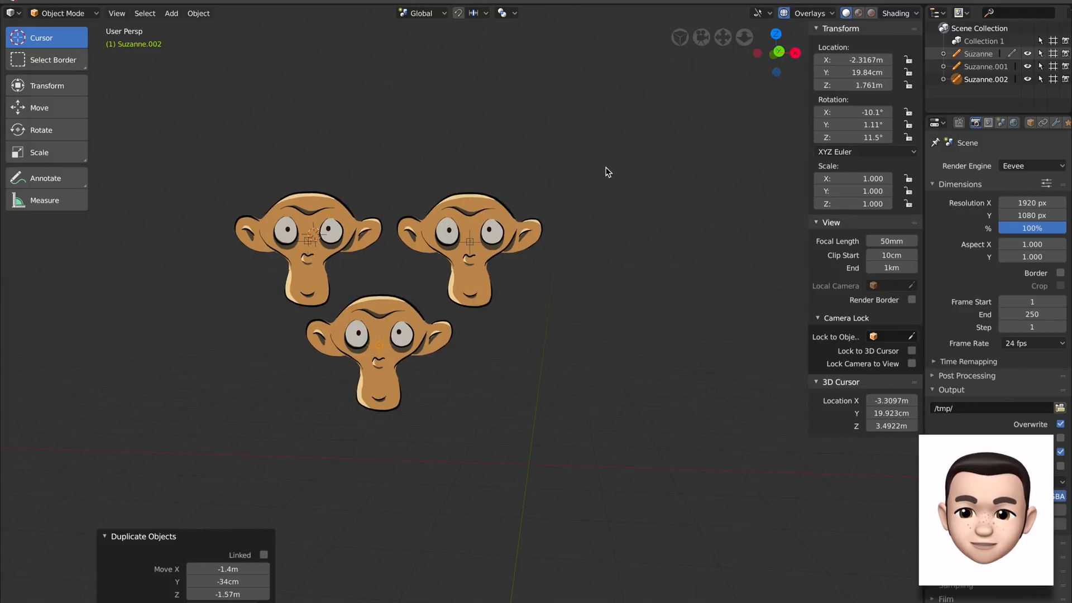
# Add a blank Grease Pencil object and hand-write 'Sushi' with the Draw Block brush in Draw mode.
pyautogui.click(172, 13)
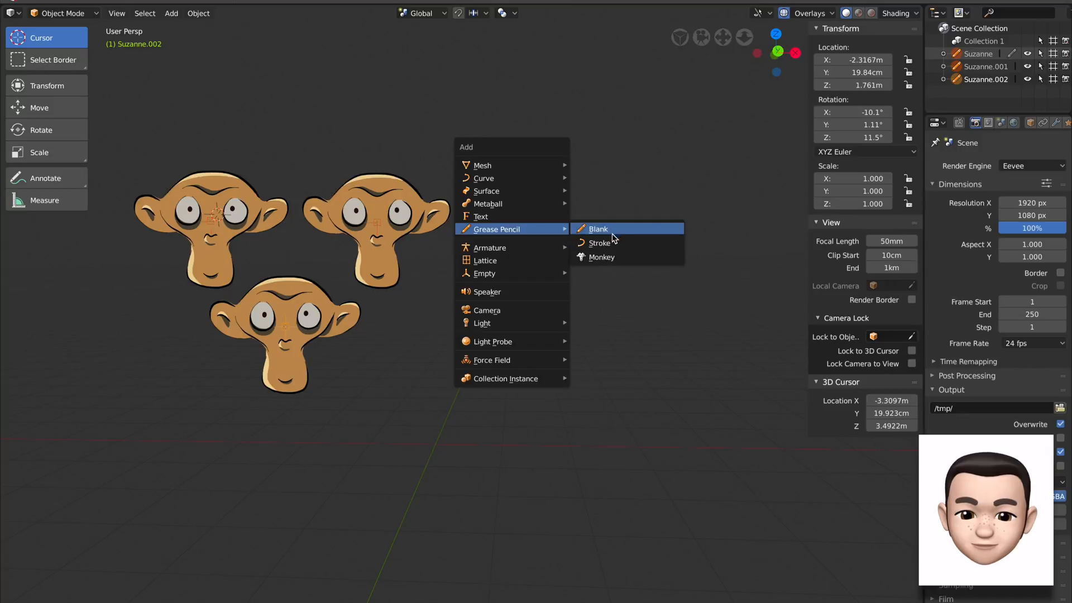
pyautogui.click(598, 229)
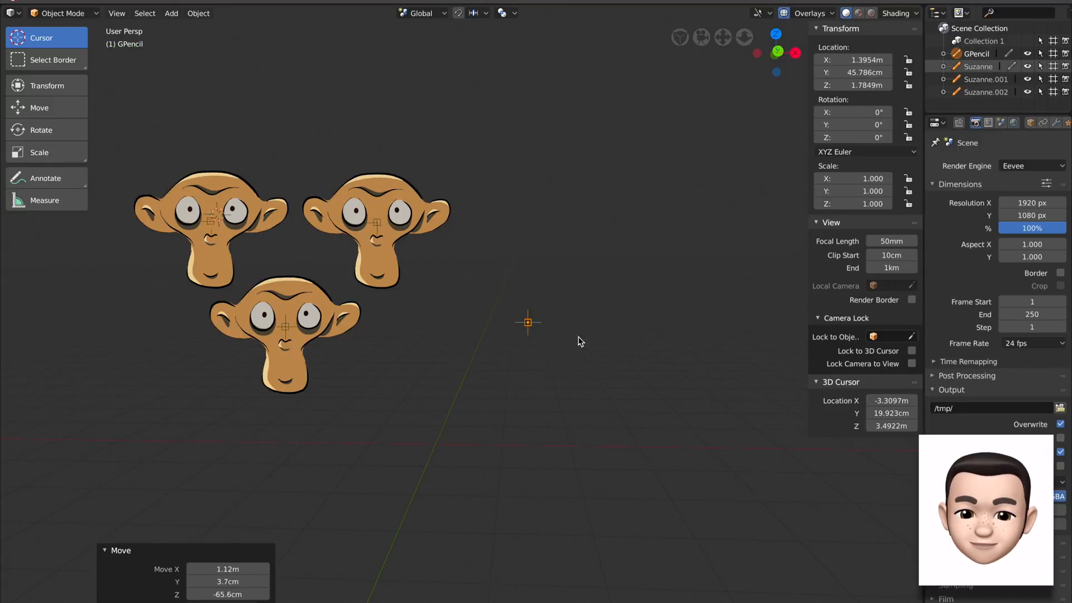
pyautogui.click(65, 14)
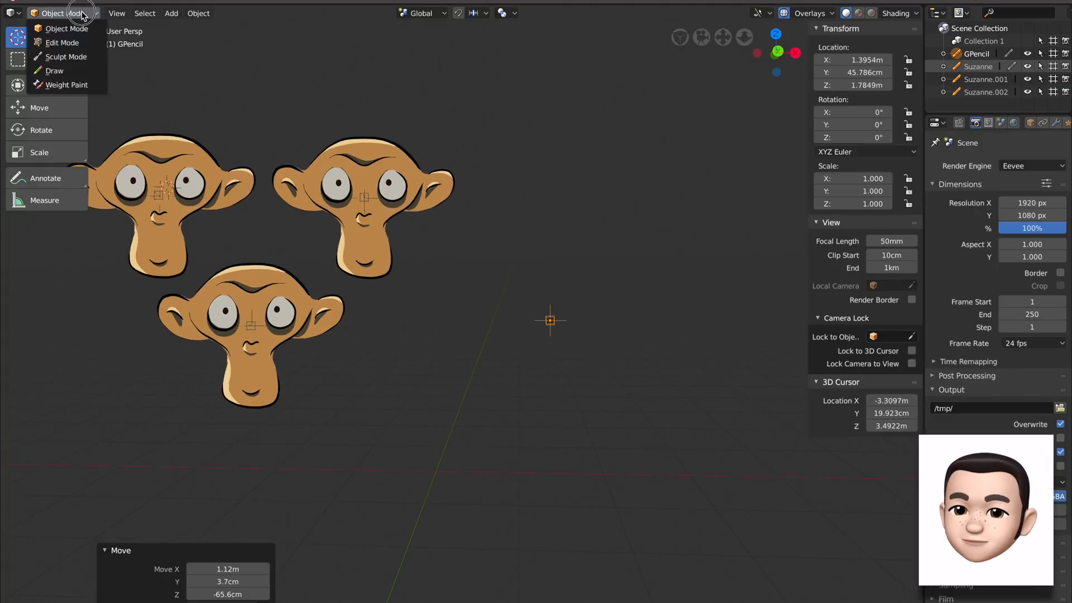
pyautogui.moveTo(69, 58)
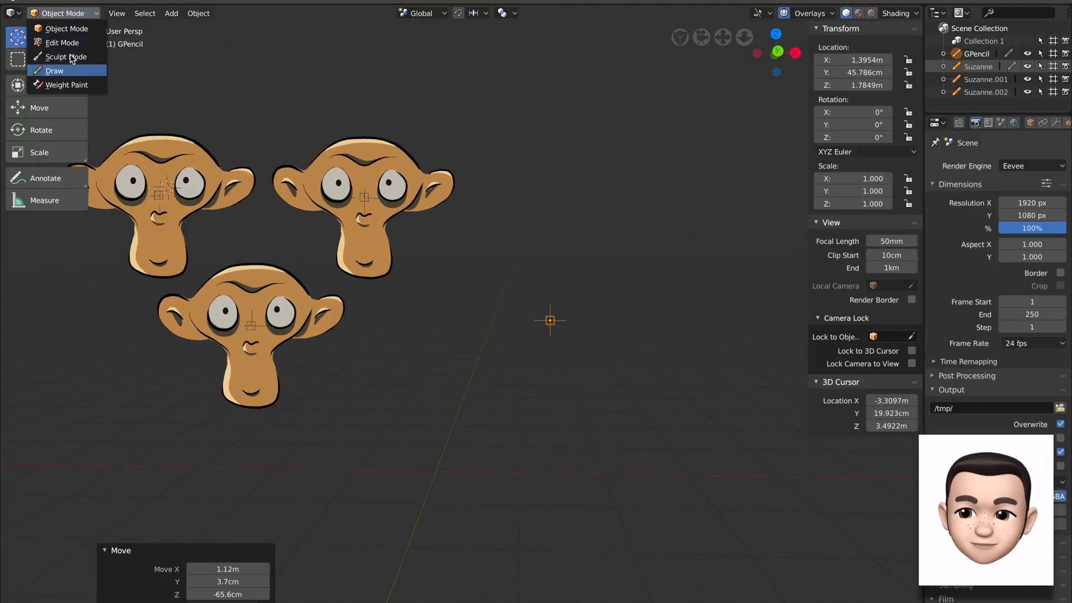
pyautogui.moveTo(78, 70)
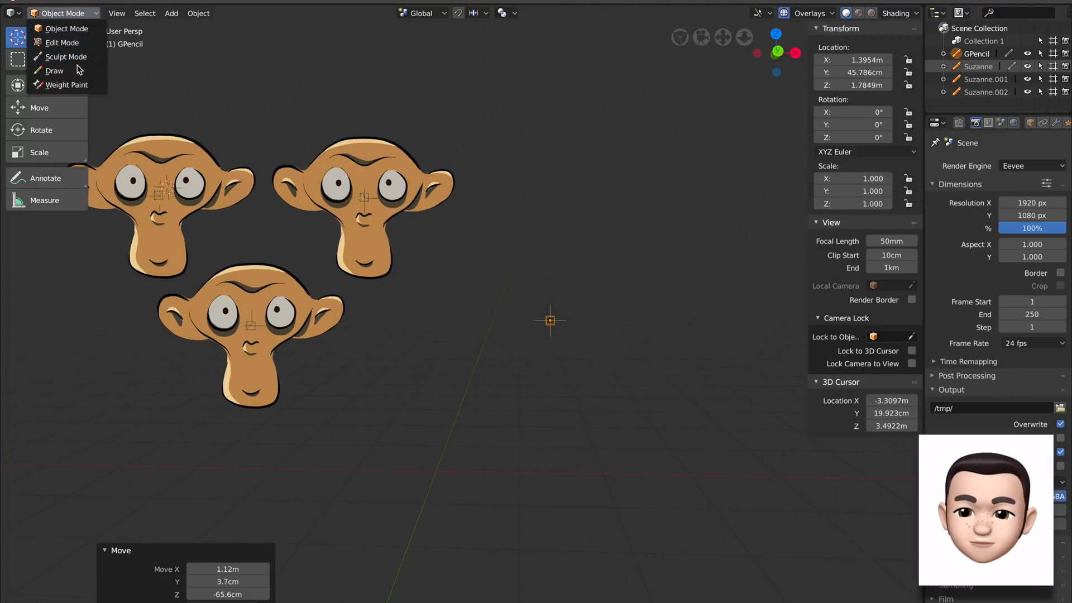
pyautogui.click(54, 71)
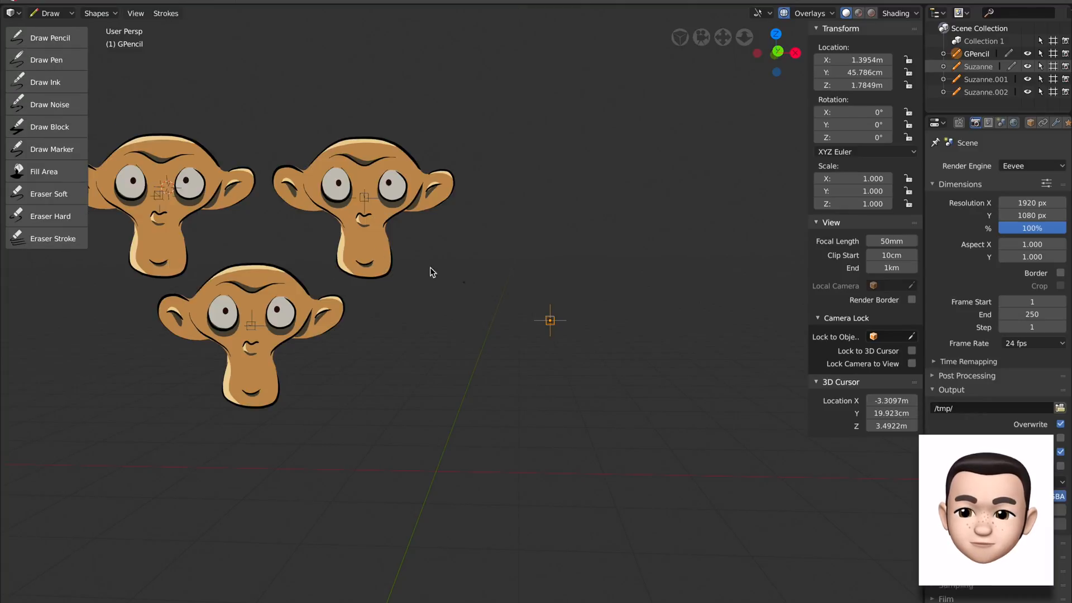
pyautogui.moveTo(56, 126)
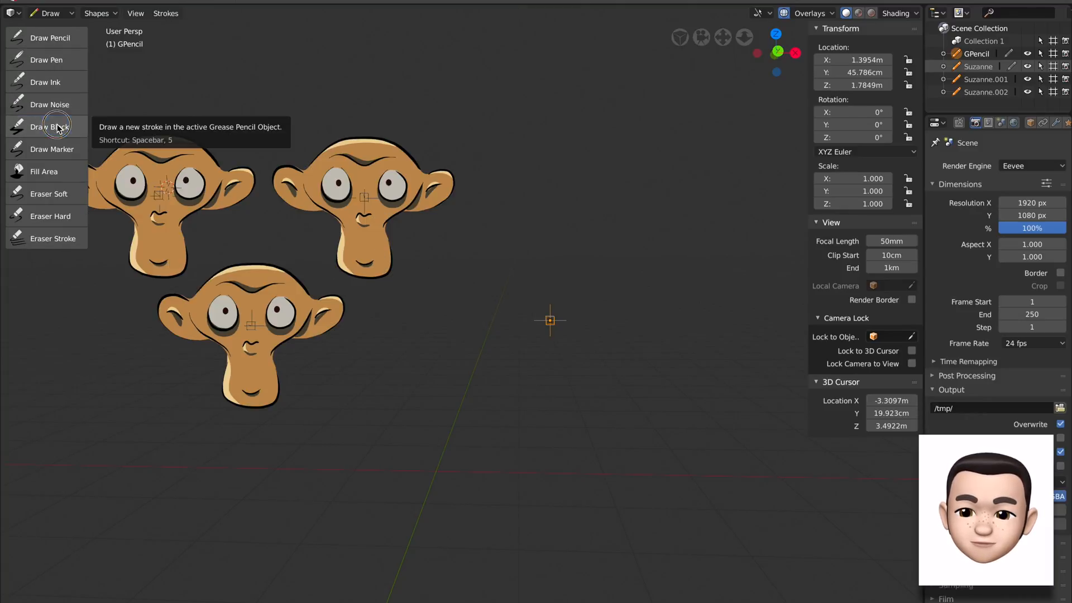
pyautogui.click(50, 126)
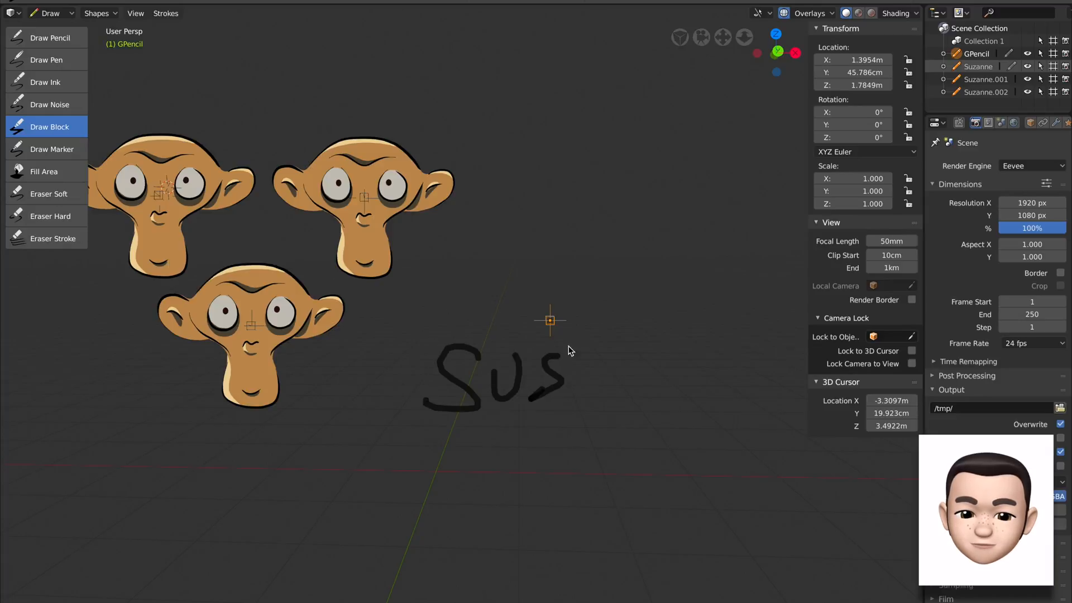
pyautogui.moveTo(561, 369); pyautogui.dragTo(636, 342)
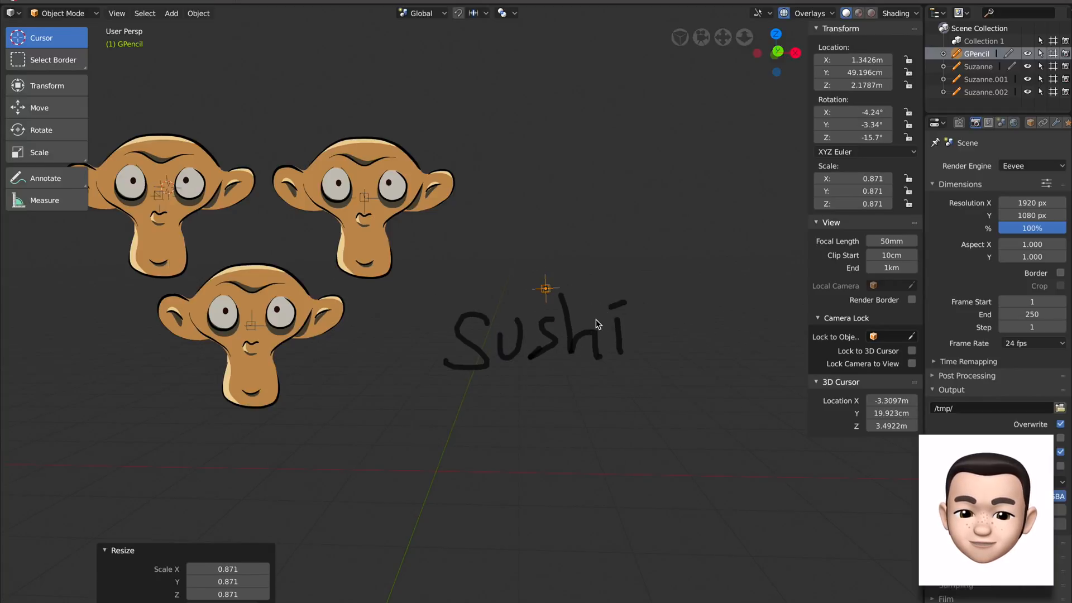
# Scale the Sushi lettering along X and inspect its Modifiers, Effects and Material.001 settings.
pyautogui.press('s')
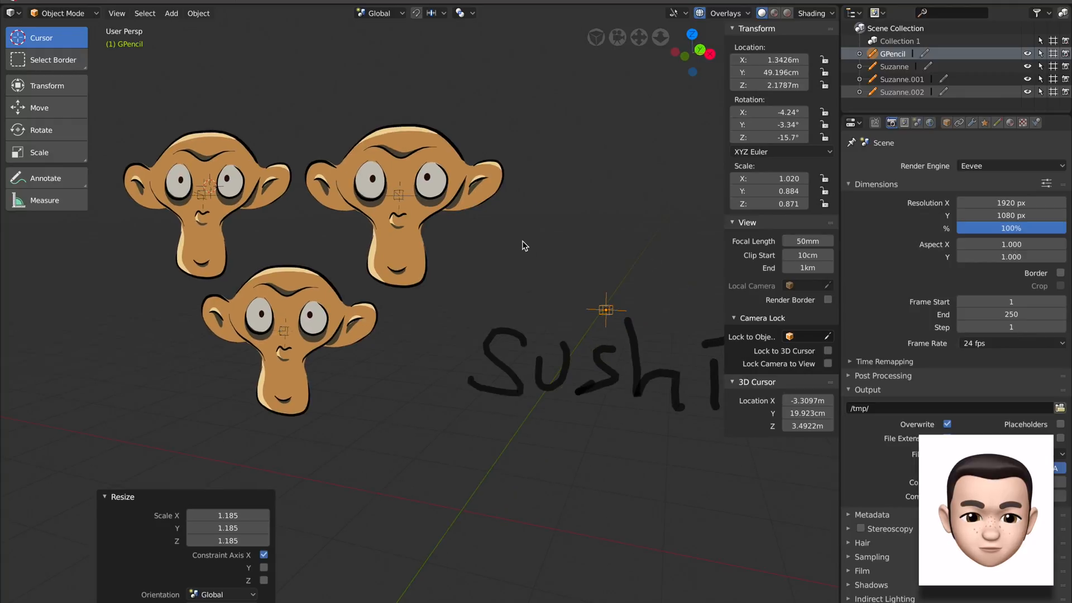
pyautogui.click(972, 123)
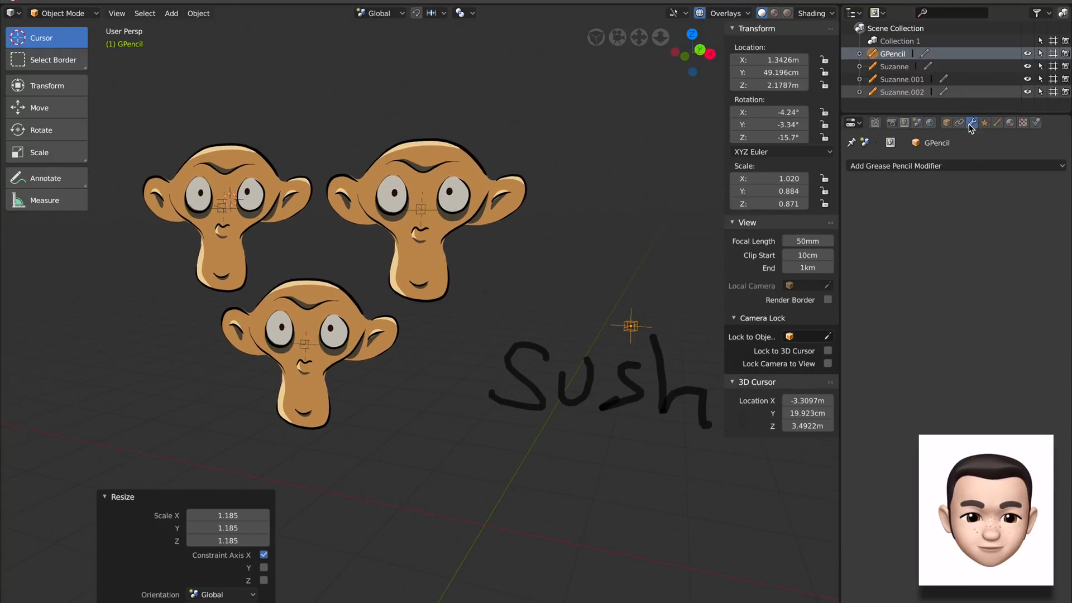
pyautogui.moveTo(414, 212)
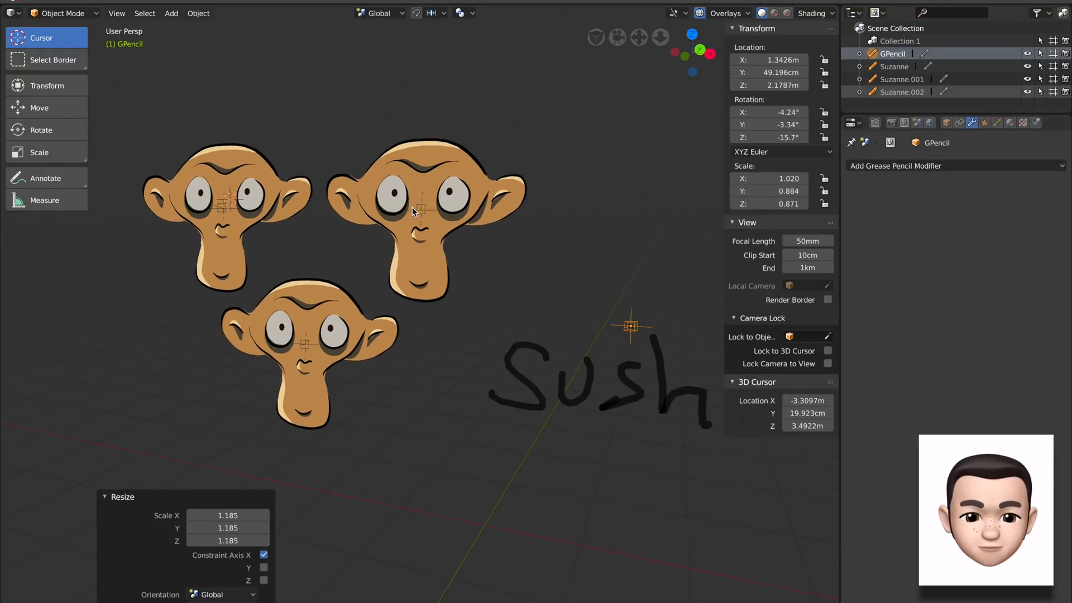
pyautogui.click(985, 122)
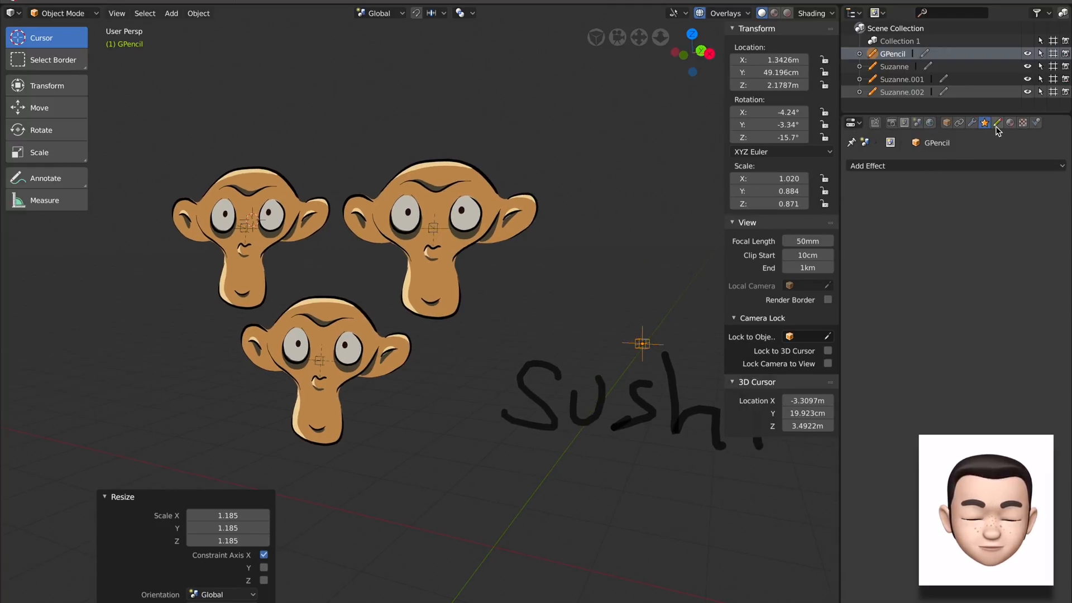
pyautogui.click(997, 123)
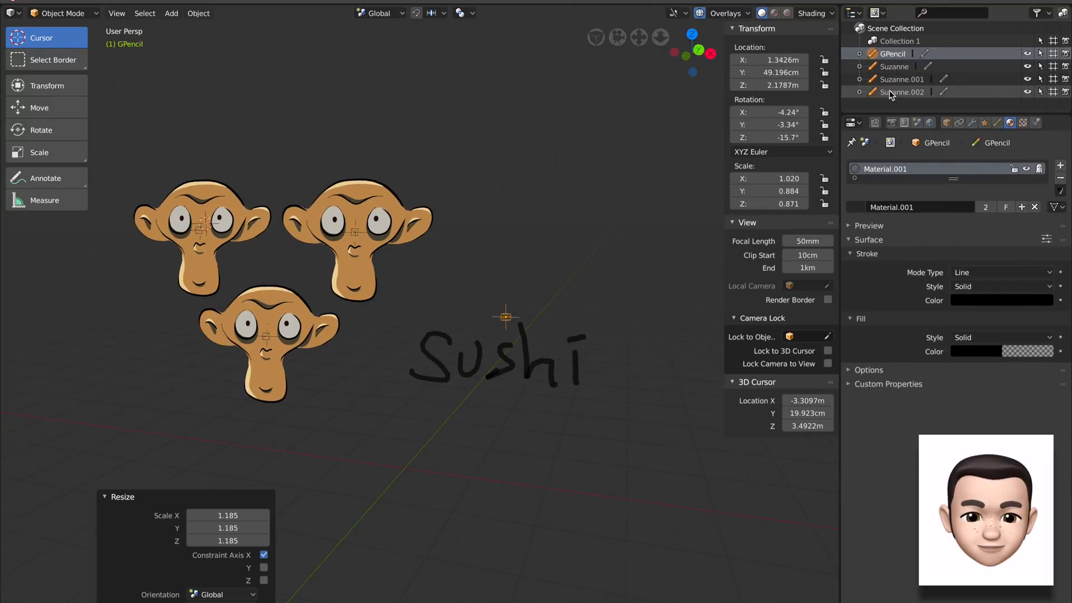
# Review each Suzanne head's material palette in the Outliner, then return to the GPencil object's Material.001.
pyautogui.click(902, 91)
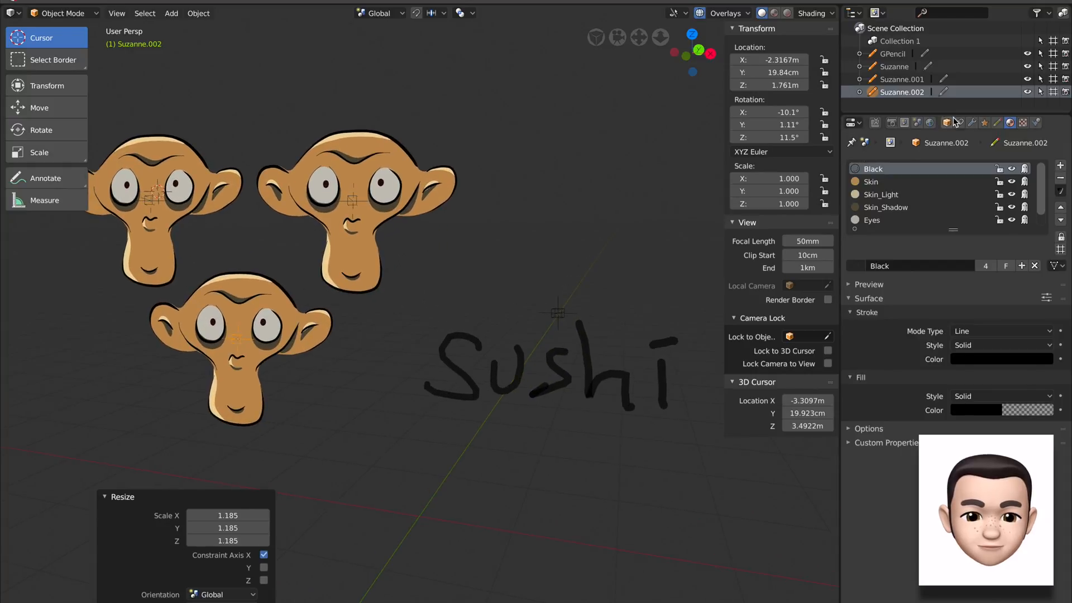
pyautogui.click(896, 67)
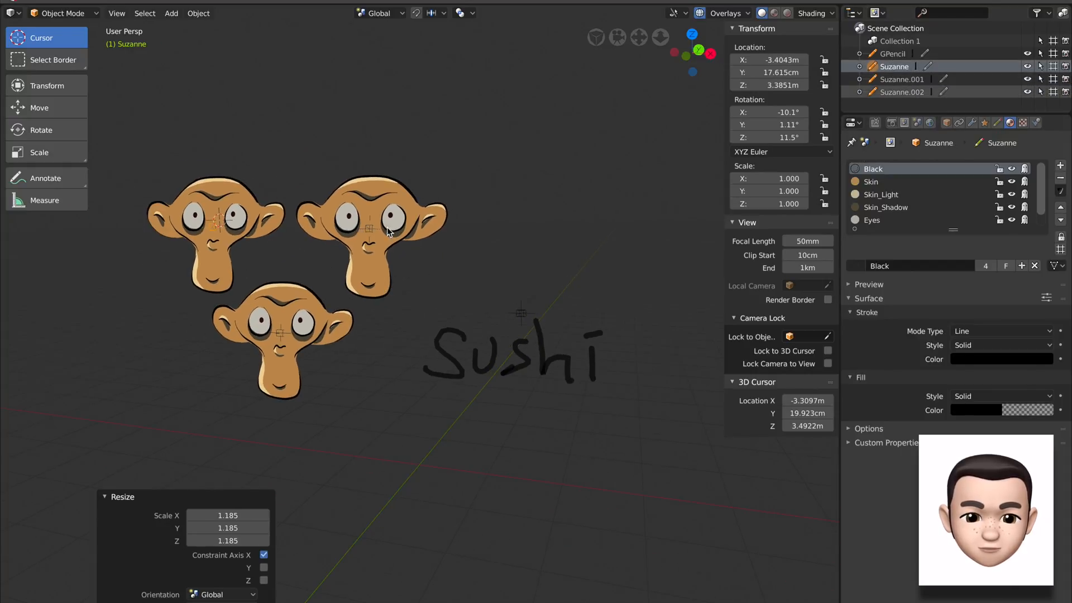
pyautogui.click(902, 79)
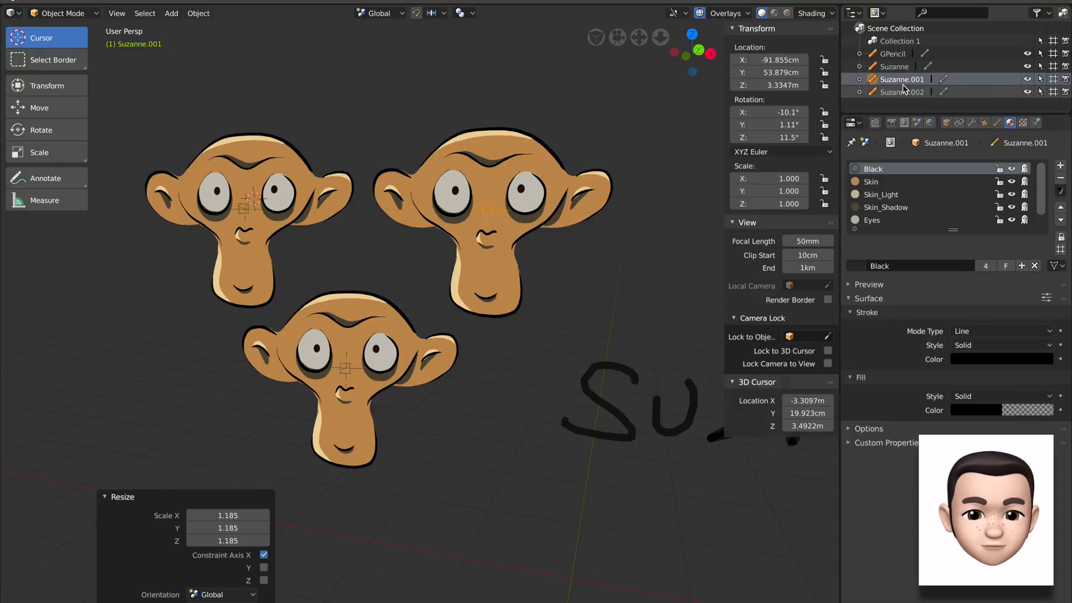
pyautogui.click(886, 53)
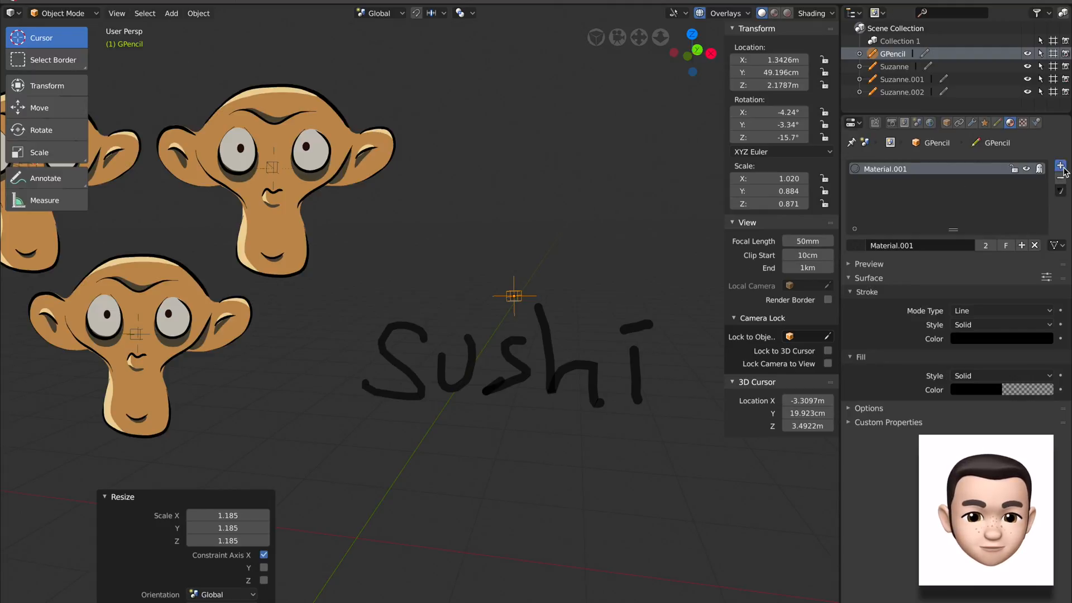
# Add Material.002 with an opaque red fill colour and head into Draw mode.
pyautogui.click(1059, 165)
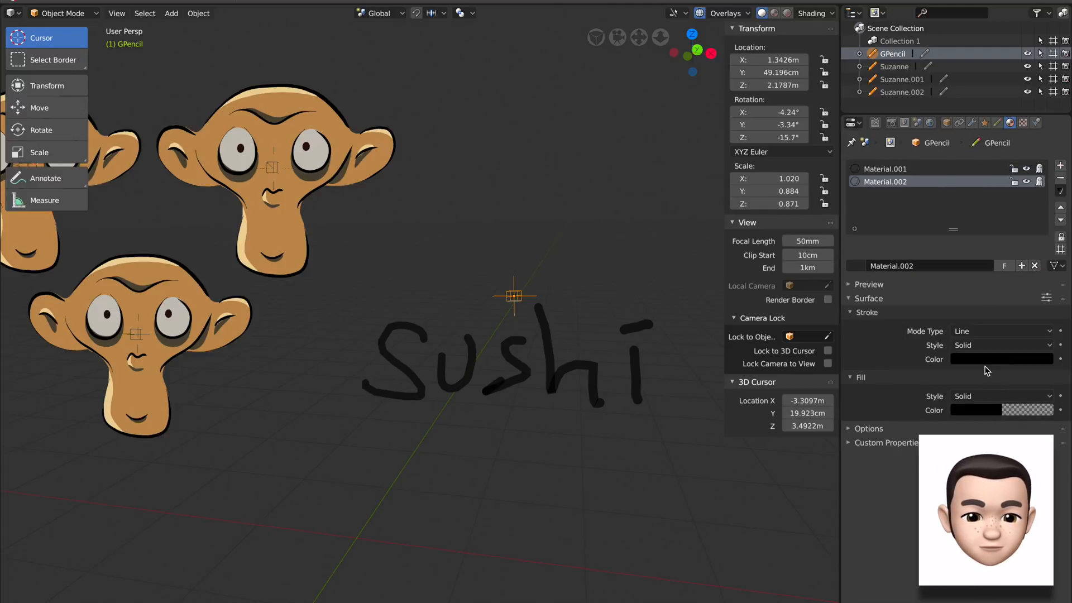
pyautogui.click(1001, 410)
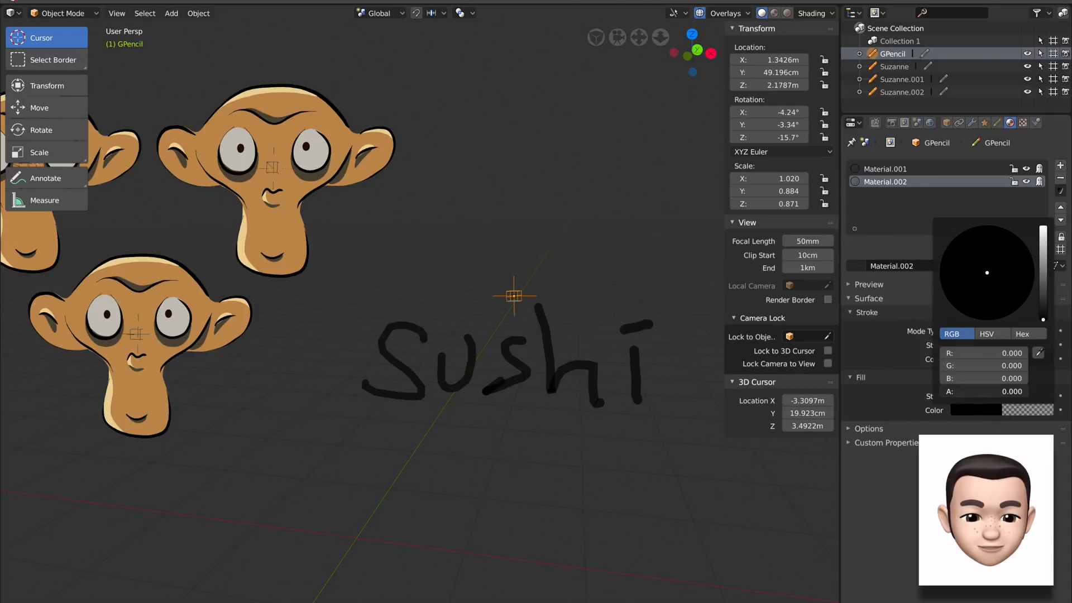
pyautogui.click(983, 390)
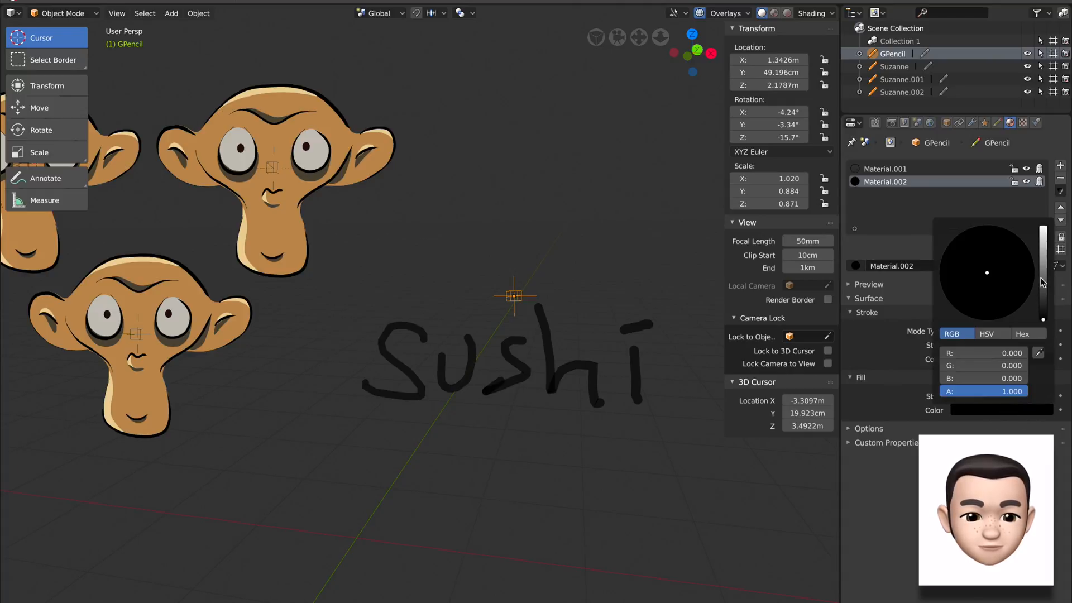
pyautogui.click(988, 322)
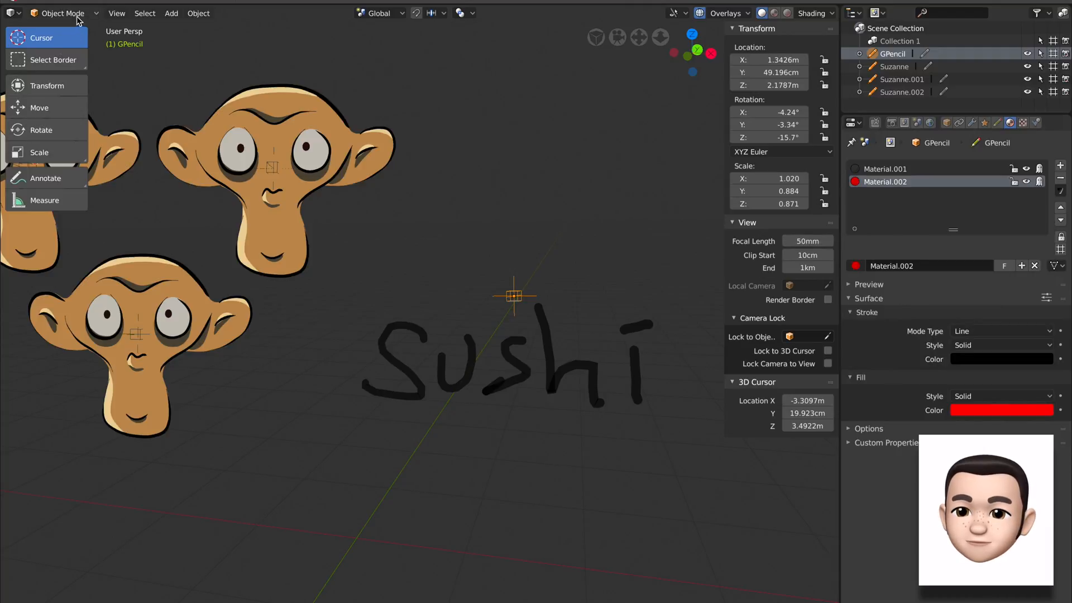
pyautogui.click(61, 13)
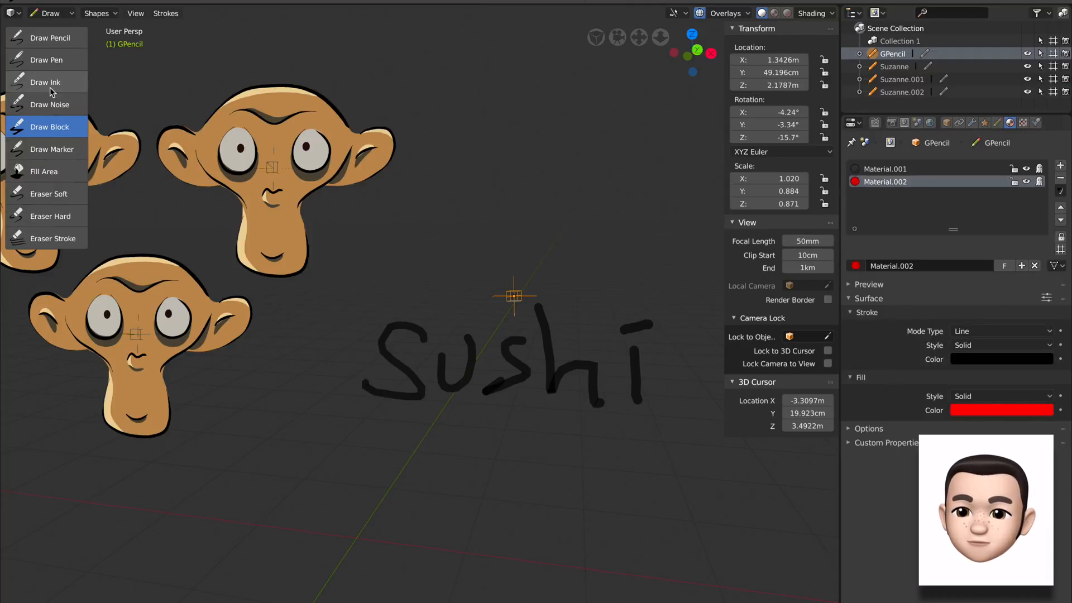
# Draw black outlines and red filled blobs around Sushi, then remove the trial Blur effect.
pyautogui.click(49, 105)
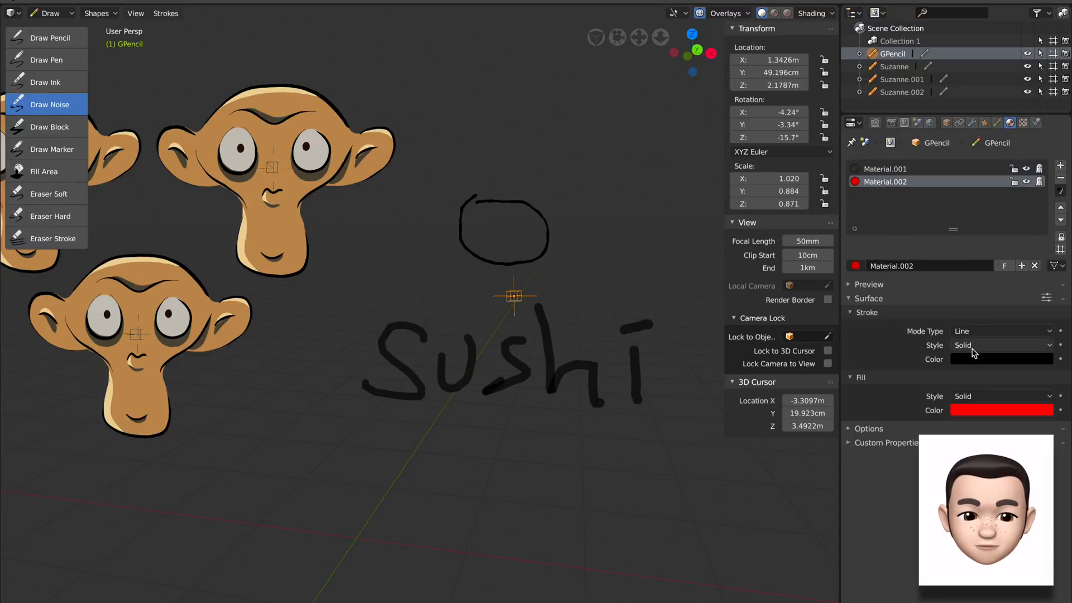
pyautogui.moveTo(584, 249)
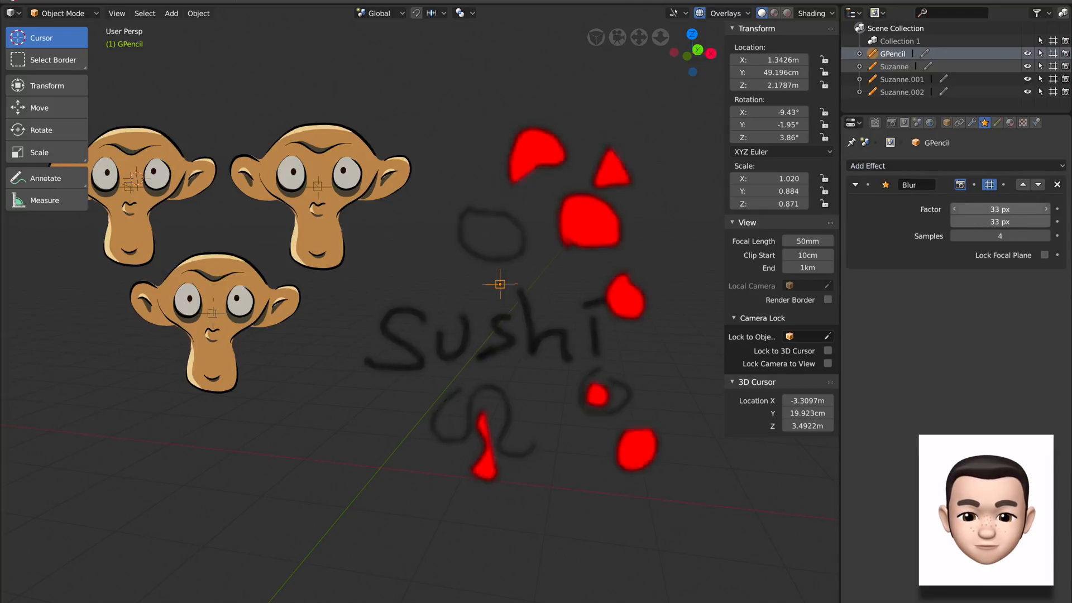
pyautogui.click(1042, 185)
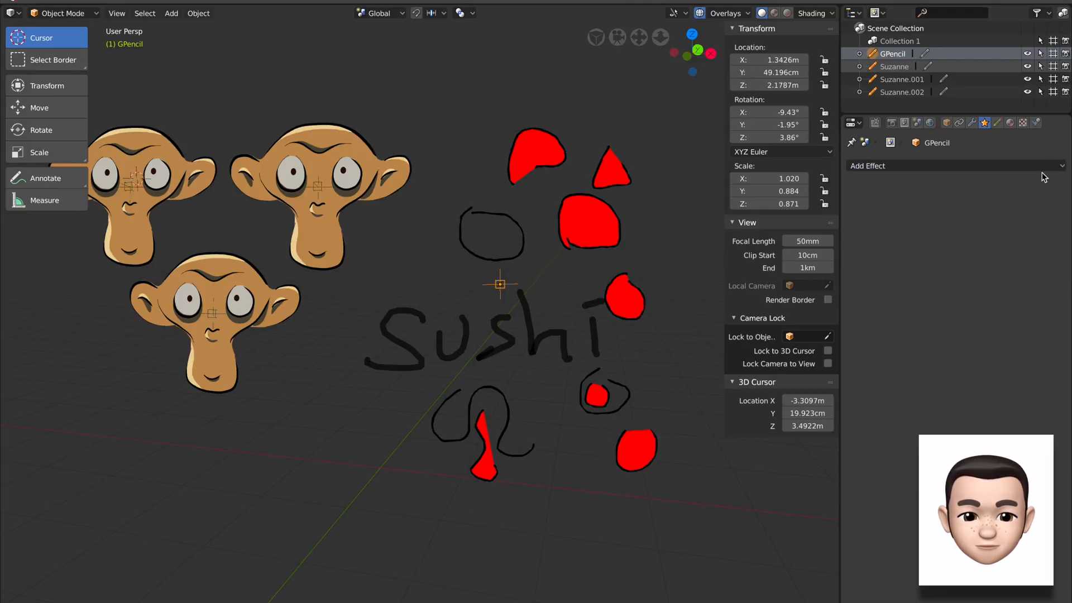
pyautogui.click(999, 208)
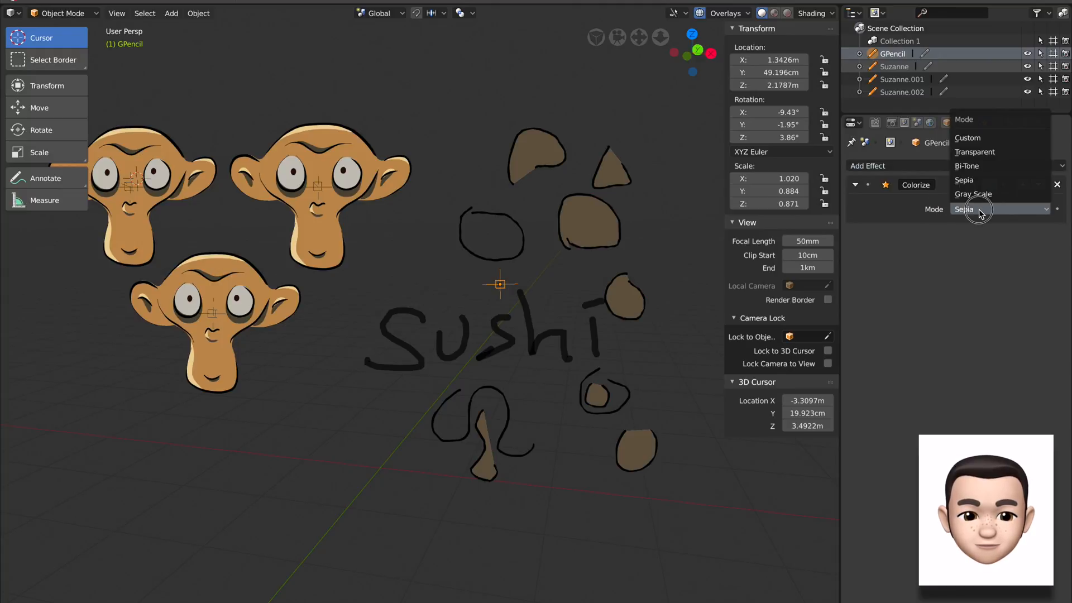
pyautogui.click(967, 166)
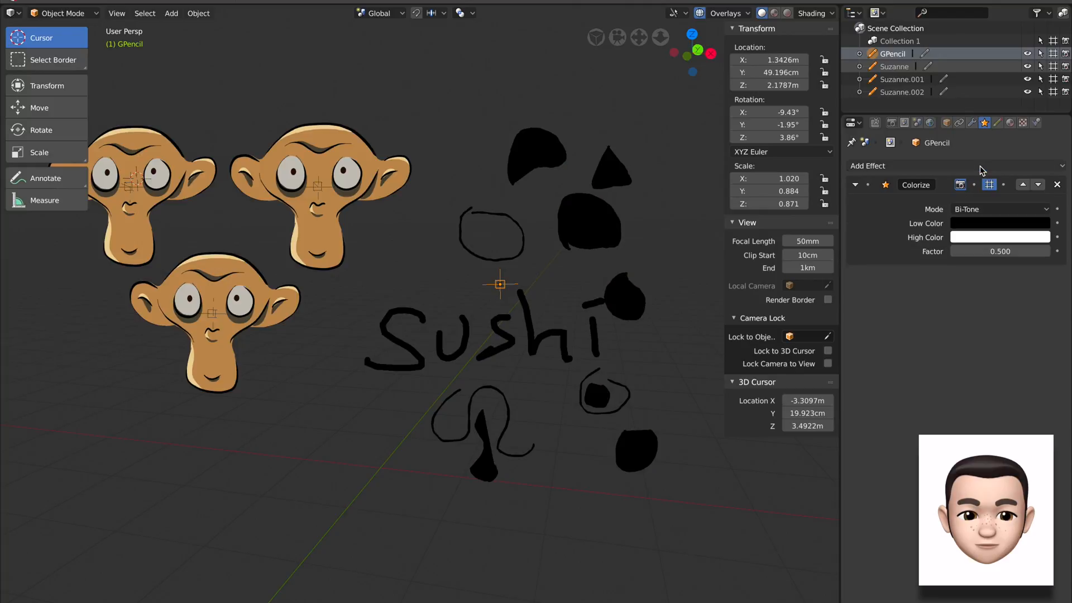
pyautogui.click(999, 236)
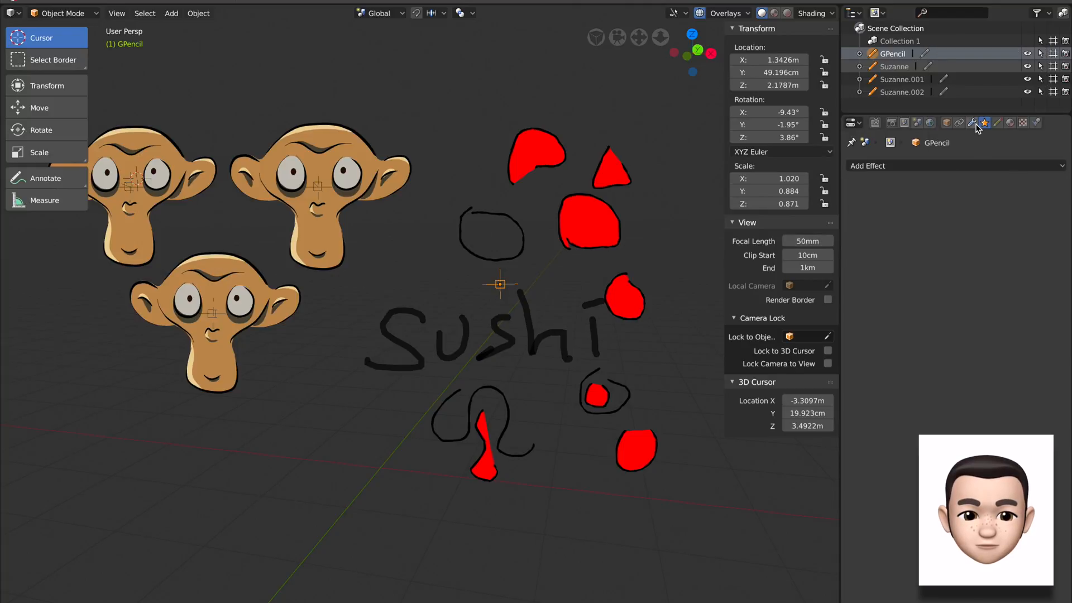
# Add a Build modifier to the GPencil strokes, set the top area to Dope Sheet and play the animation.
pyautogui.click(972, 123)
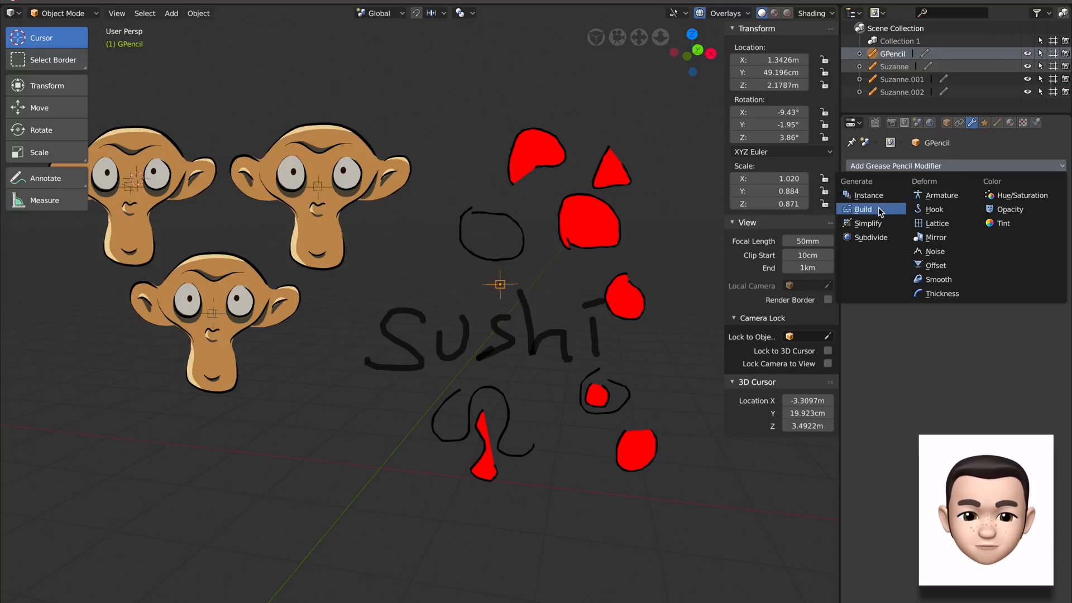
pyautogui.click(864, 209)
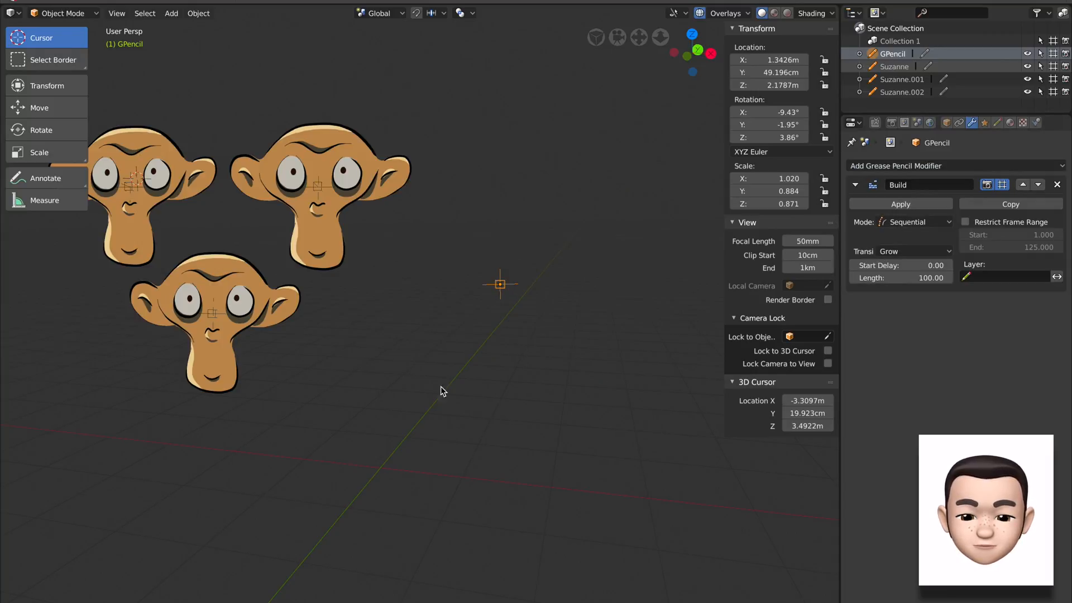
pyautogui.moveTo(328, 69)
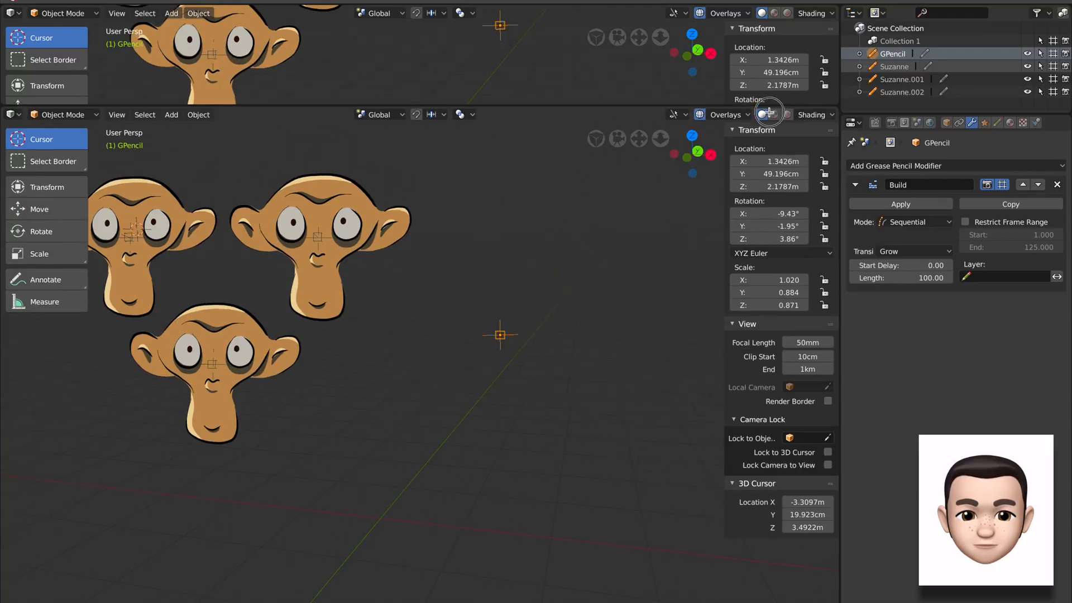
pyautogui.click(10, 13)
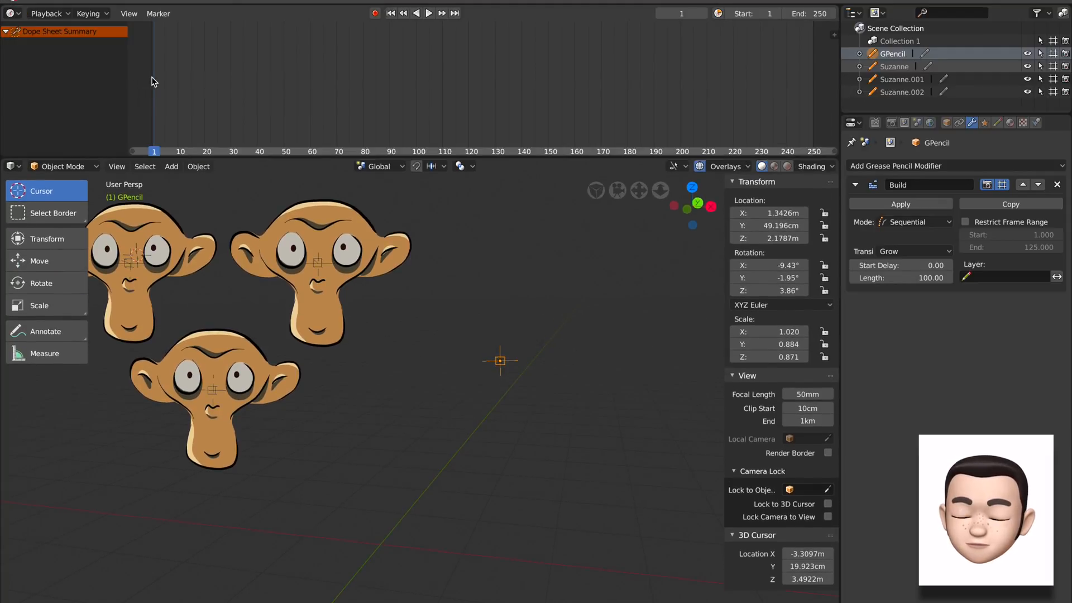
pyautogui.click(423, 13)
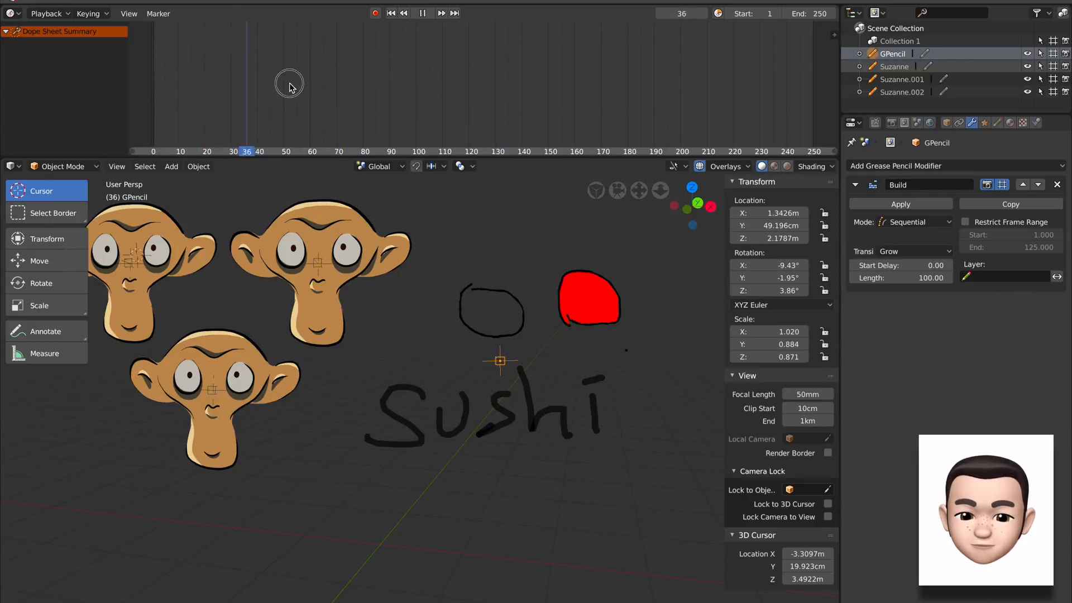
pyautogui.click(422, 11)
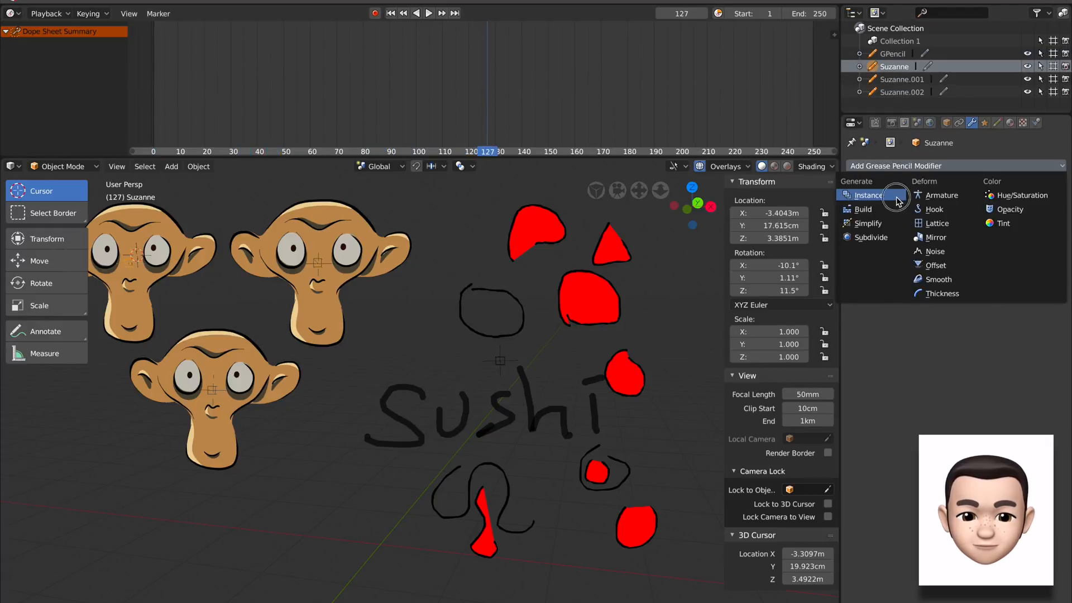
pyautogui.click(868, 194)
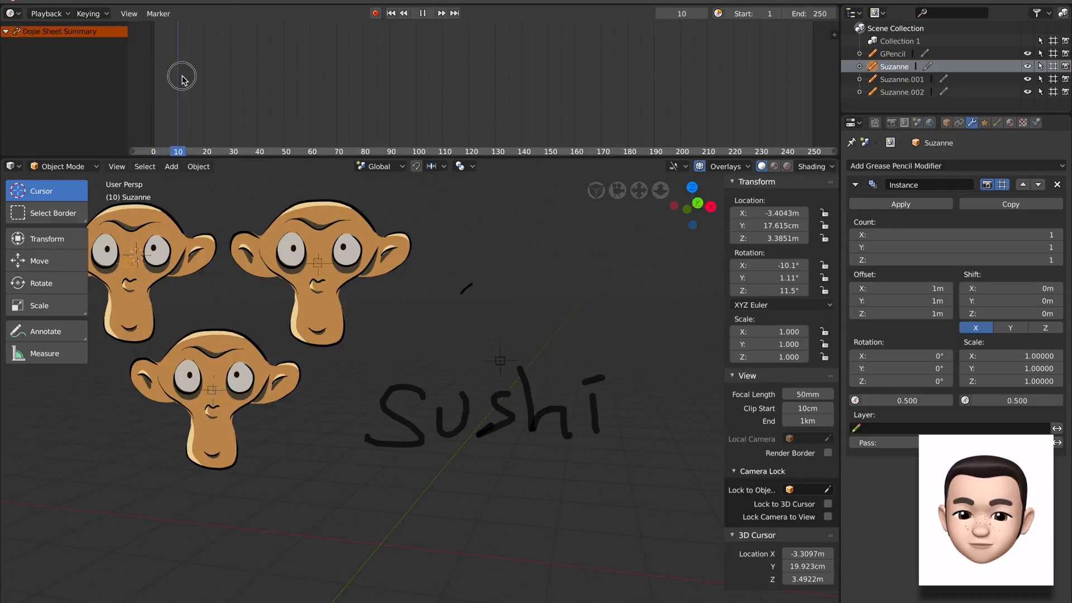
pyautogui.click(925, 165)
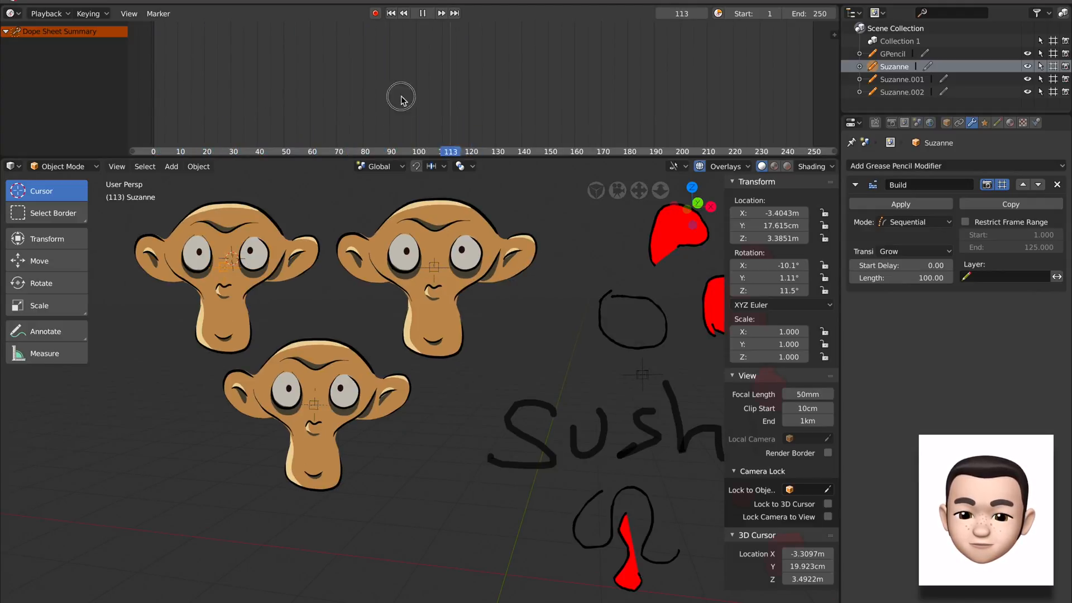
pyautogui.click(913, 251)
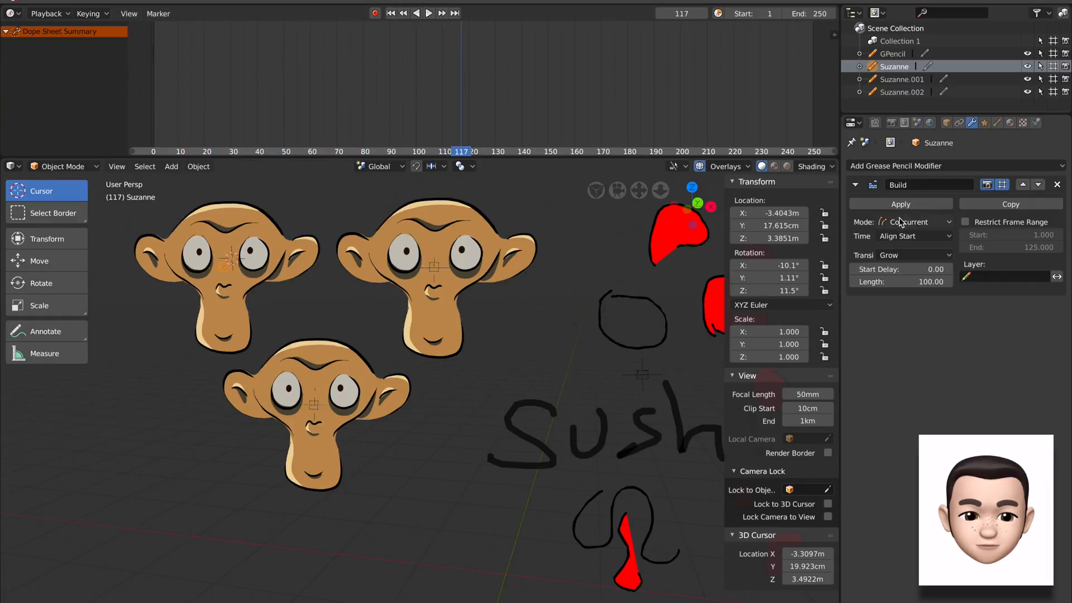
pyautogui.click(956, 166)
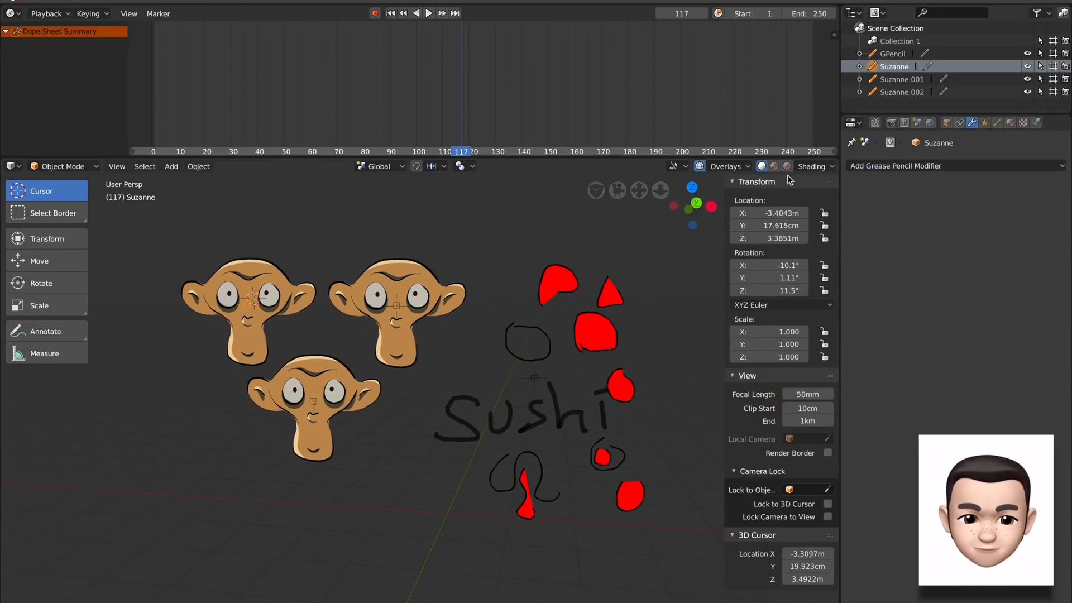
# Tint Suzanne.002 with Hue/Saturation, then shift Suzanne.001's hue to about 1.196 so it turns green.
pyautogui.click(902, 91)
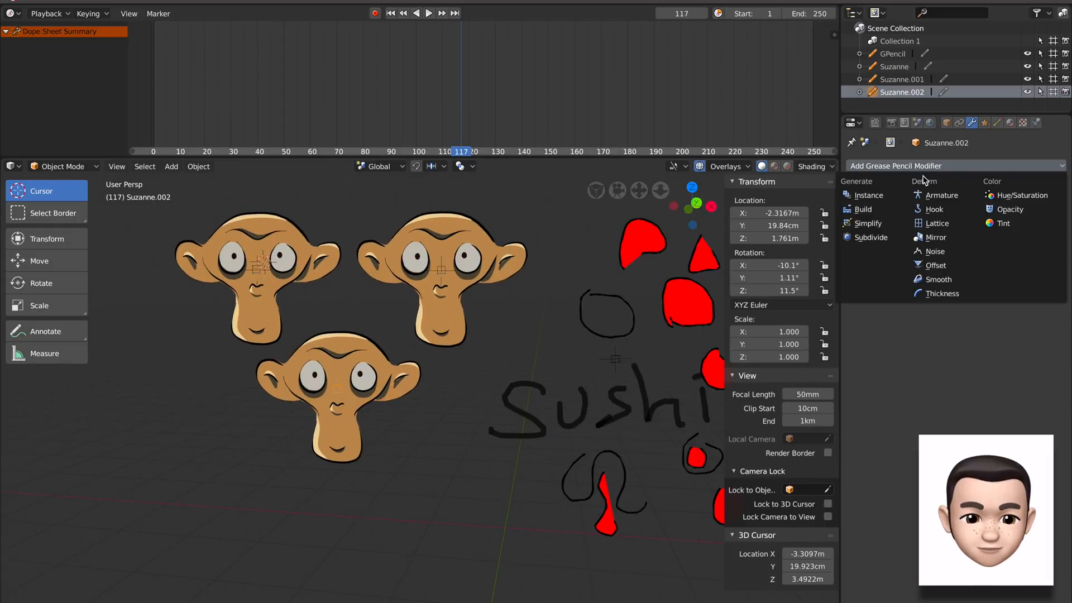
pyautogui.click(1023, 194)
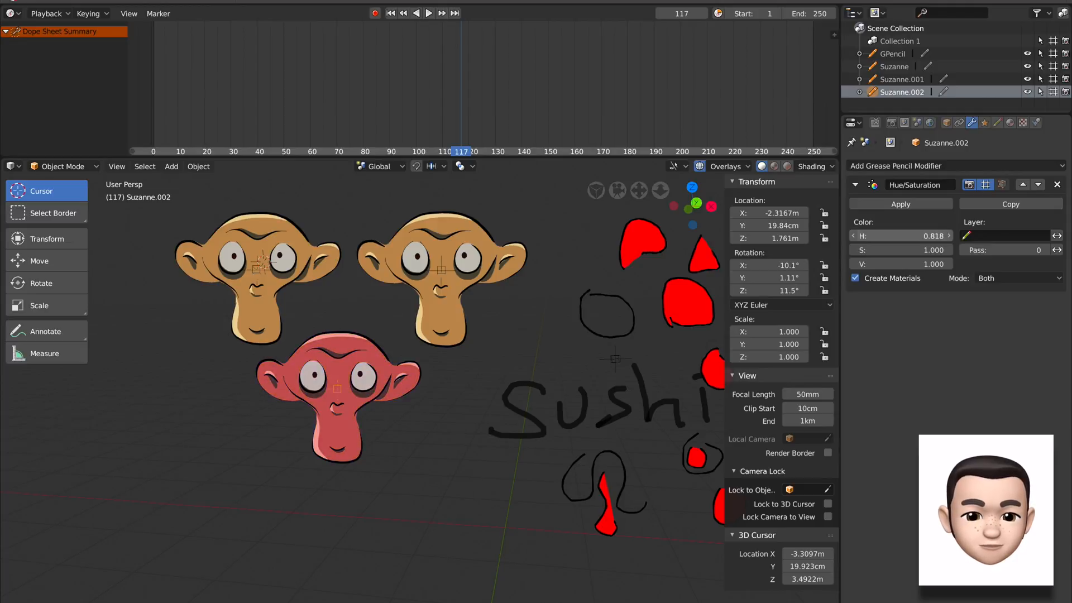
pyautogui.click(902, 79)
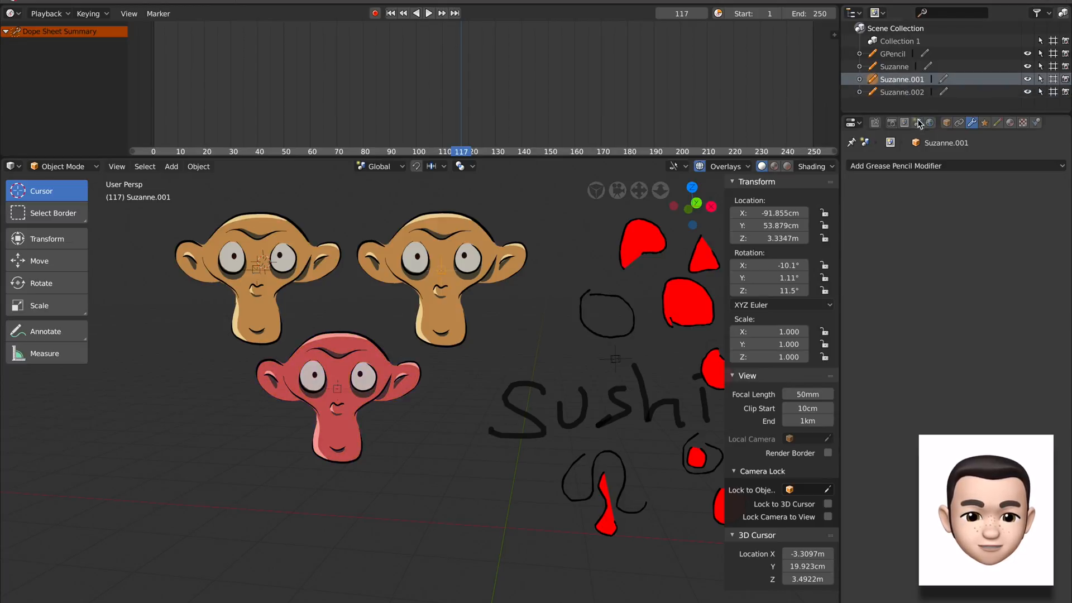
pyautogui.click(955, 165)
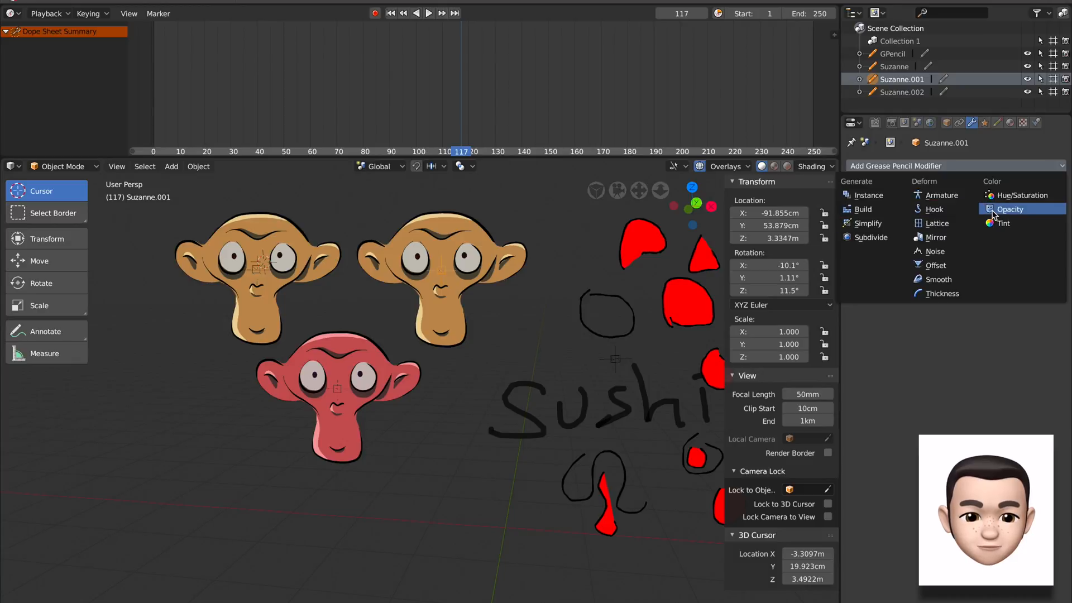
pyautogui.click(1023, 195)
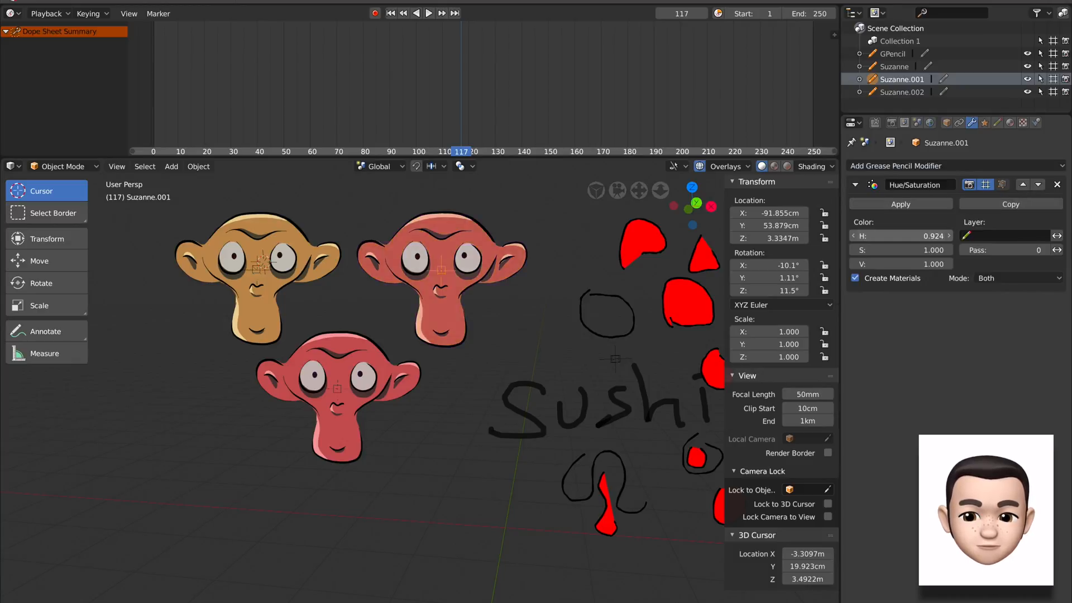
pyautogui.moveTo(916, 236); pyautogui.dragTo(949, 235)
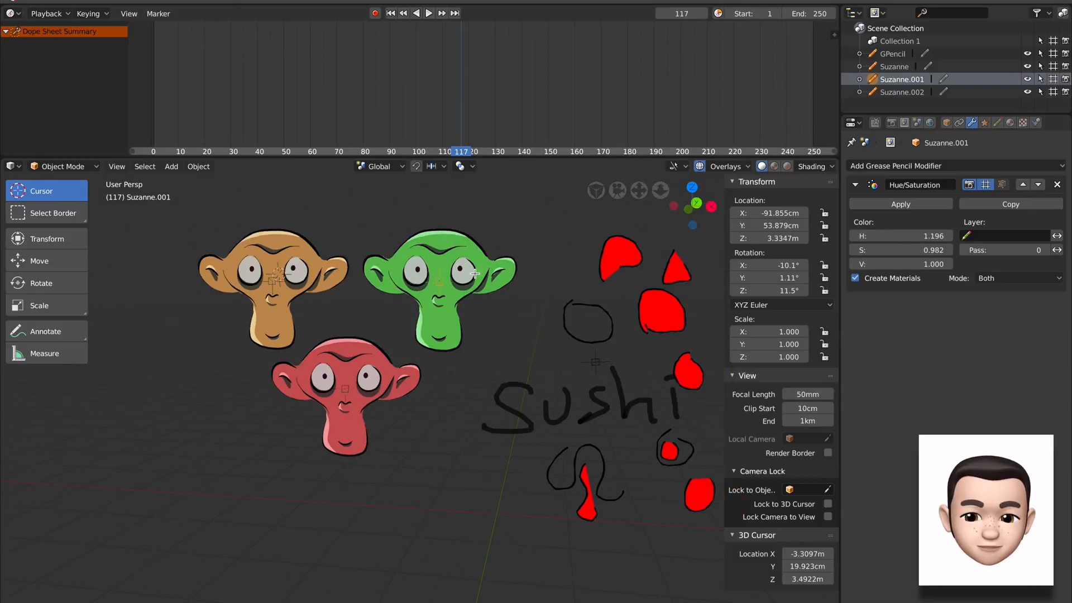
pyautogui.click(171, 167)
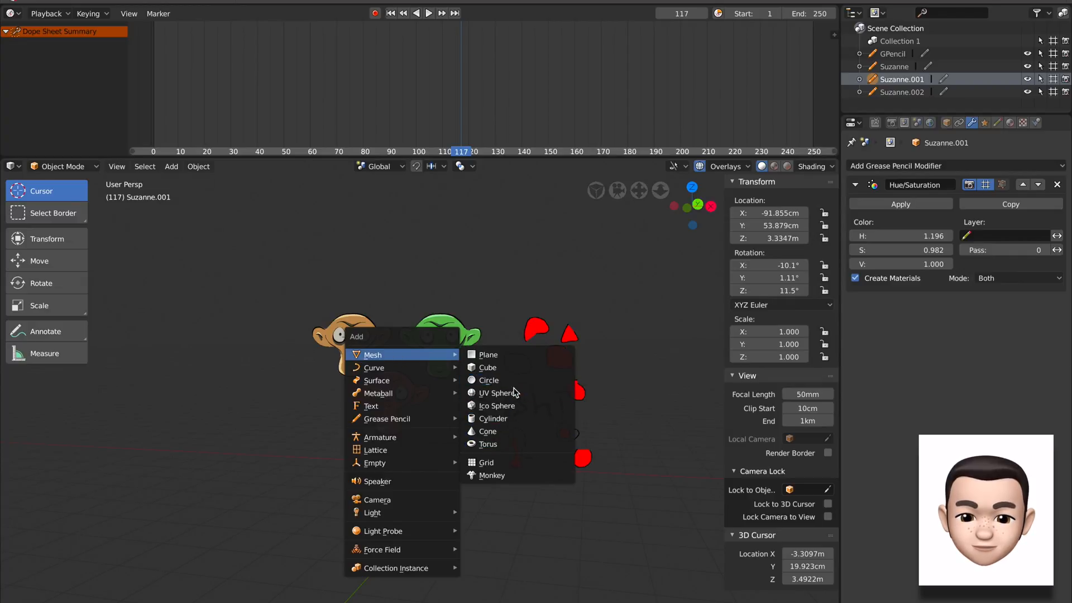
# Add an Ico Sphere, move it left of the heads and parent a Suzanne head to it.
pyautogui.click(495, 406)
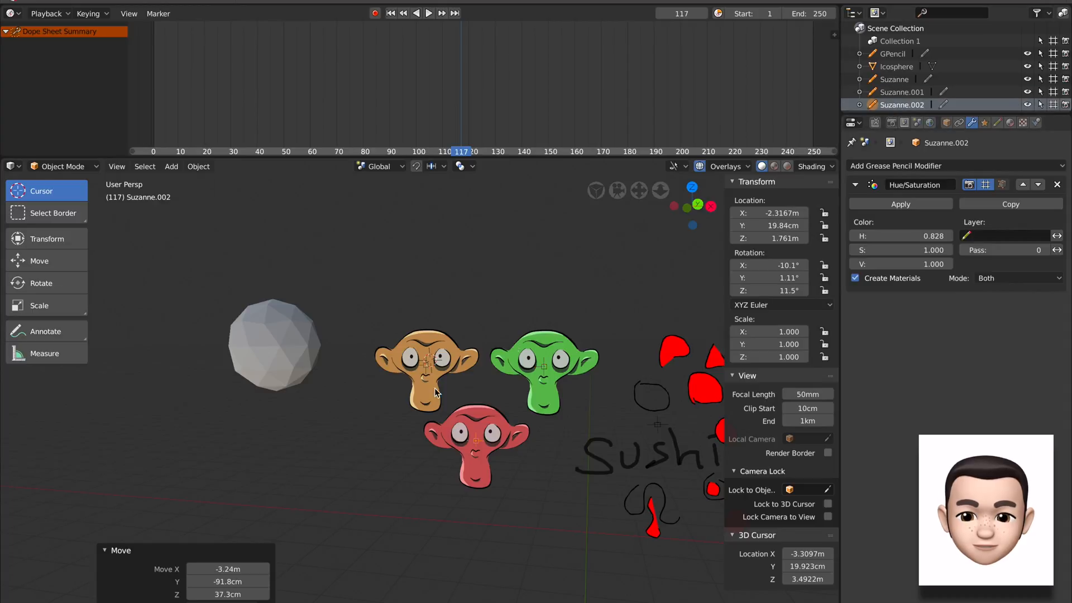
pyautogui.moveTo(473, 438); pyautogui.dragTo(446, 254)
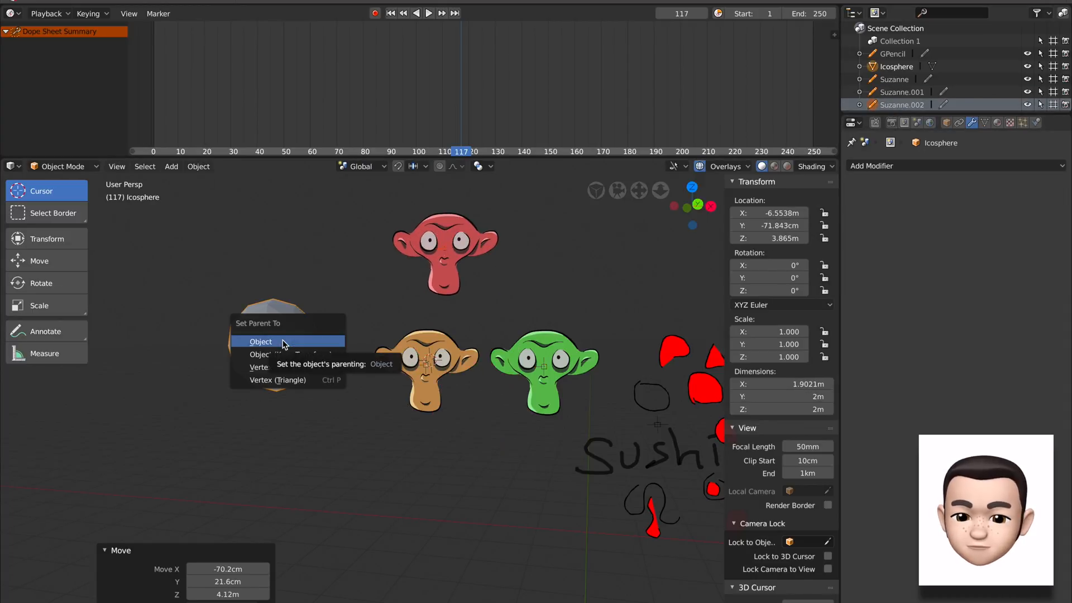
pyautogui.click(260, 342)
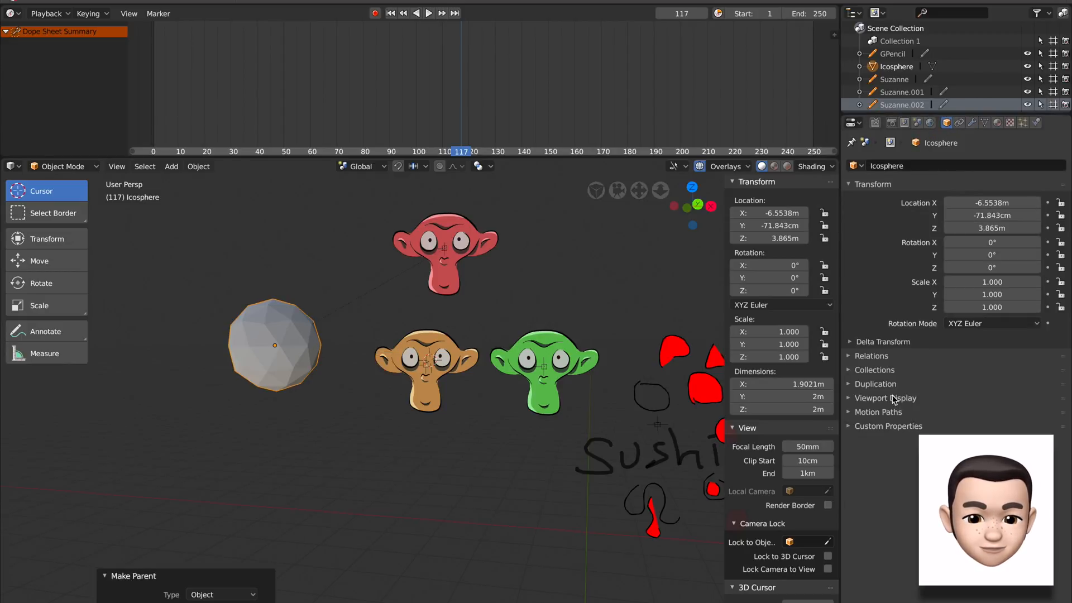
# Try Duplication Verts/Faces on the icosphere, set it back to None and re-parent the head.
pyautogui.click(983, 402)
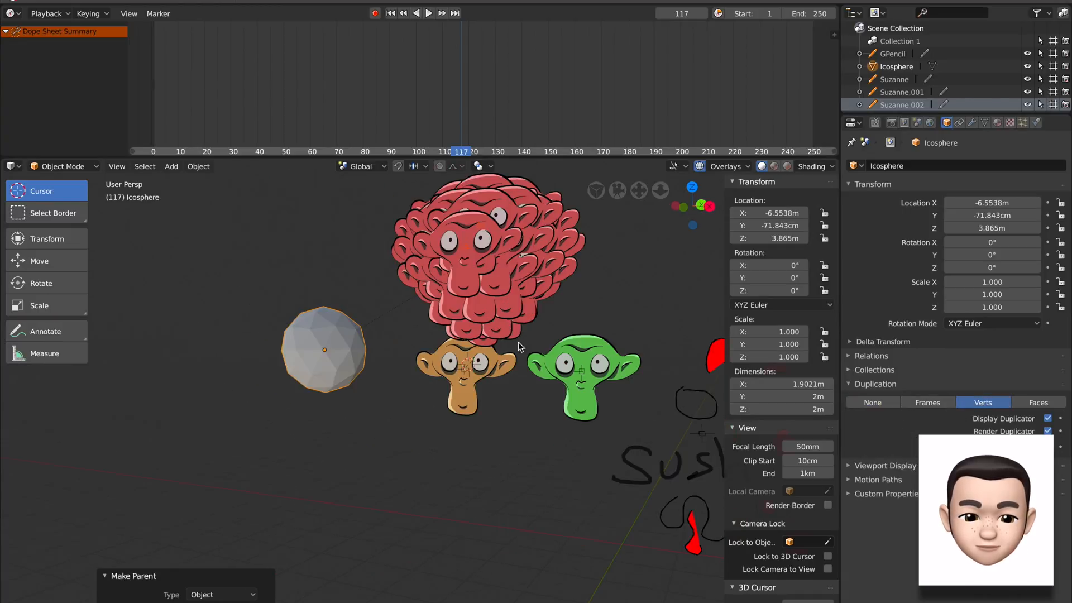
pyautogui.click(1039, 402)
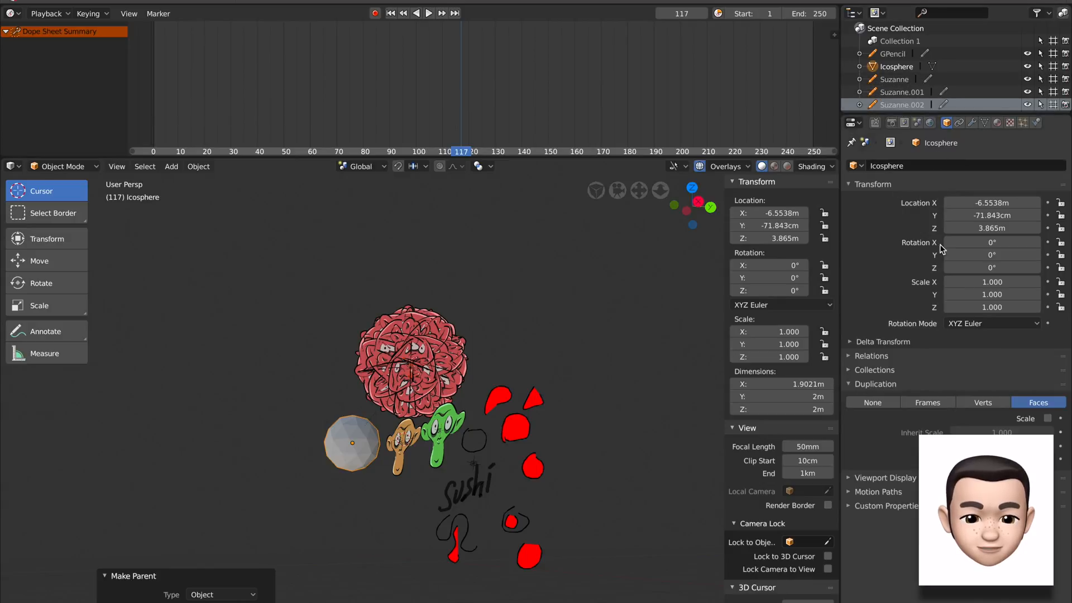
pyautogui.click(874, 402)
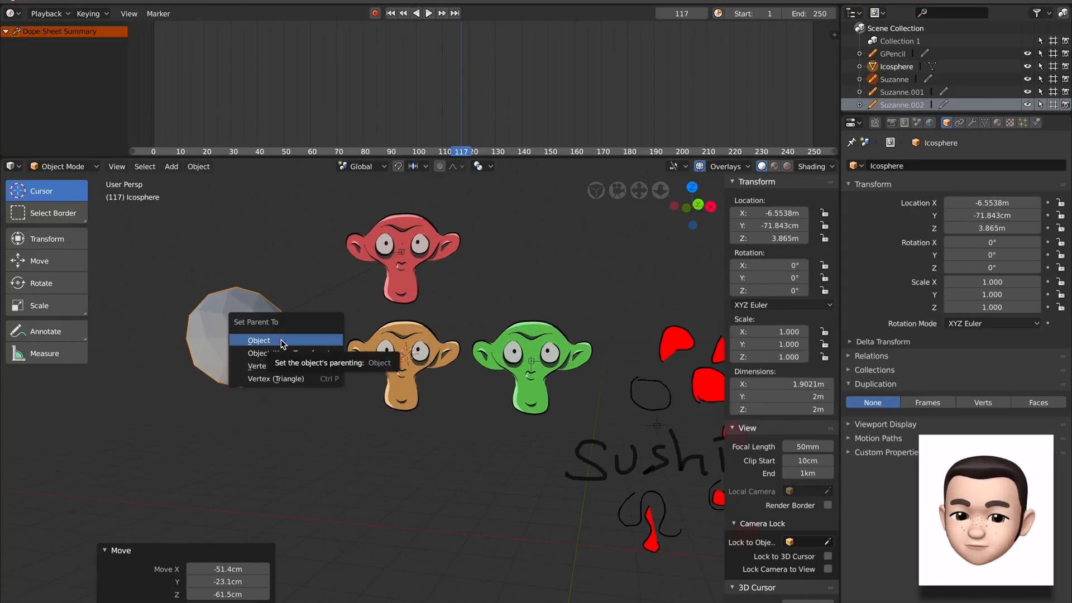
pyautogui.click(259, 339)
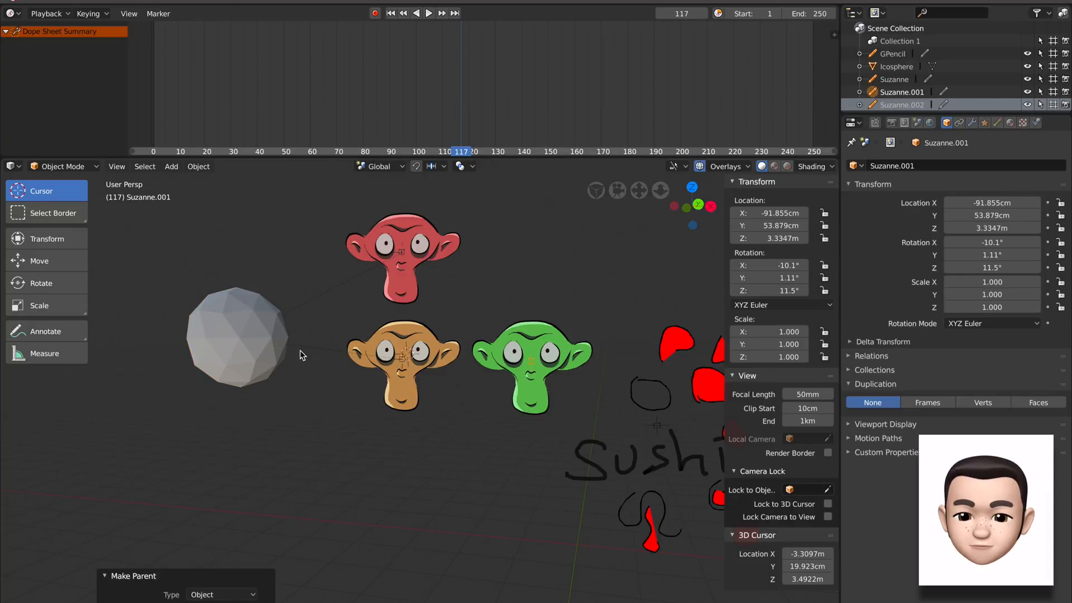
pyautogui.click(239, 338)
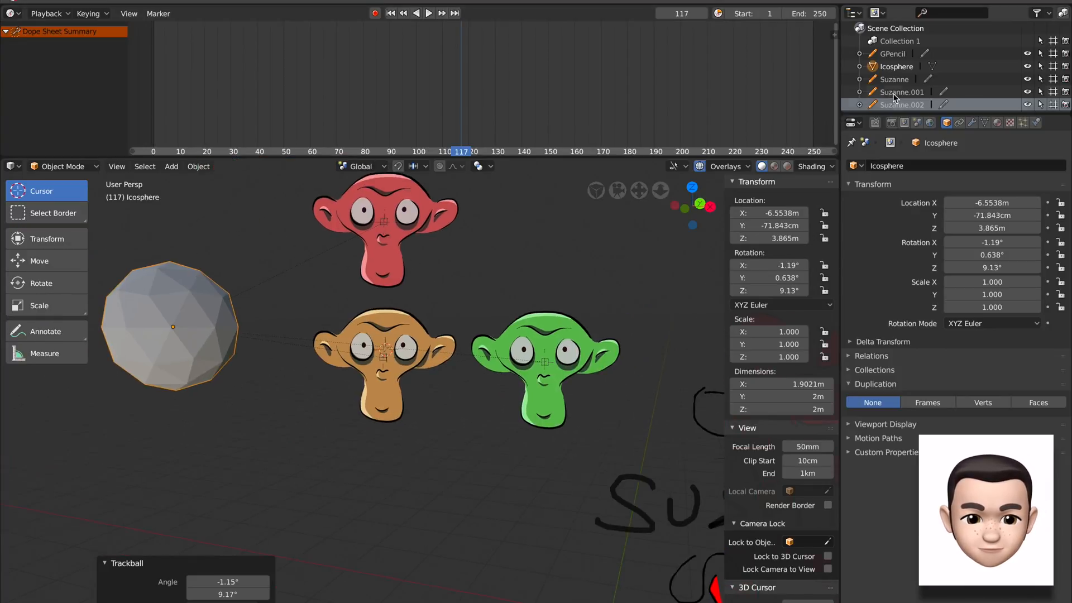
# Give the green Suzanne.001 a Pixelate shader effect sized 155 px.
pyautogui.click(902, 92)
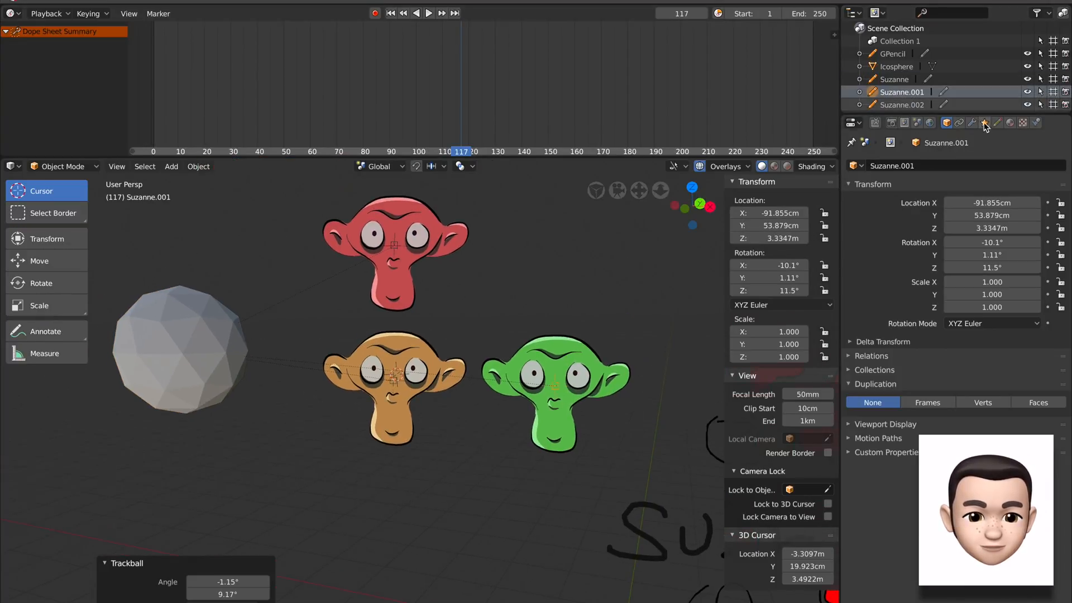
pyautogui.click(985, 123)
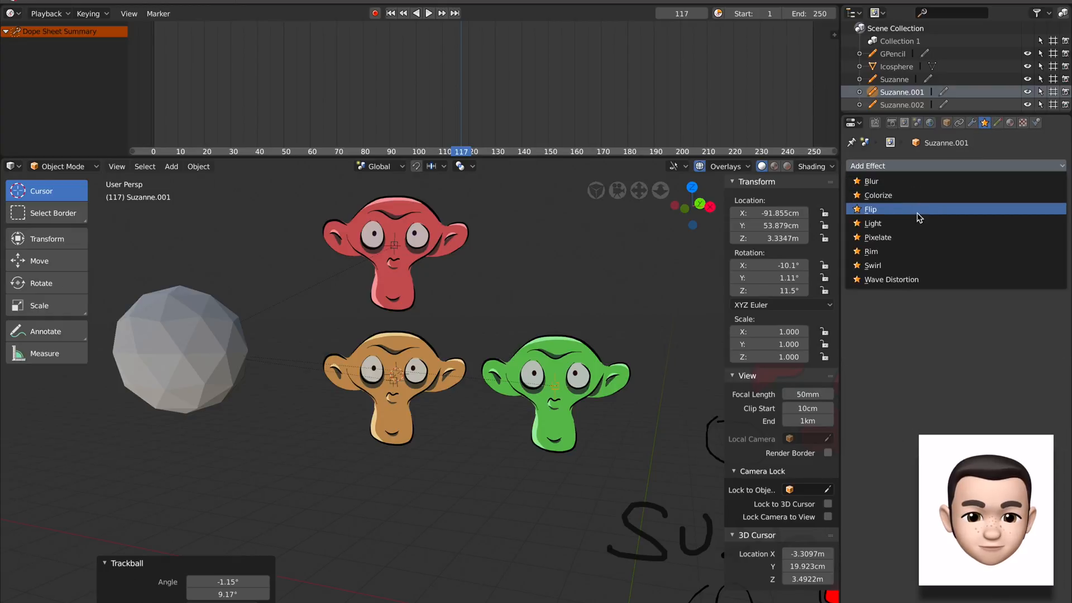
pyautogui.click(878, 237)
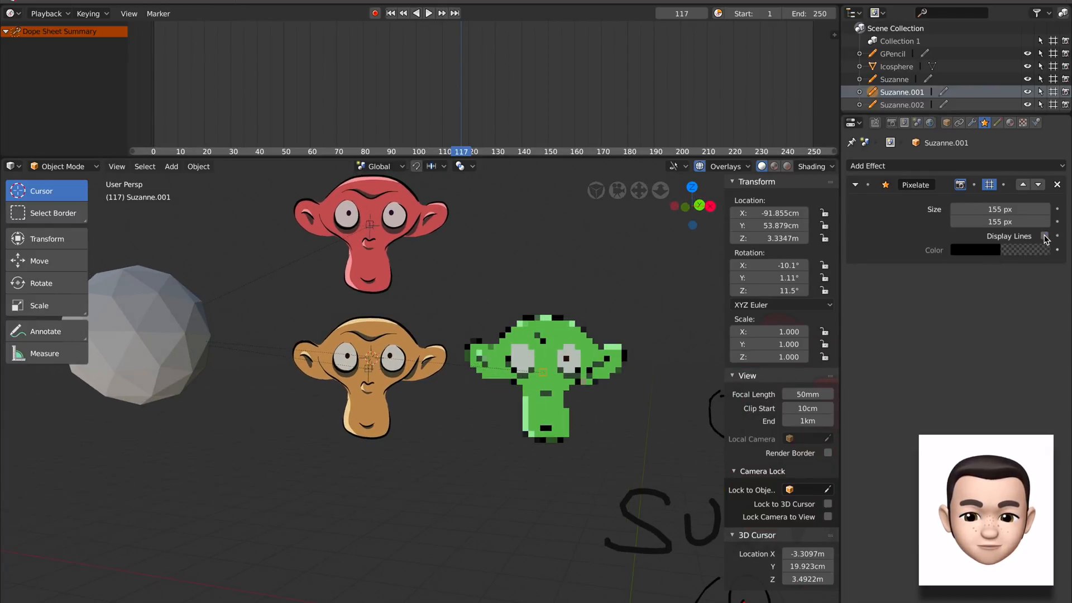
pyautogui.click(903, 105)
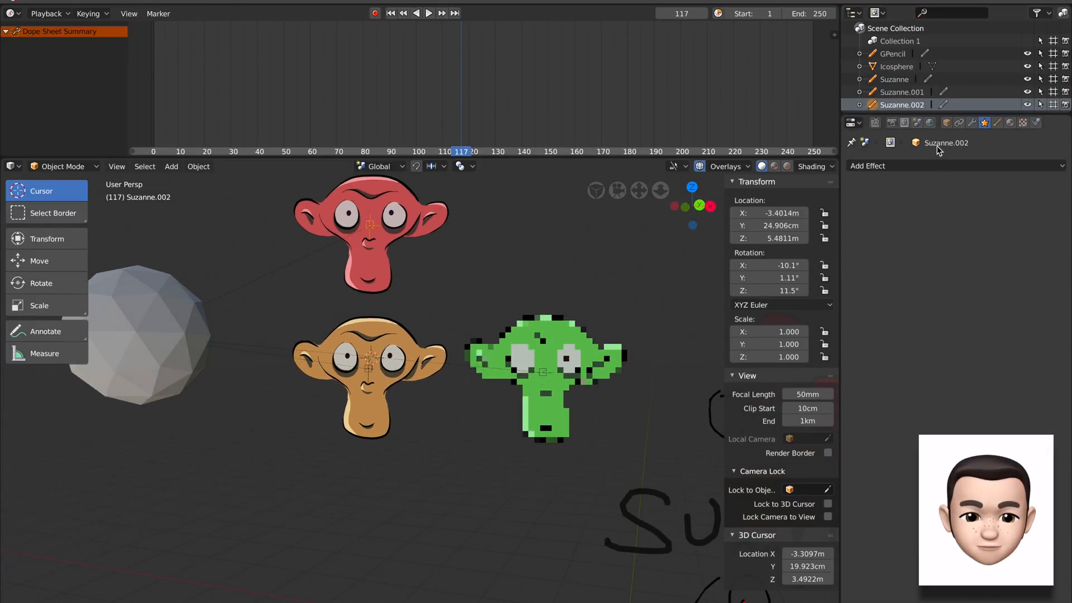
# Add a Light effect to red Suzanne.002 and a torus mesh above the heads.
pyautogui.click(945, 165)
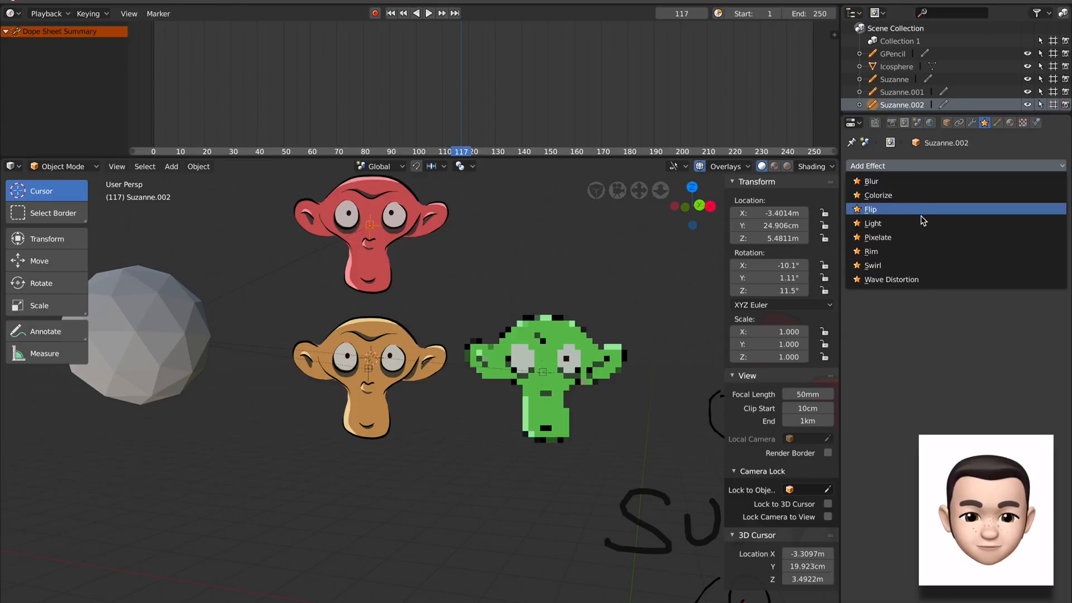
pyautogui.click(872, 224)
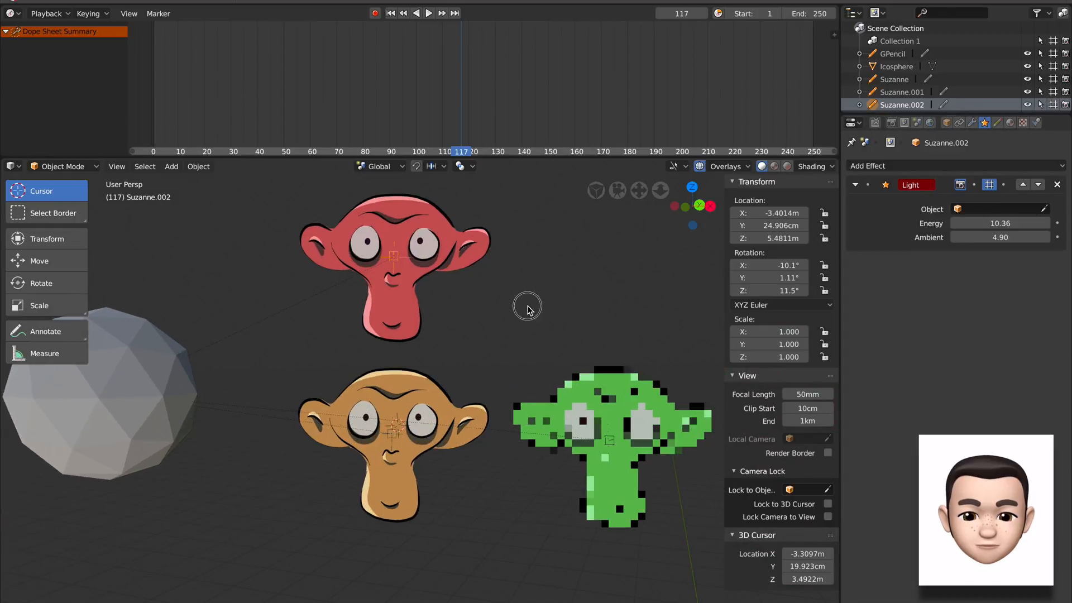
pyautogui.click(171, 166)
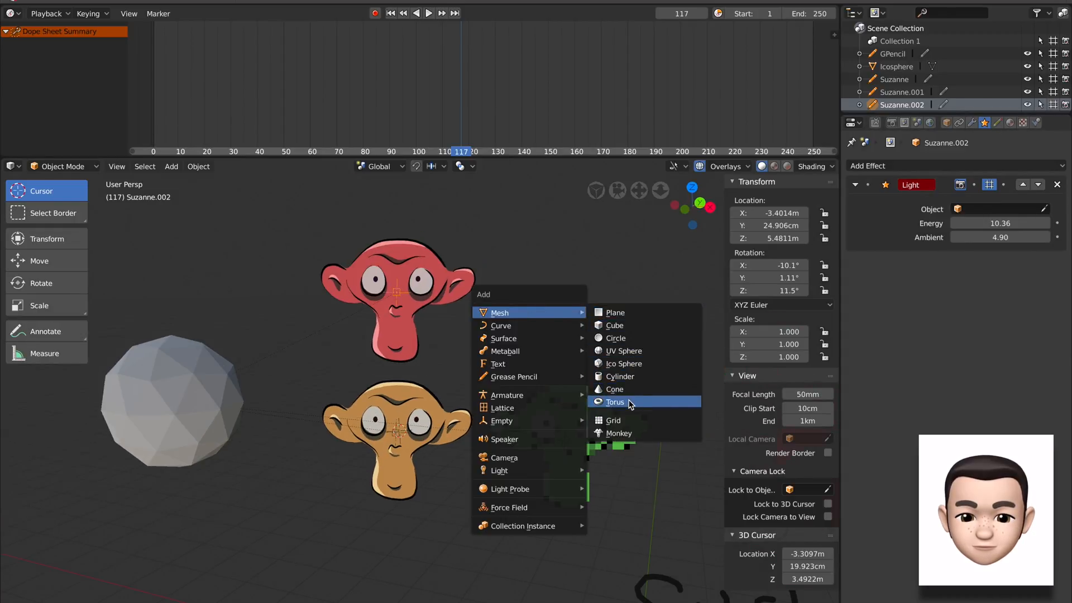
pyautogui.click(615, 402)
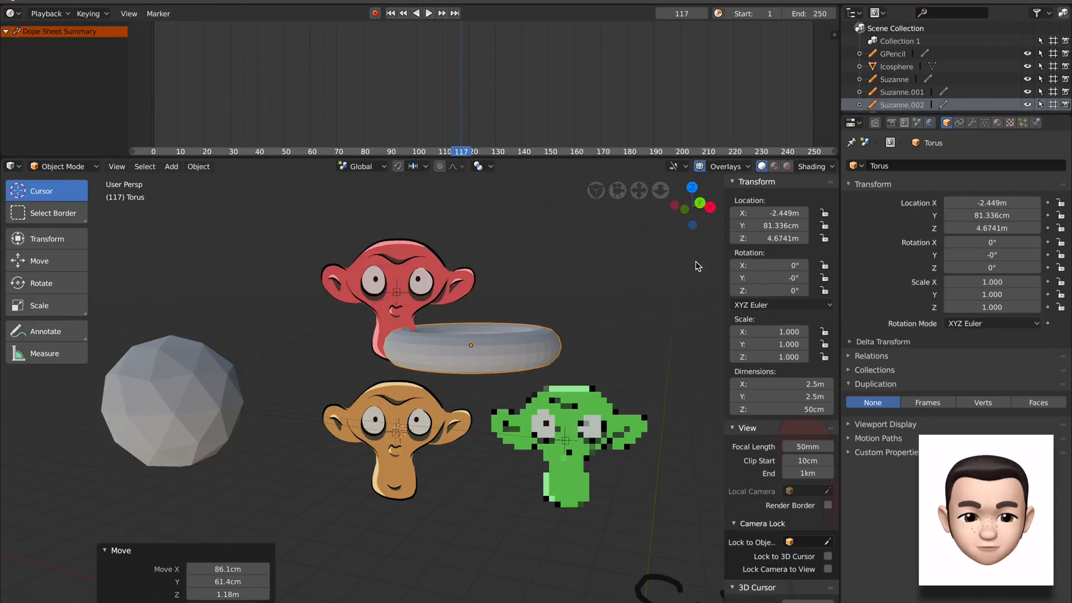
pyautogui.click(902, 92)
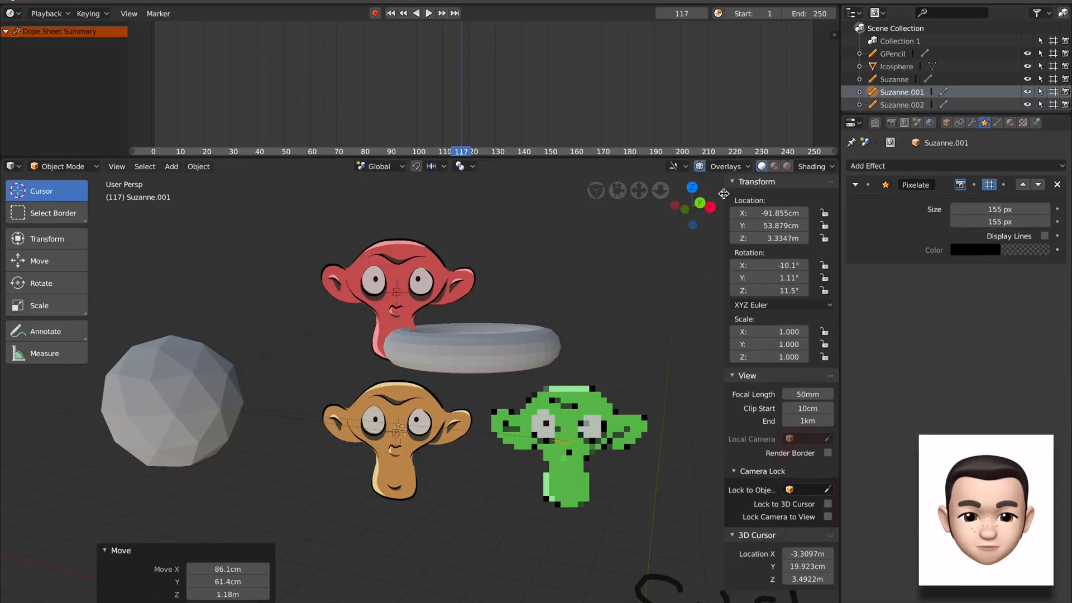
# Rotate the torus as a ring light for the red head, raise Energy and Ambient, then delete it.
pyautogui.click(903, 105)
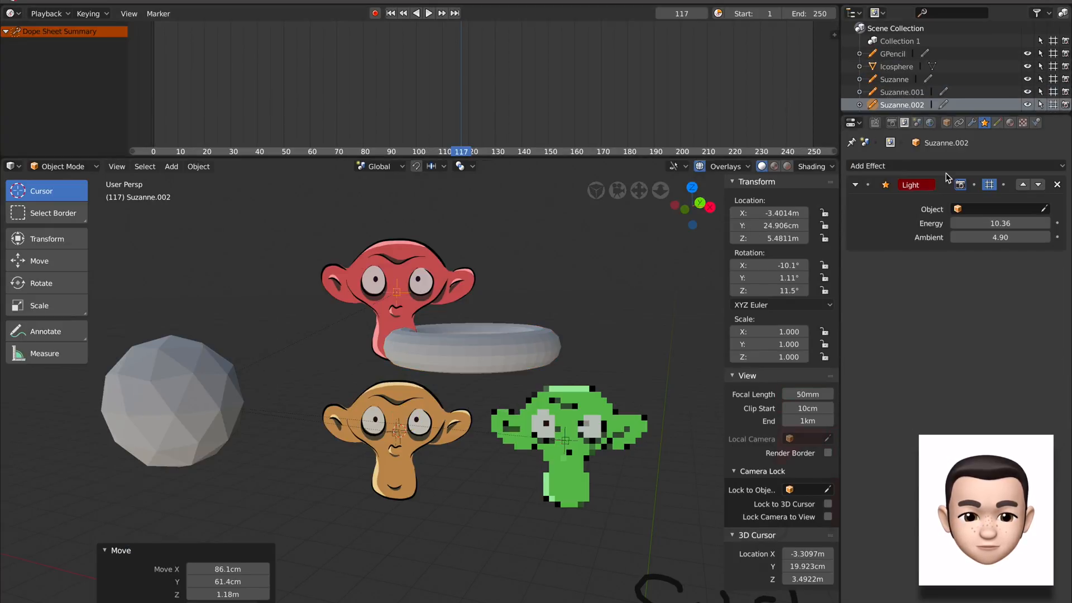
pyautogui.click(999, 209)
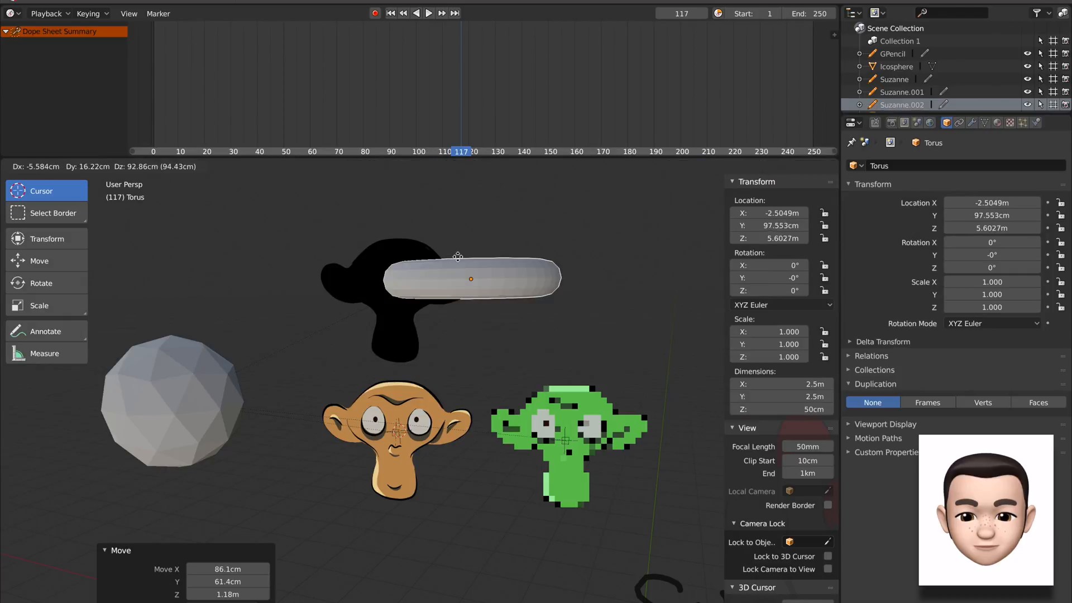
pyautogui.moveTo(470, 279); pyautogui.dragTo(392, 337)
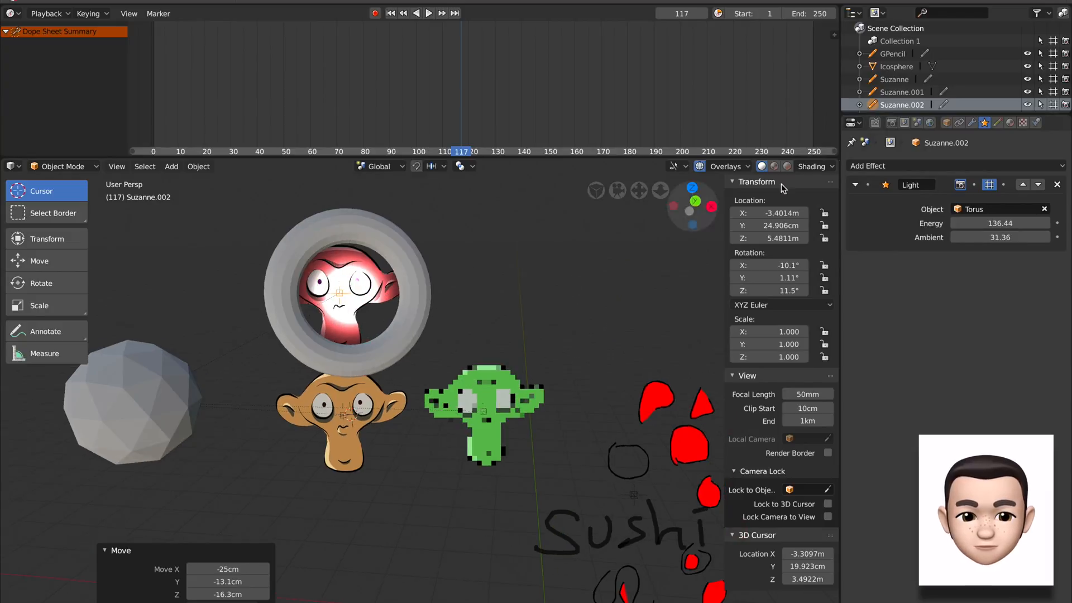
pyautogui.click(897, 66)
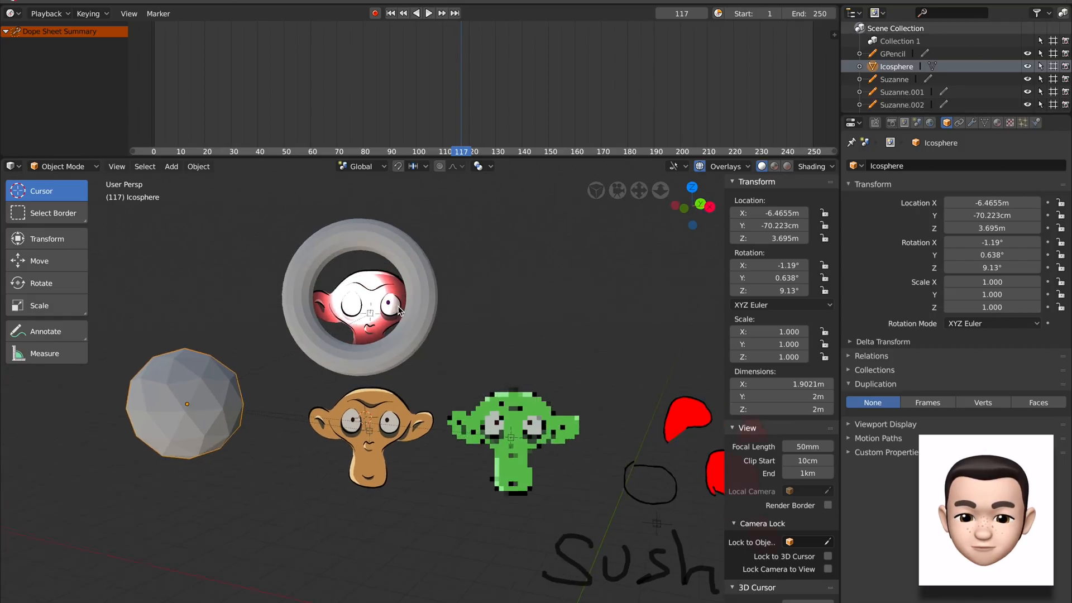
pyautogui.moveTo(400, 309); pyautogui.dragTo(410, 274)
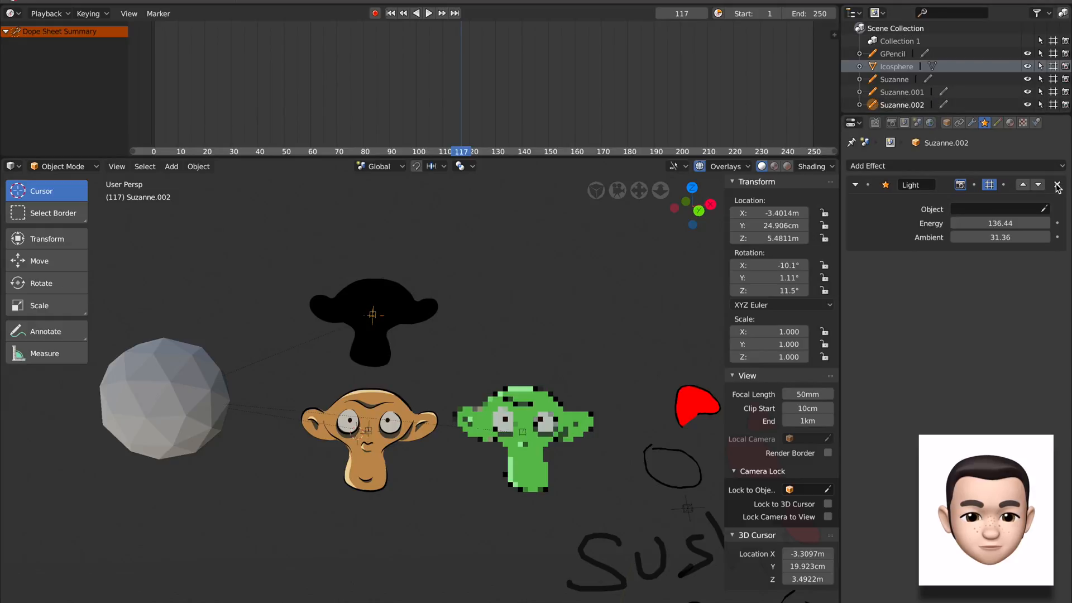
# Replace the Light effect with a vertical Wave Distortion on Suzanne.002 and play the animation.
pyautogui.click(956, 165)
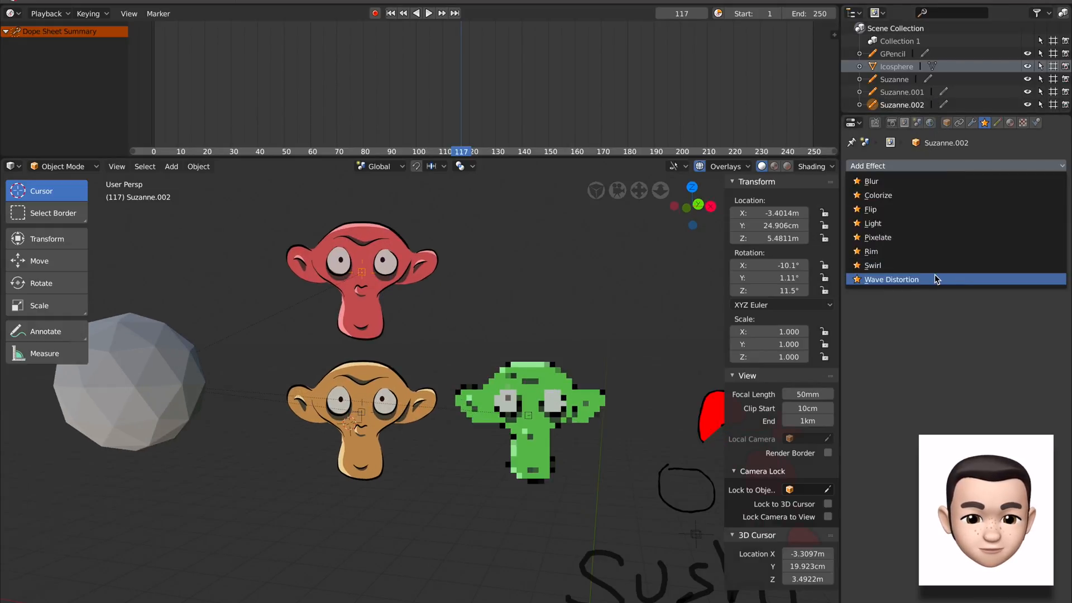
pyautogui.click(891, 279)
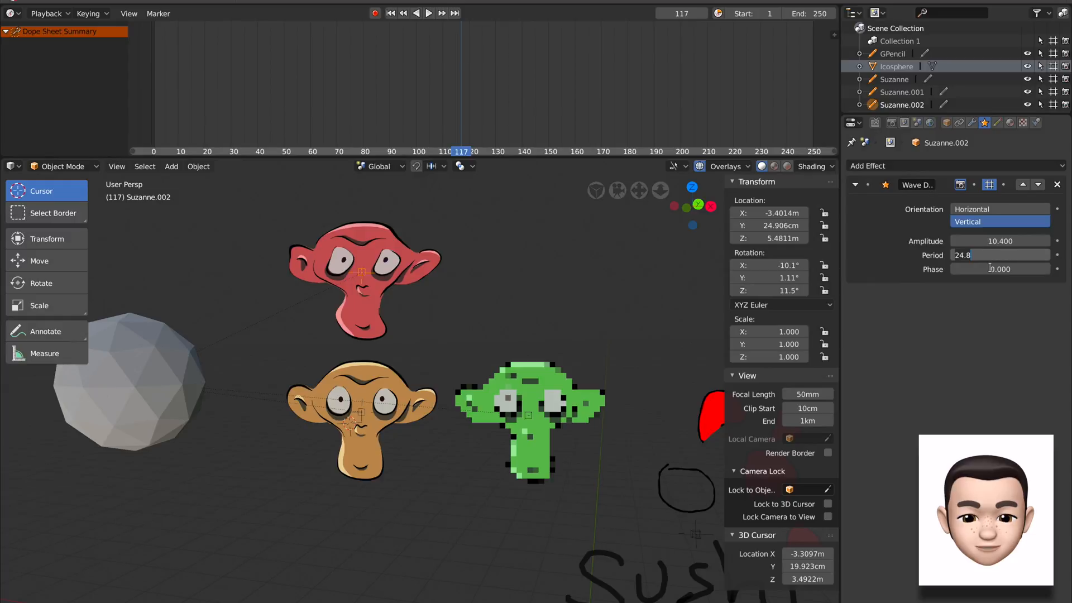
pyautogui.write('#fram')
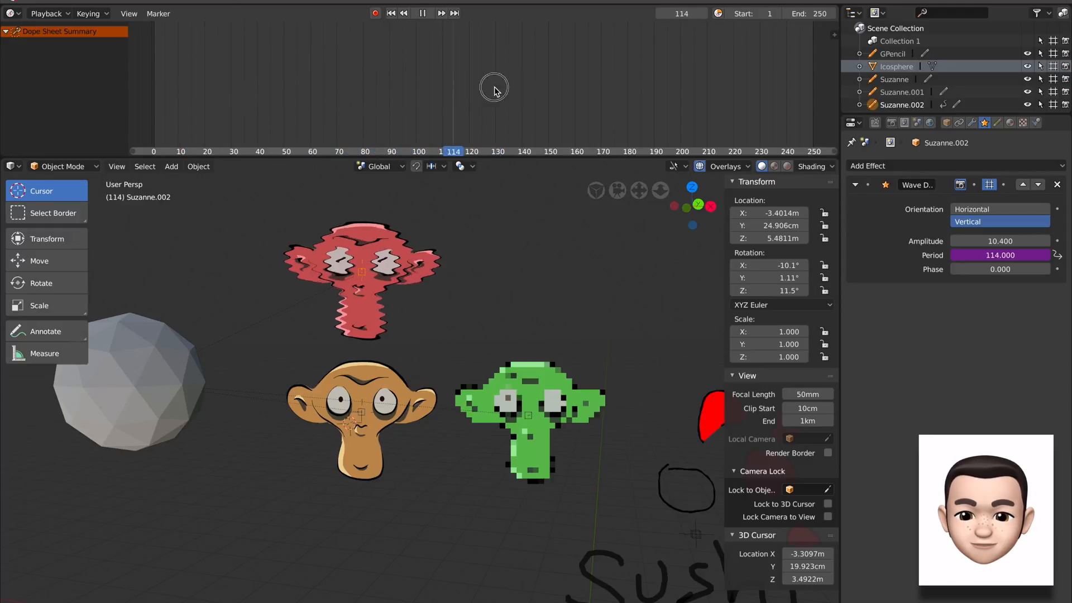
pyautogui.rightClick(1000, 254)
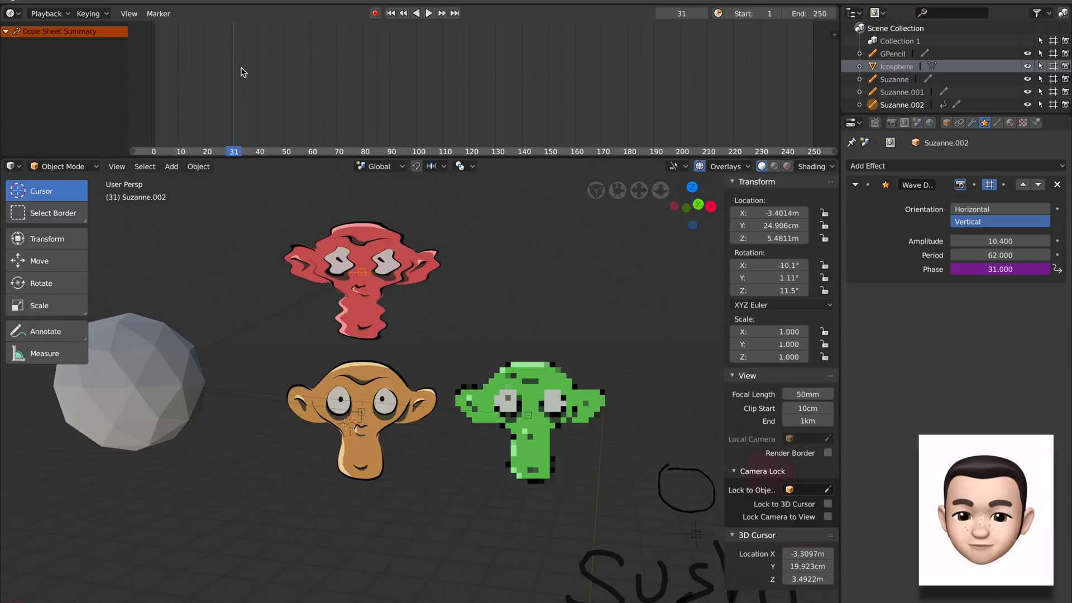
pyautogui.click(422, 12)
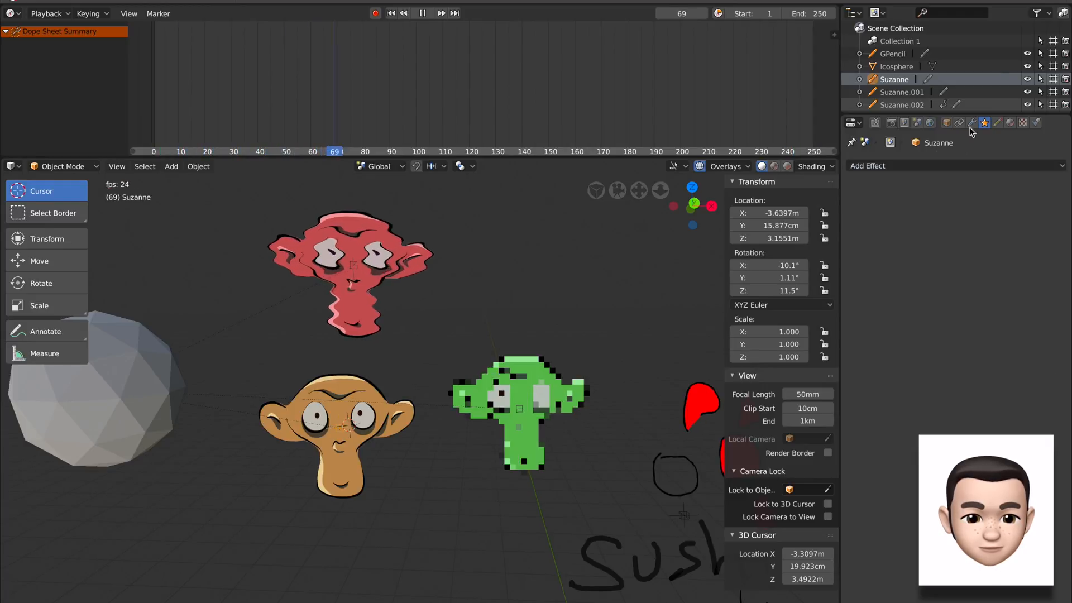
# Browse Suzanne's modifier list, effects, materials and Colors/Lines layers, then select Icosphere.
pyautogui.click(972, 122)
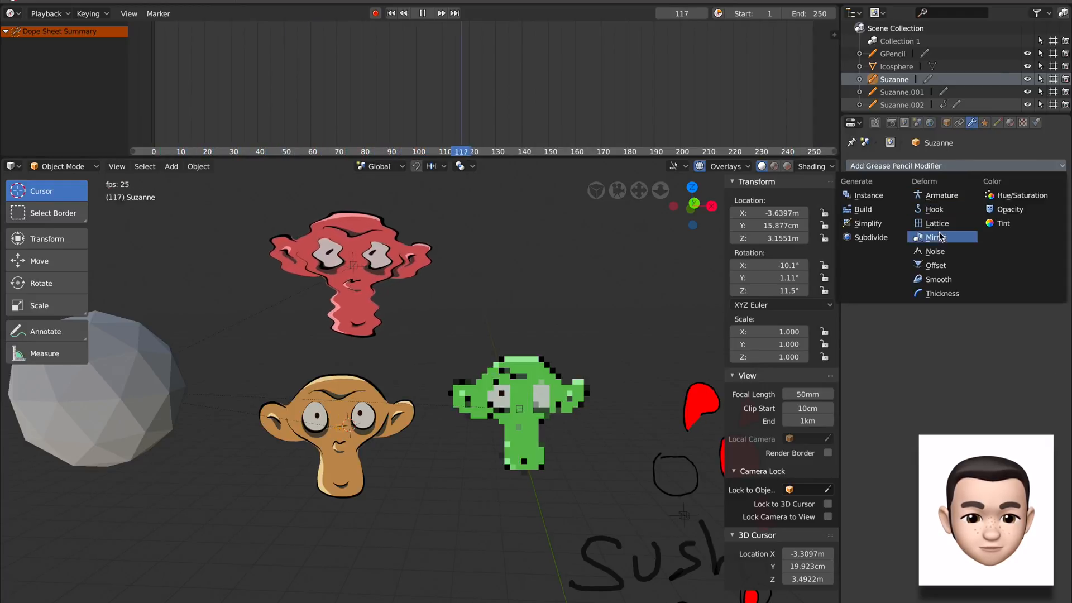
pyautogui.click(934, 237)
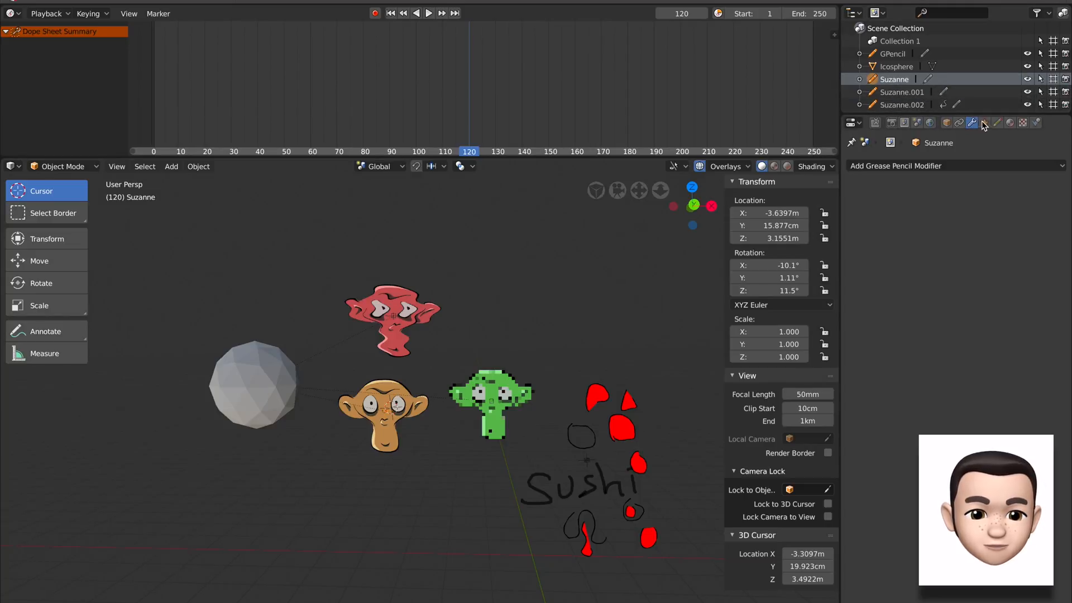
pyautogui.click(985, 123)
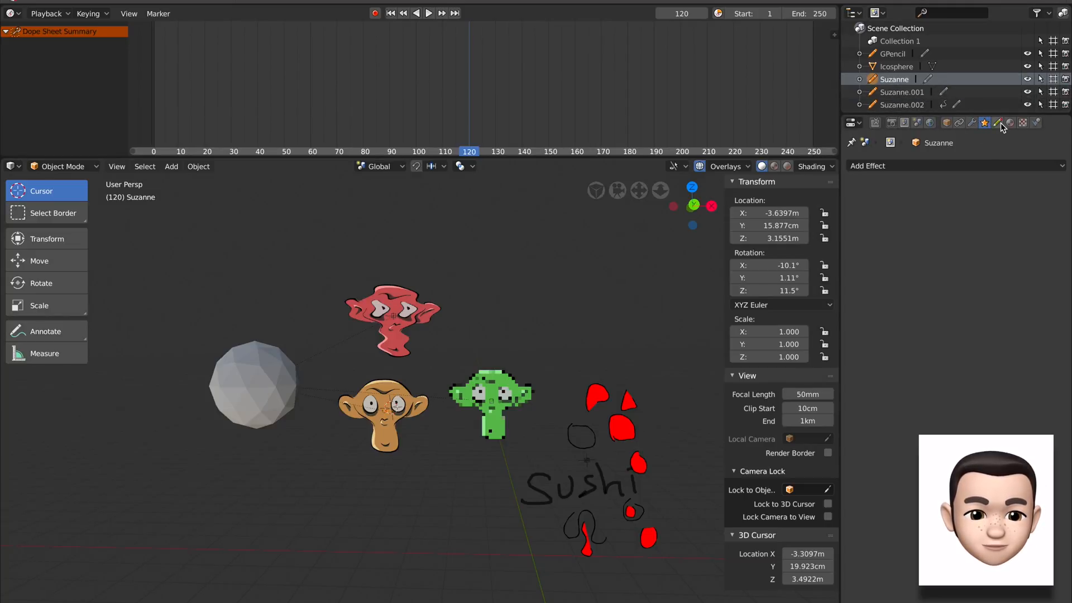
pyautogui.click(997, 123)
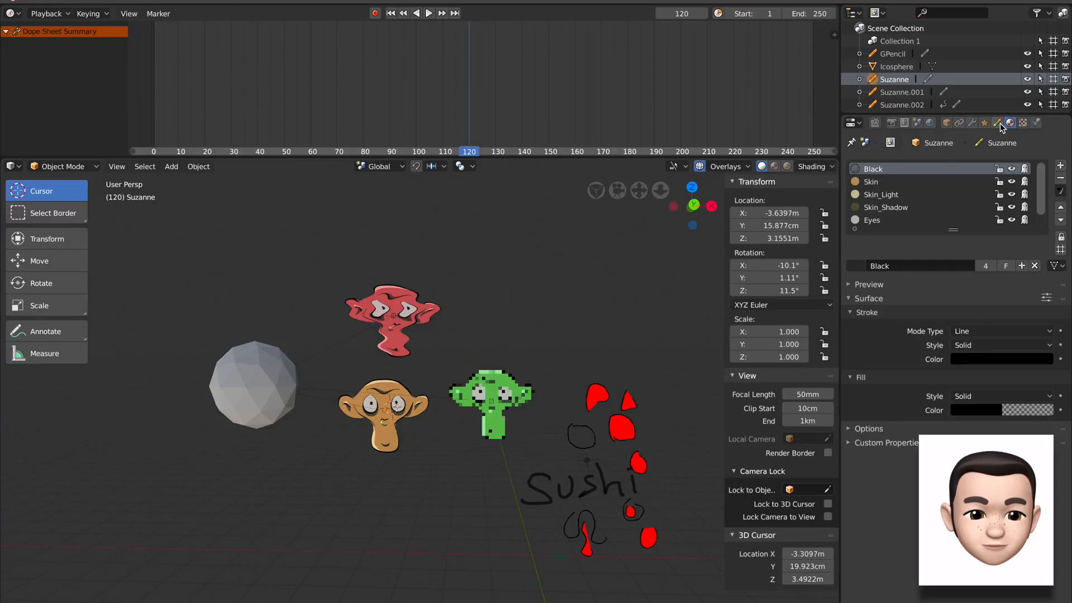
pyautogui.click(1000, 122)
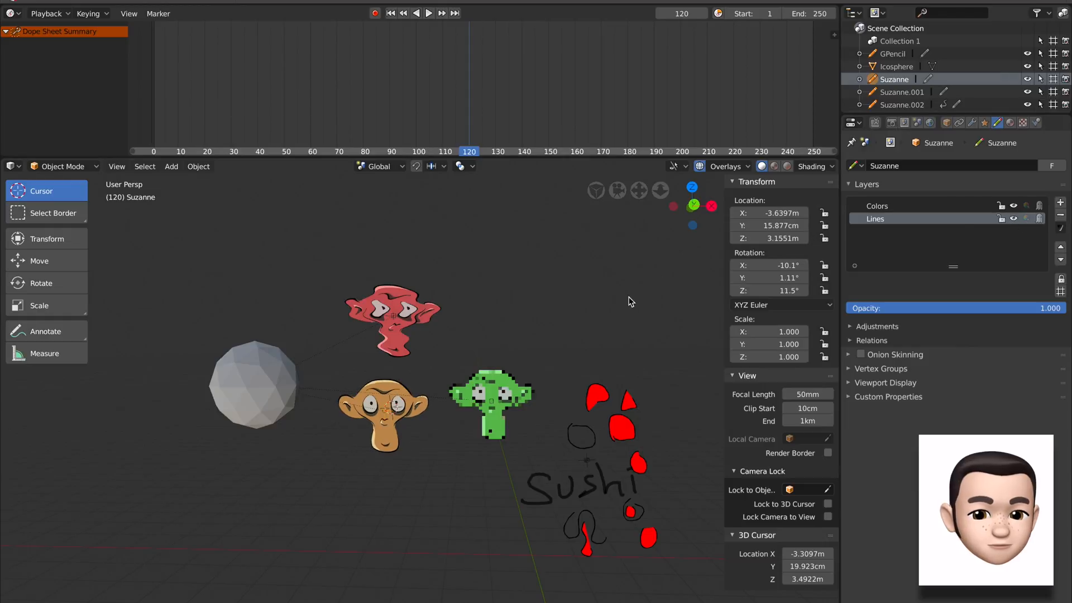
pyautogui.click(985, 122)
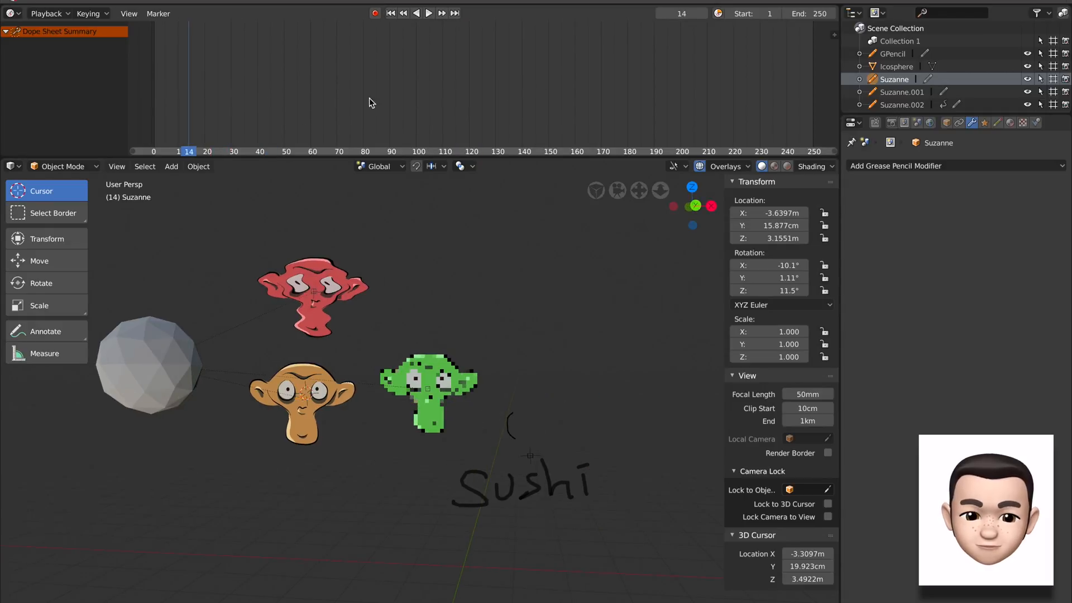
pyautogui.click(425, 12)
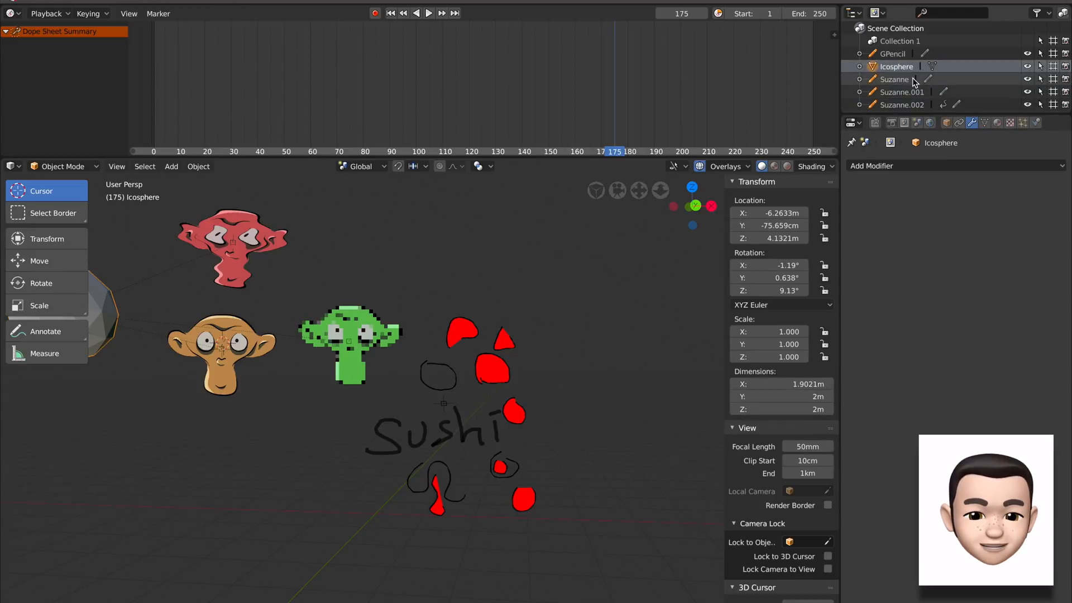
# On GPencil in Draw mode, draw red shapes with Draw Noise at frames 33 and 144.
pyautogui.click(889, 53)
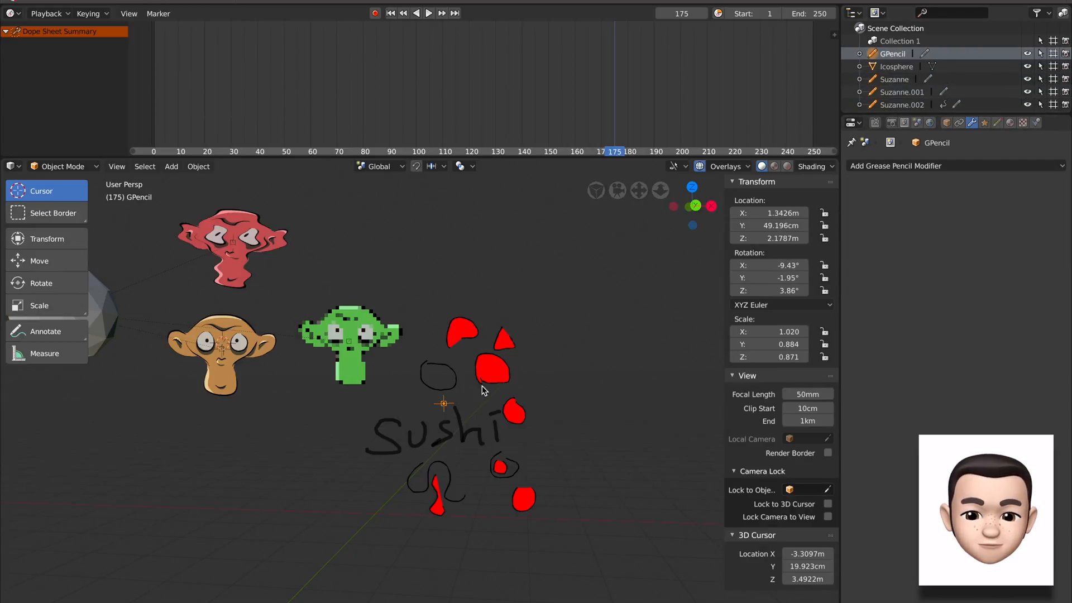
pyautogui.click(423, 12)
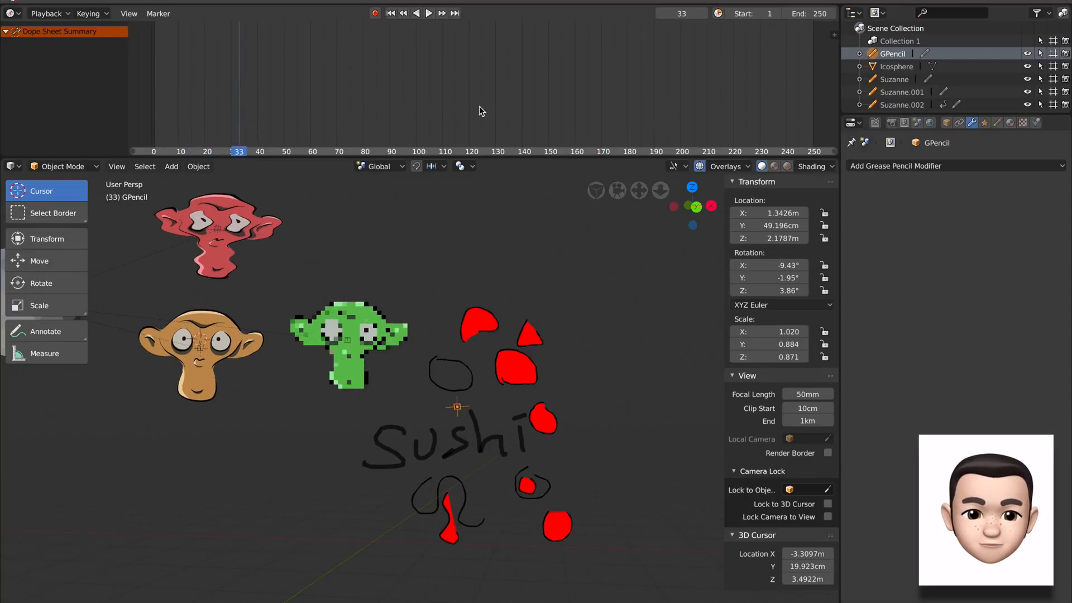
pyautogui.moveTo(161, 140)
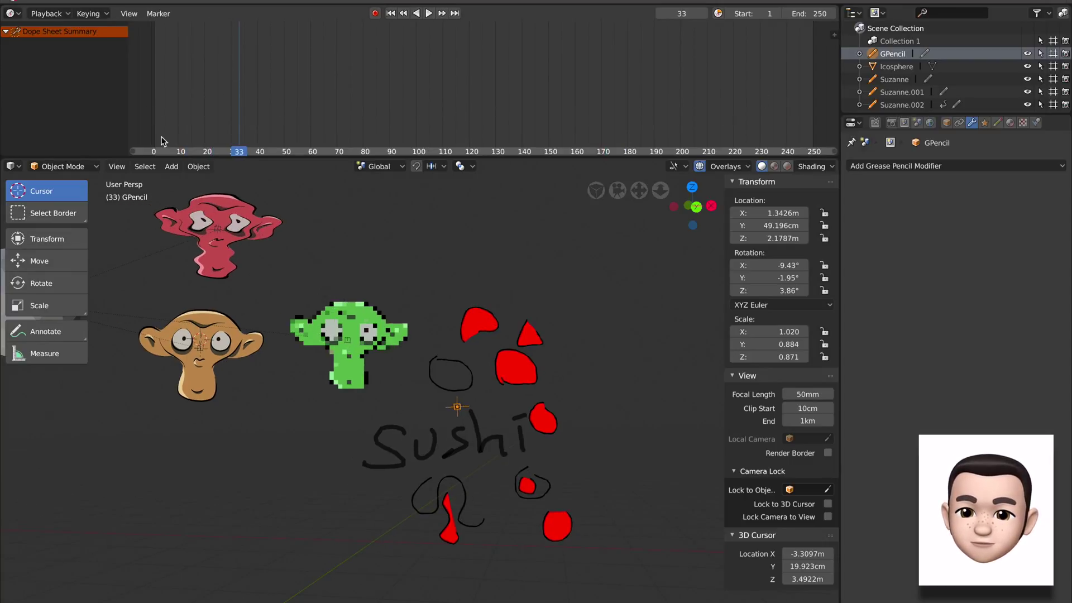
pyautogui.click(61, 167)
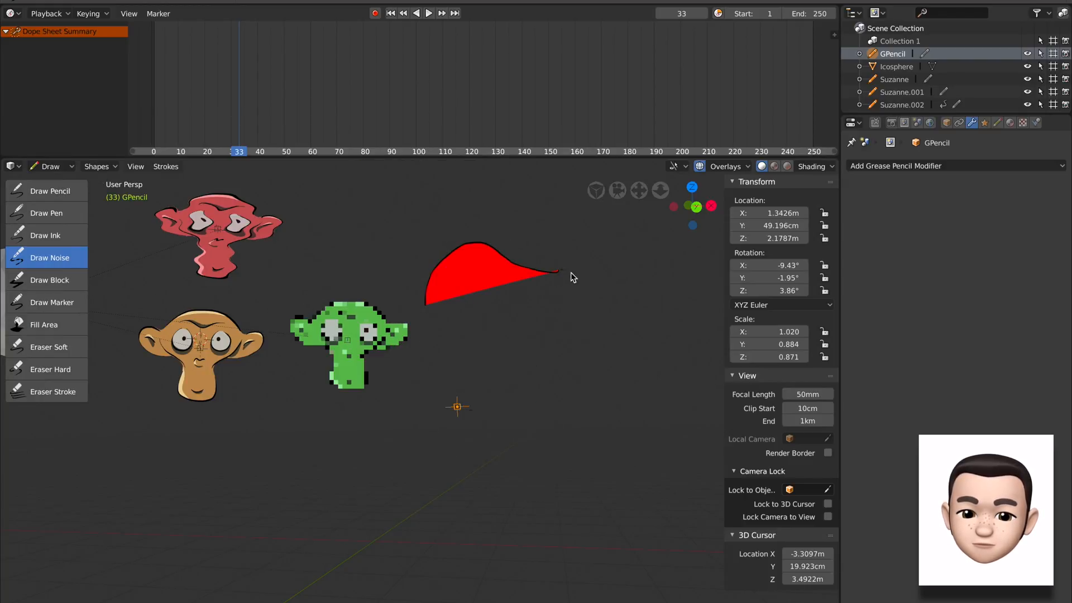
pyautogui.click(422, 12)
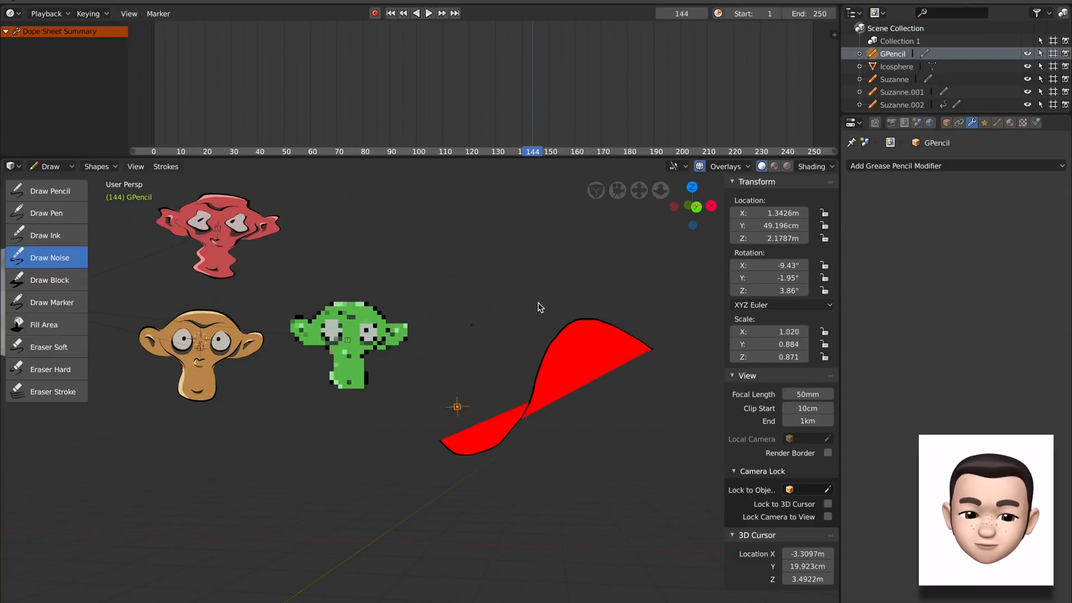
# Pick the black Material.001 and draw a curving black line with Draw Block.
pyautogui.click(997, 123)
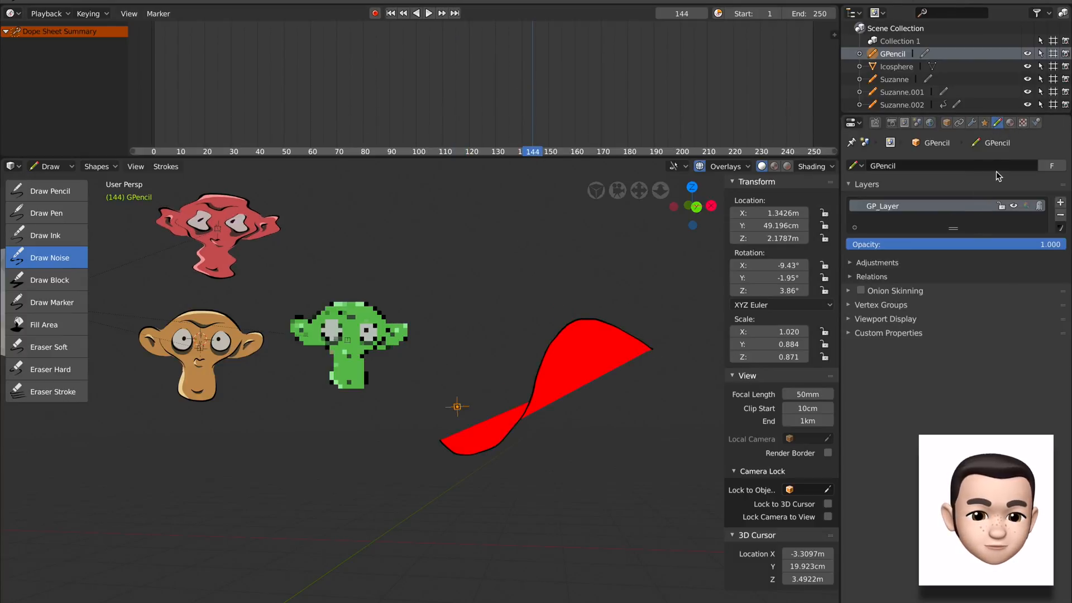
pyautogui.click(1008, 123)
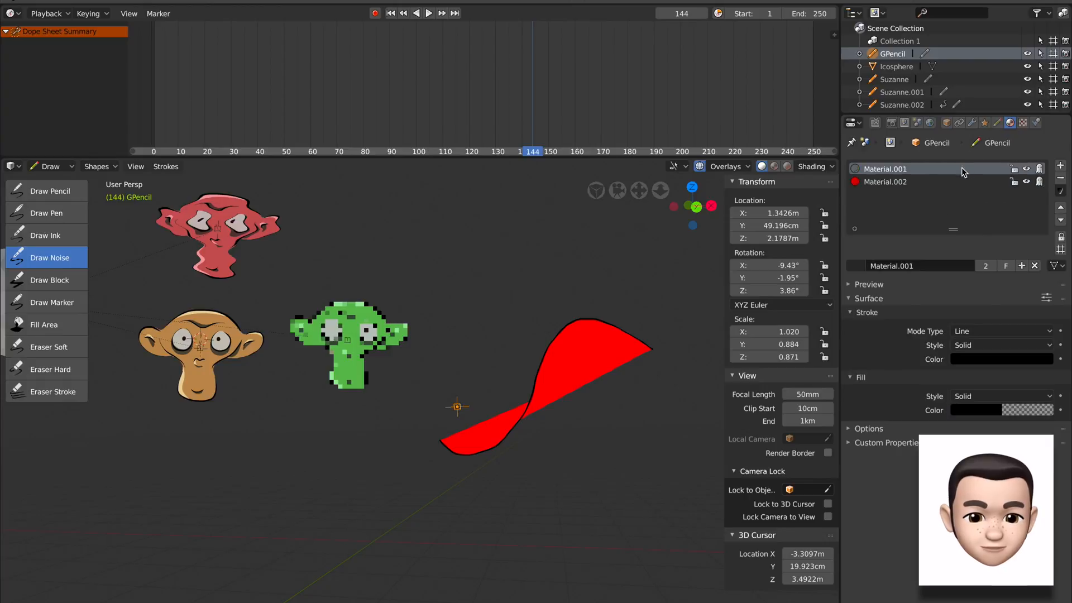
pyautogui.click(49, 279)
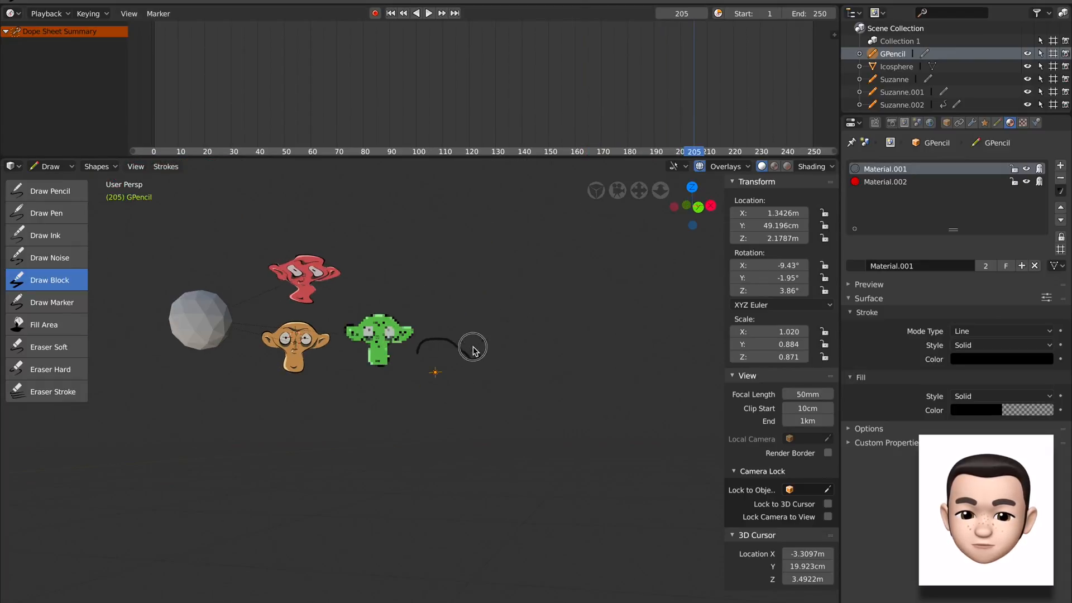
pyautogui.click(424, 13)
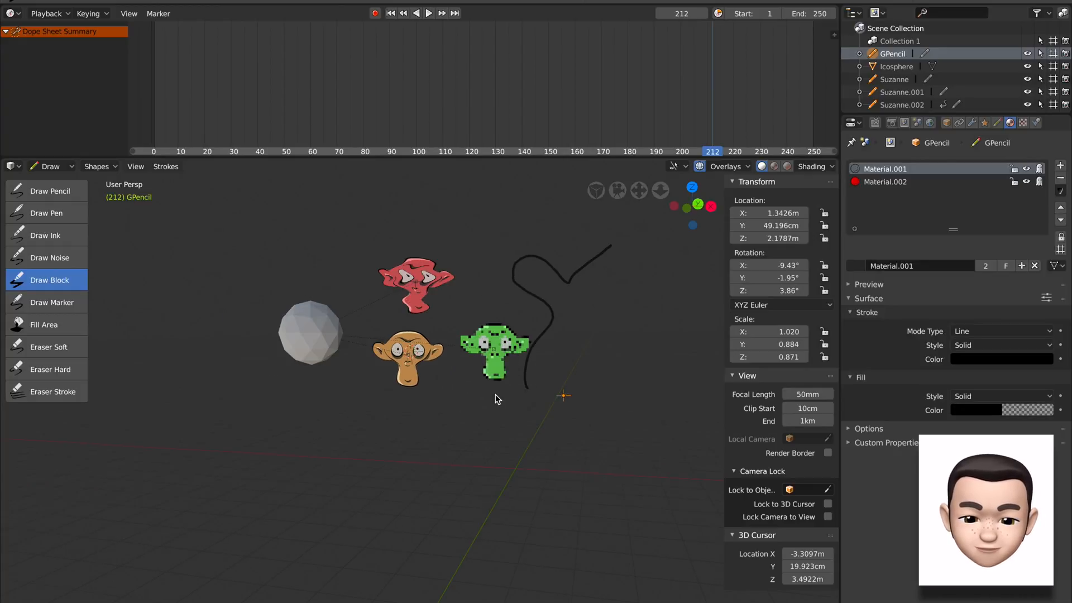
# Switch the bottom editor to the Grease Pencil Dope Sheet and box-select GP_Layer keyframes.
pyautogui.moveTo(257, 429); pyautogui.dragTo(438, 489)
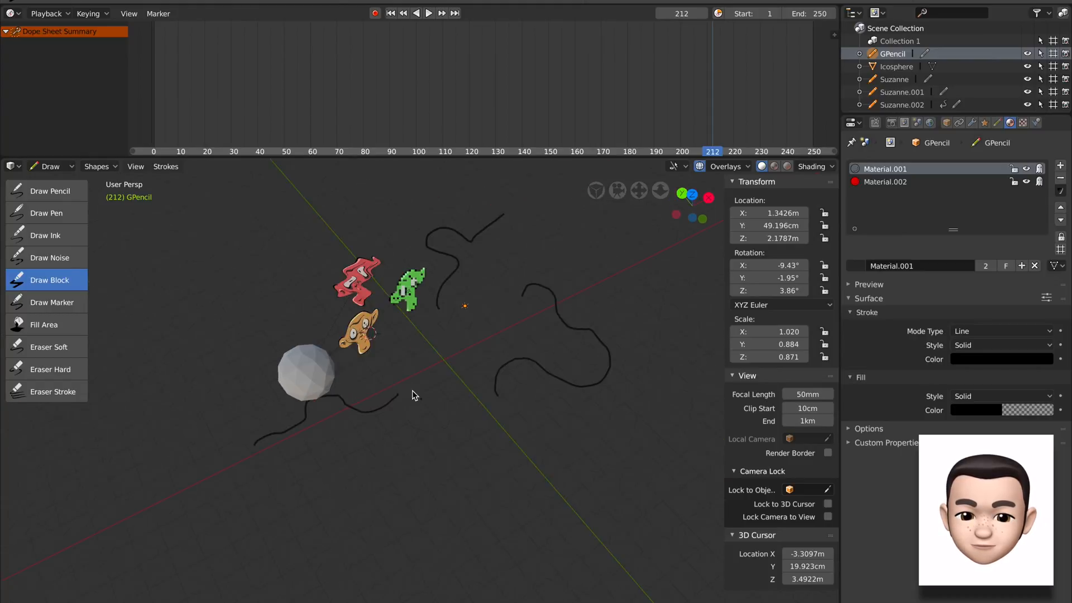
pyautogui.moveTo(413, 395); pyautogui.dragTo(571, 331)
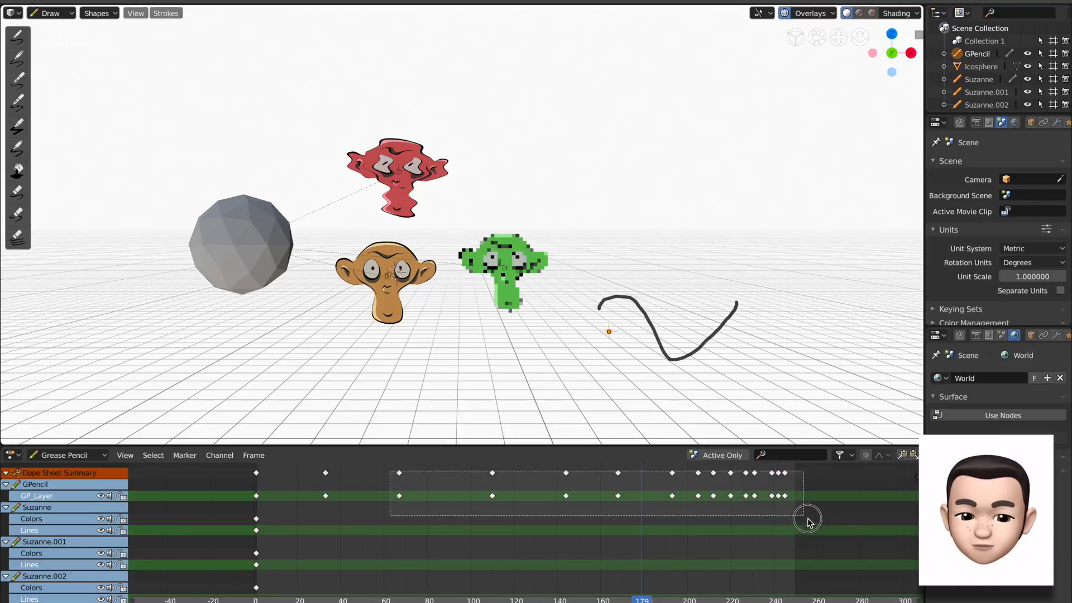
# Move GP_Layer keys to start near frame 0, scale the later keys closer, and replay.
pyautogui.moveTo(806, 519); pyautogui.dragTo(684, 516)
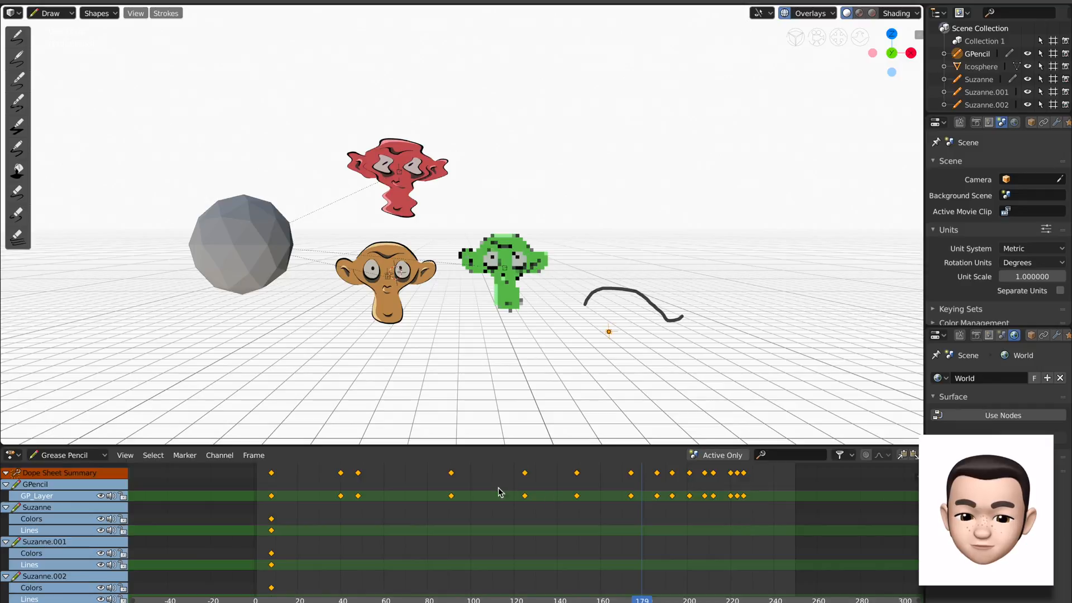
pyautogui.moveTo(476, 488)
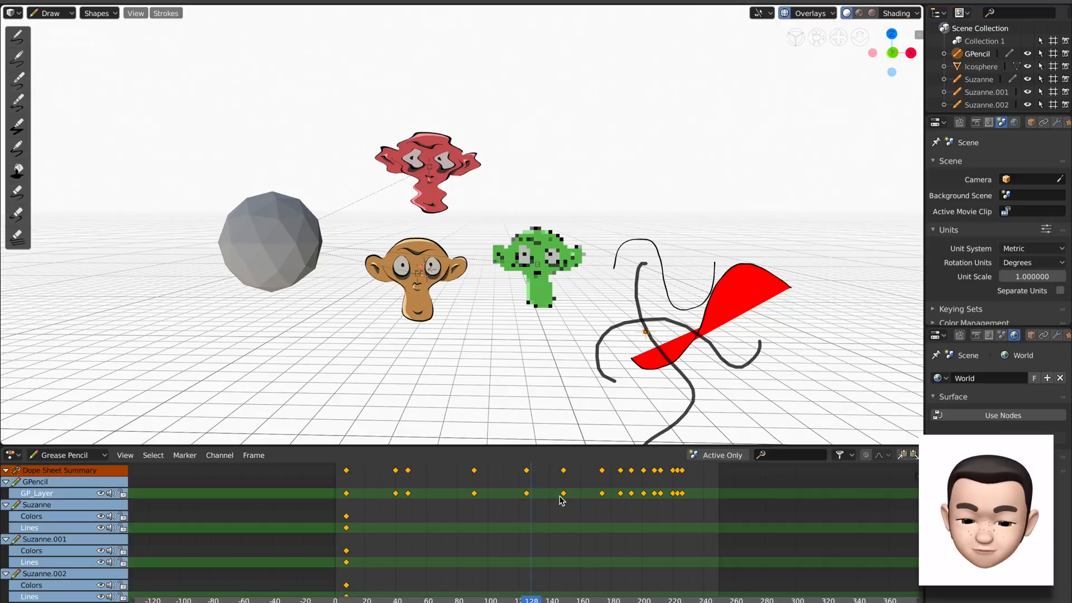
pyautogui.click(549, 507)
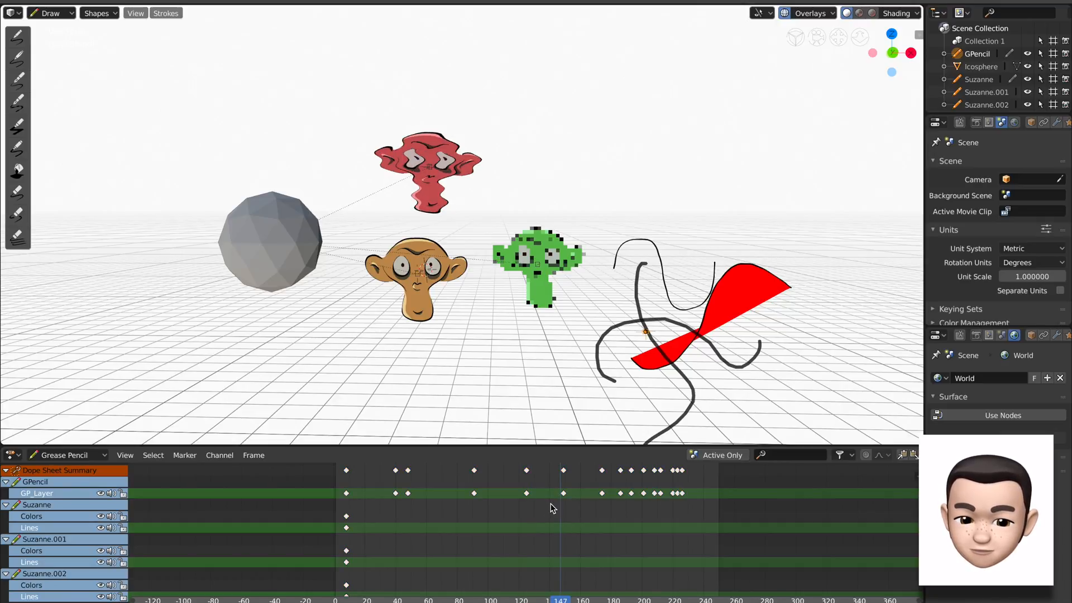
pyautogui.moveTo(573, 484)
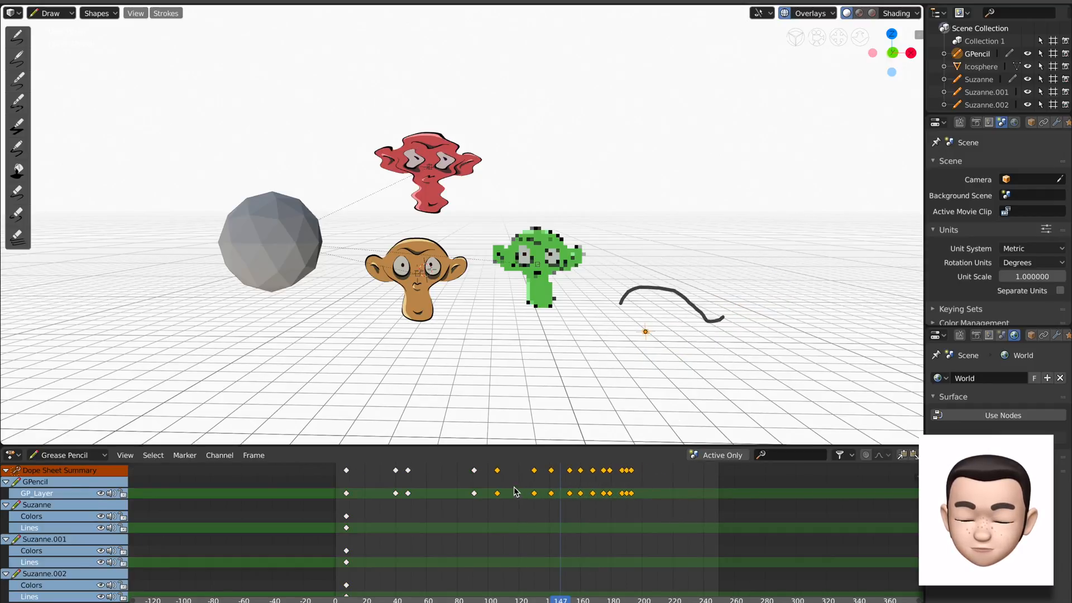
pyautogui.click(465, 475)
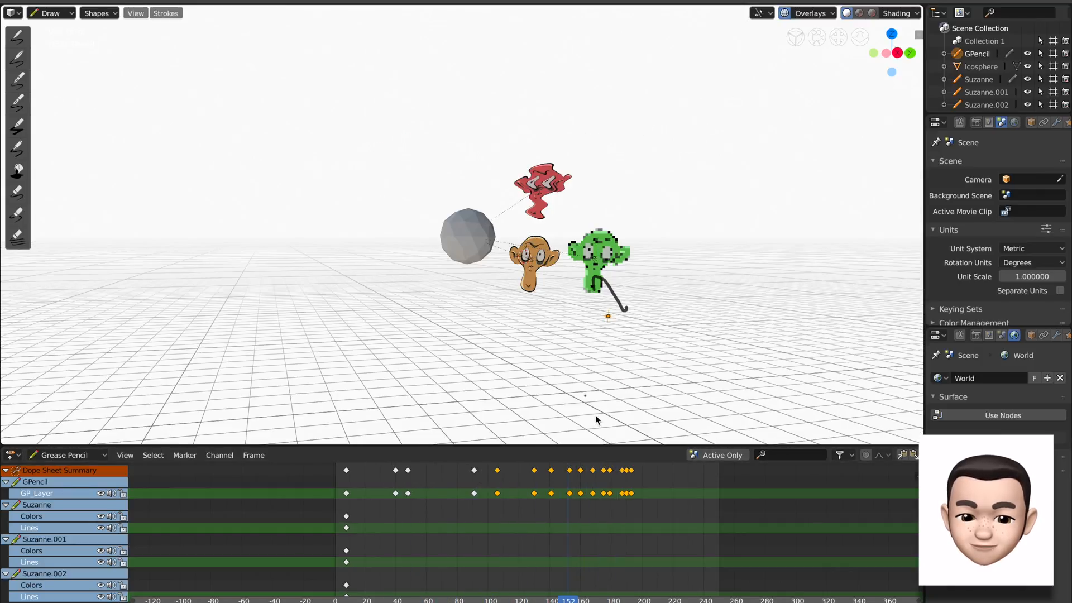
pyautogui.click(560, 471)
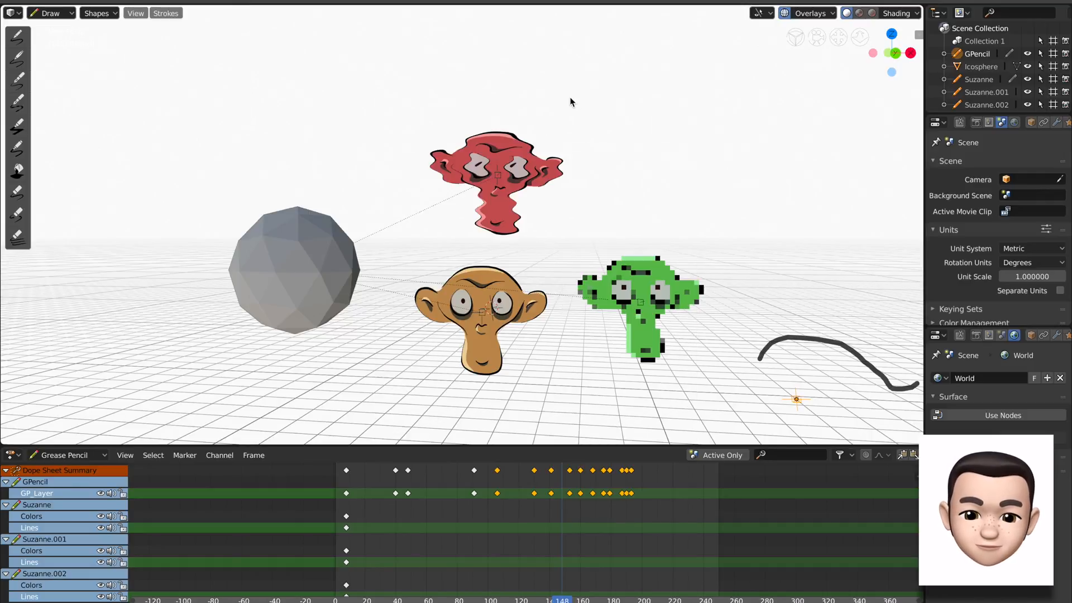
pyautogui.moveTo(571, 102); pyautogui.dragTo(697, 194)
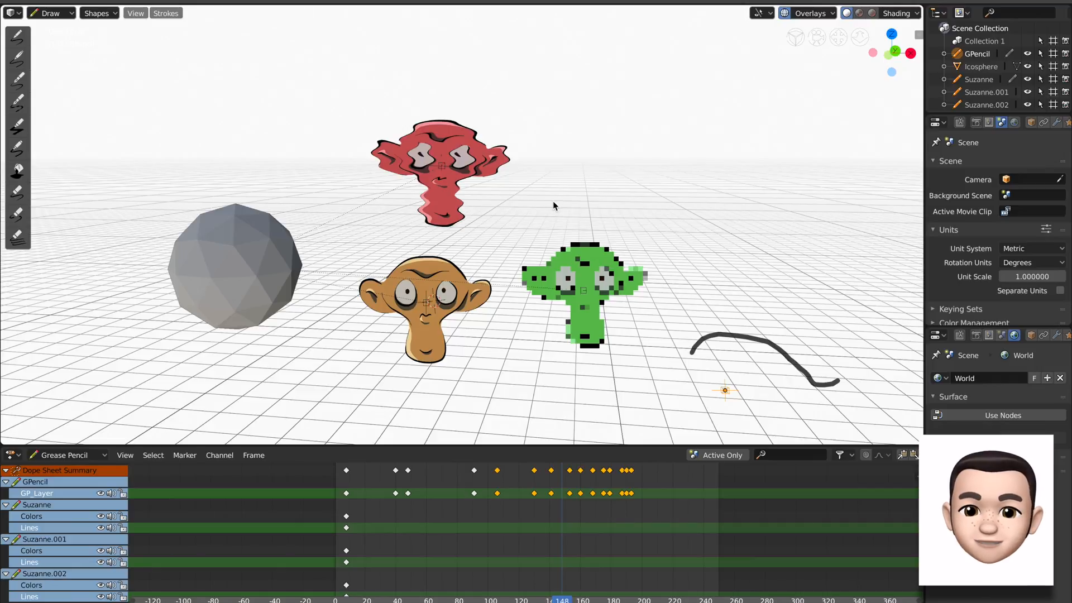
pyautogui.moveTo(576, 190)
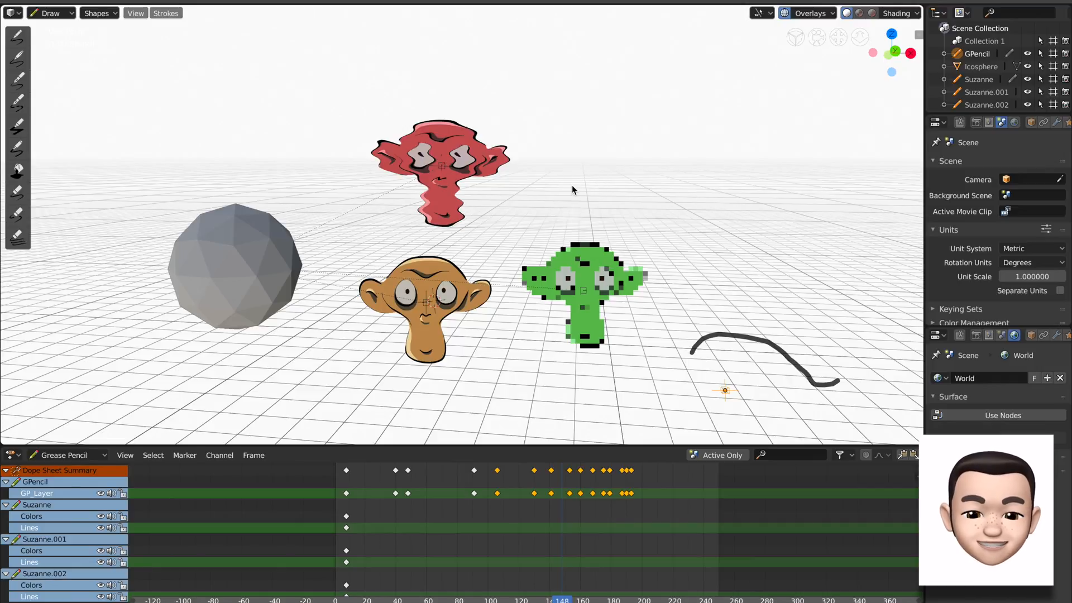